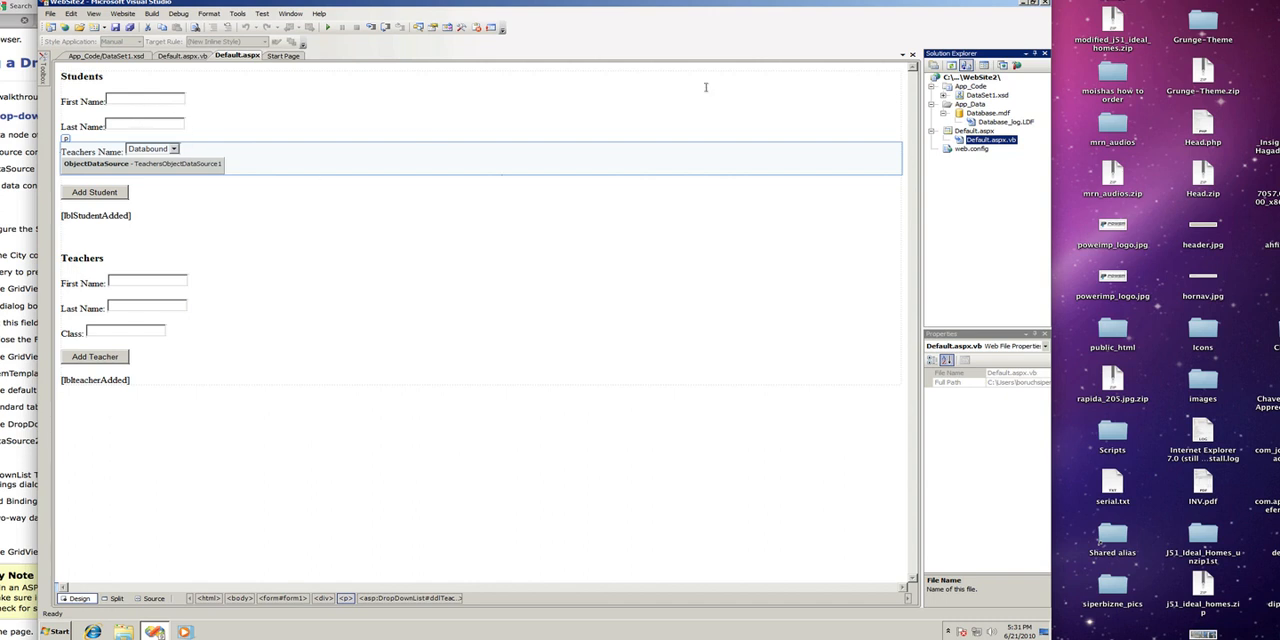
Start Add New Item for the website project from Solution Explorer.
right_click(978, 76)
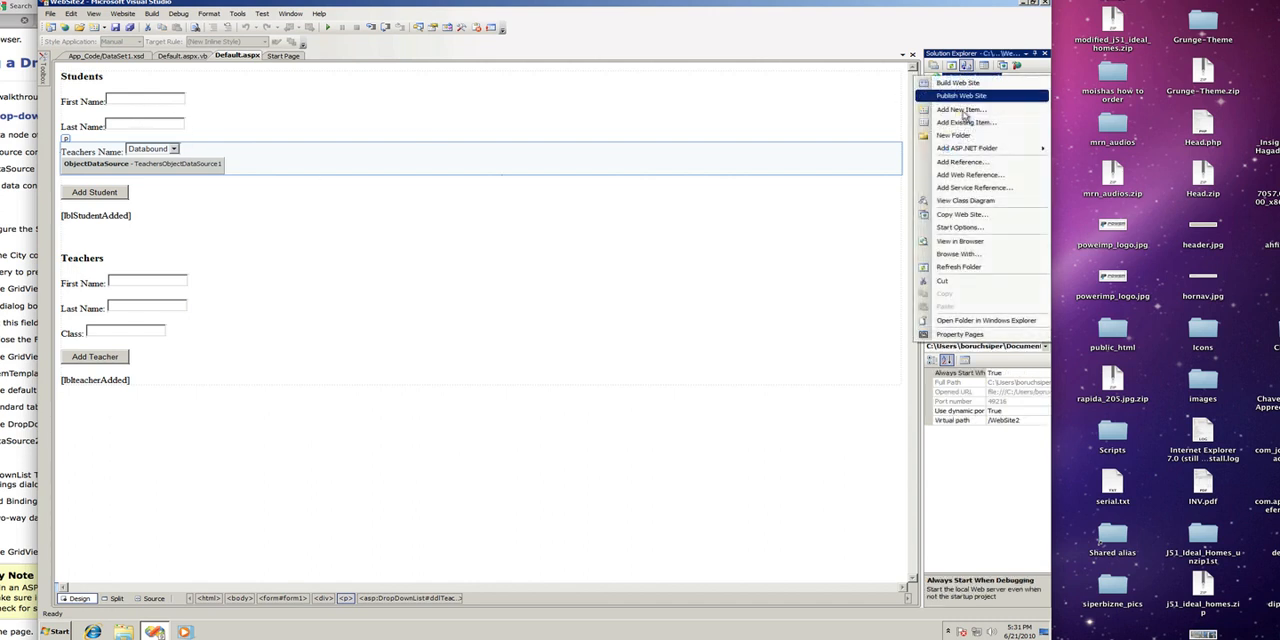
mouse_move(960, 110)
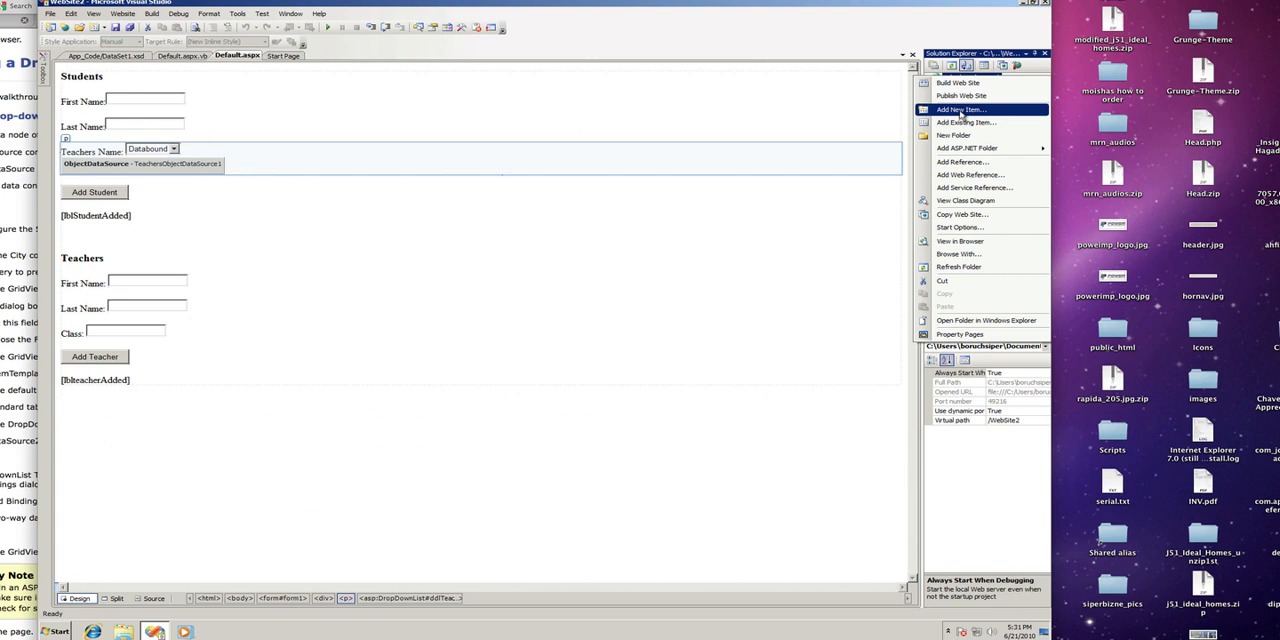
left_click(960, 108)
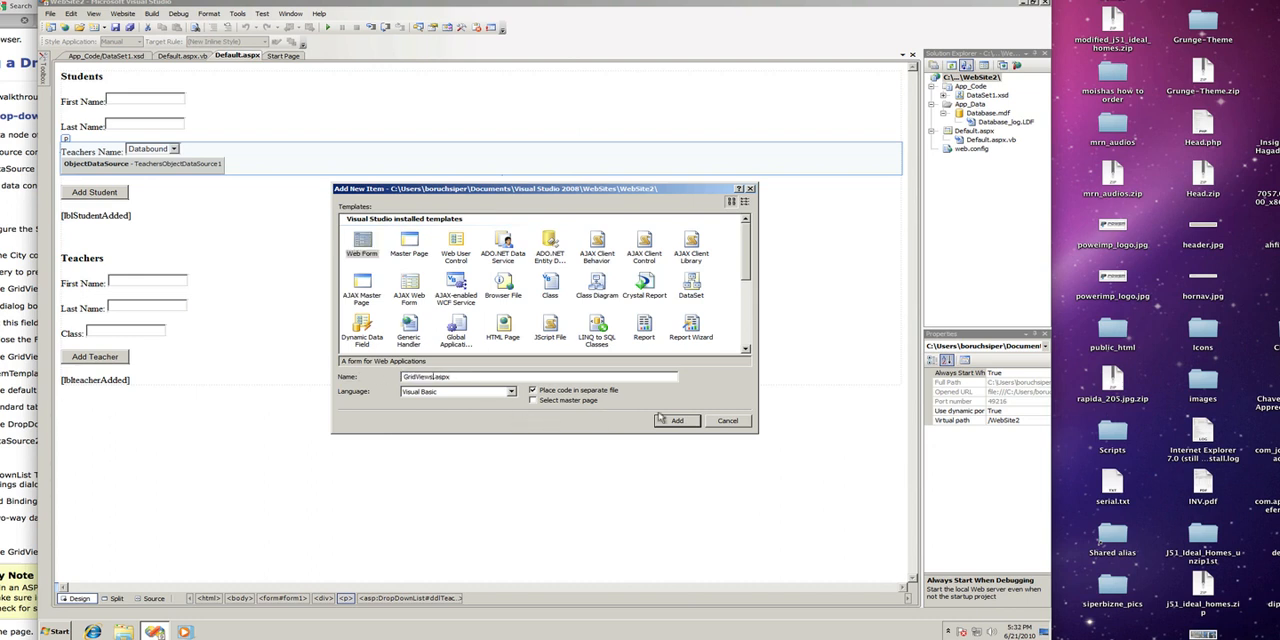
Create GridViews.aspx and add h3 Students and Teachers headings in divs to its markup.
left_click(676, 420)
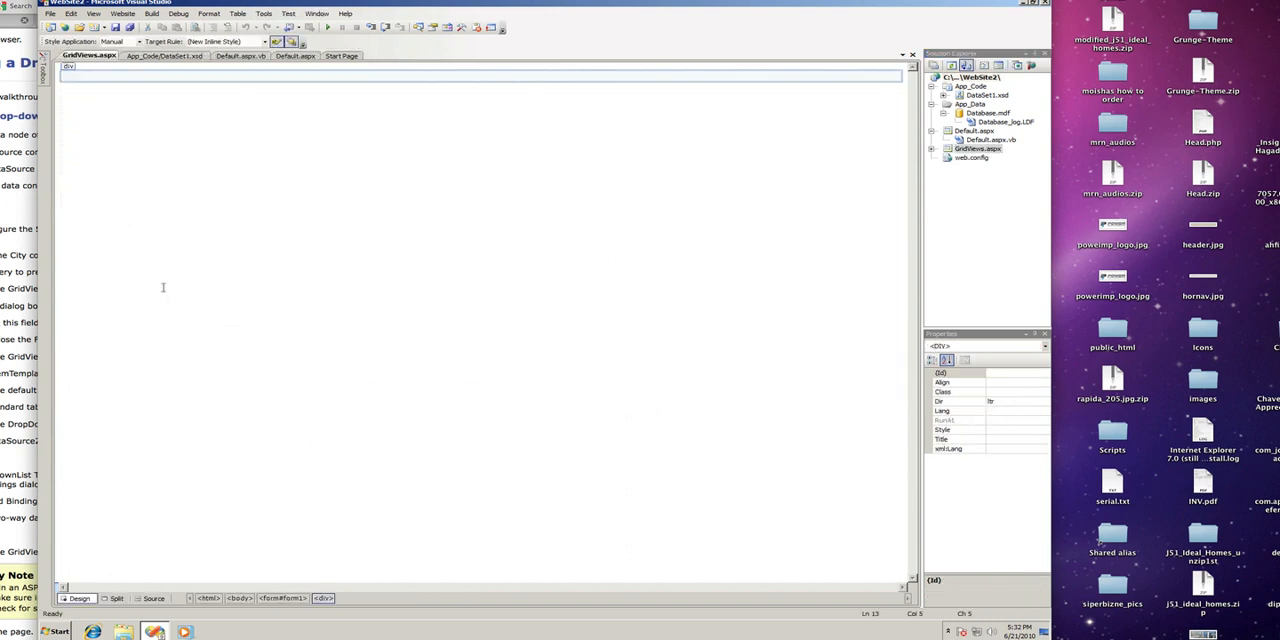
left_click(152, 598)
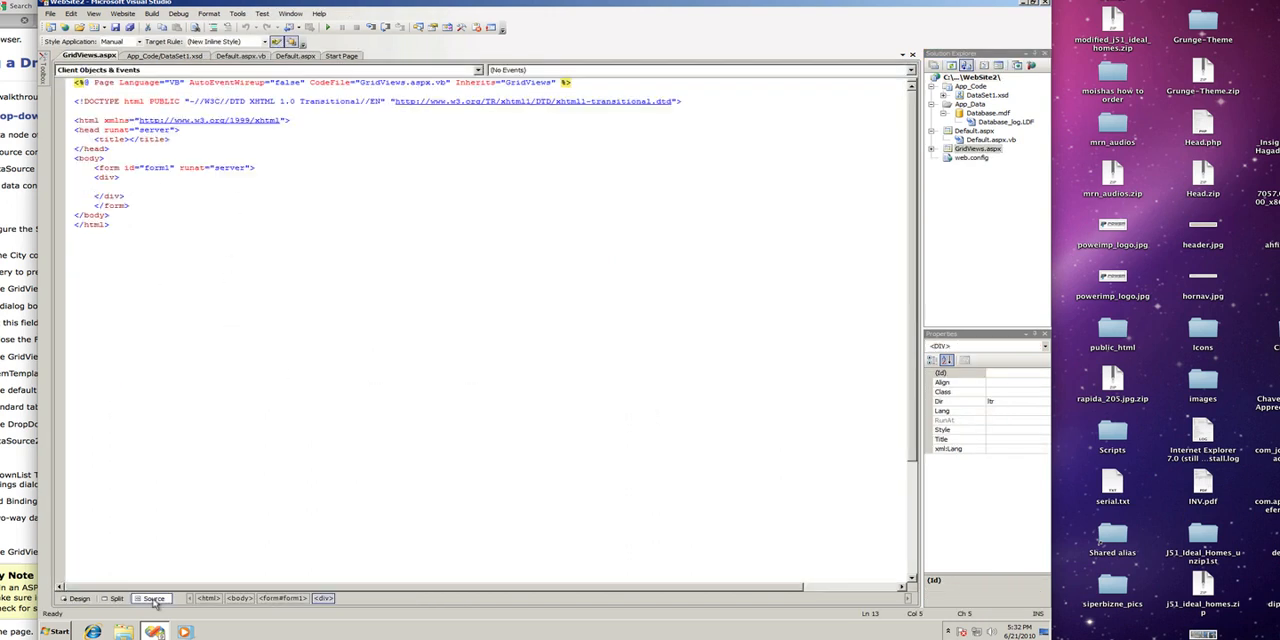
left_click(142, 176)
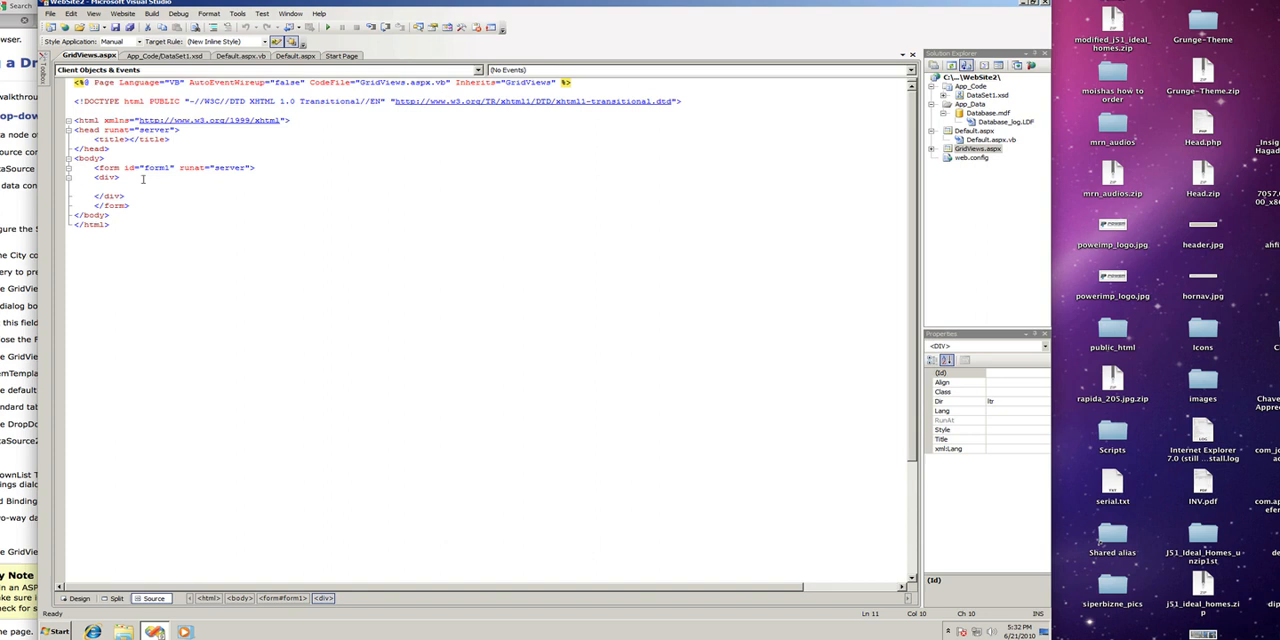
type("<h3></h3>")
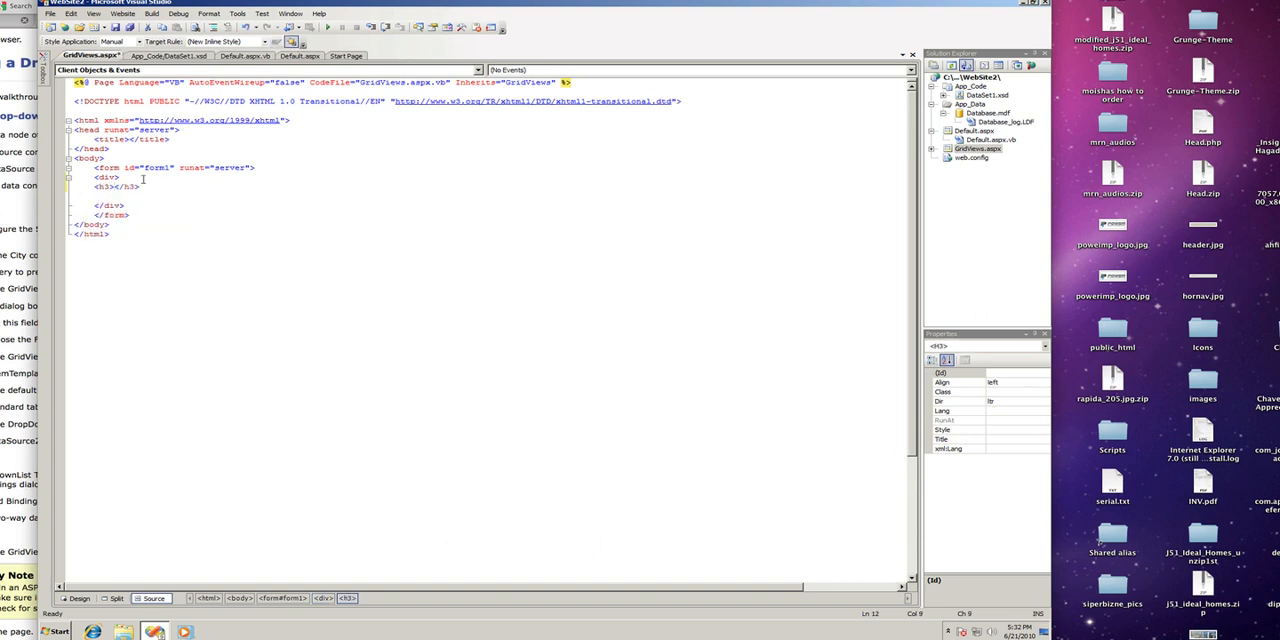
type("Students")
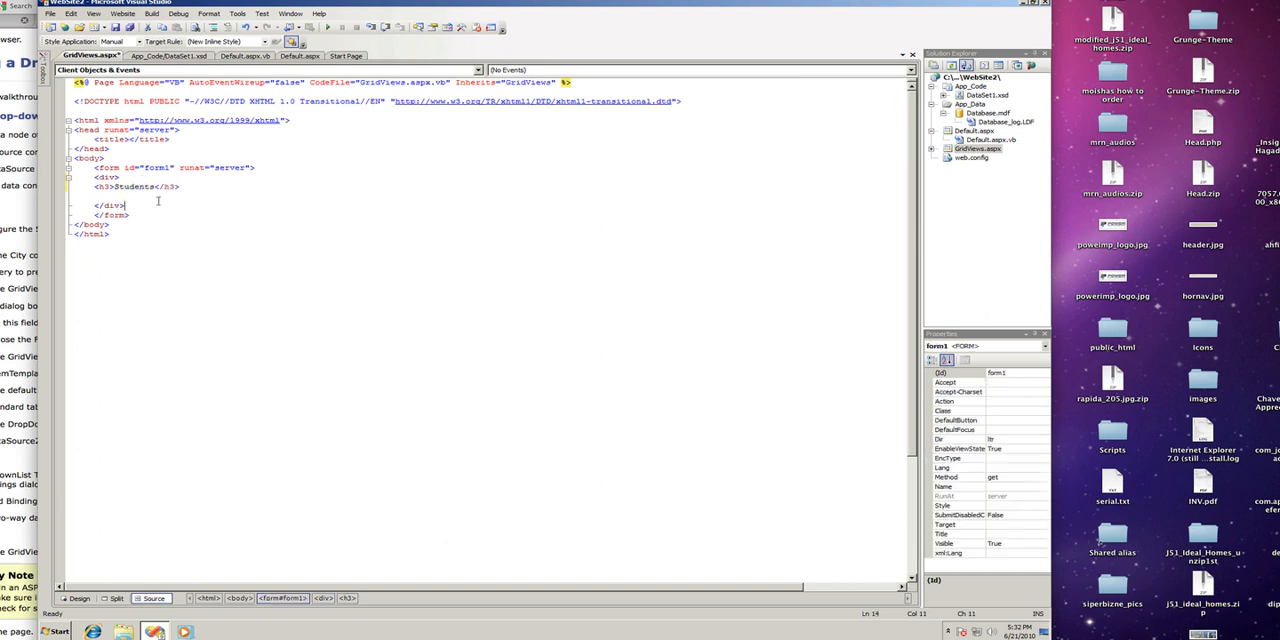
type("<div>")
type("<h3></h3>")
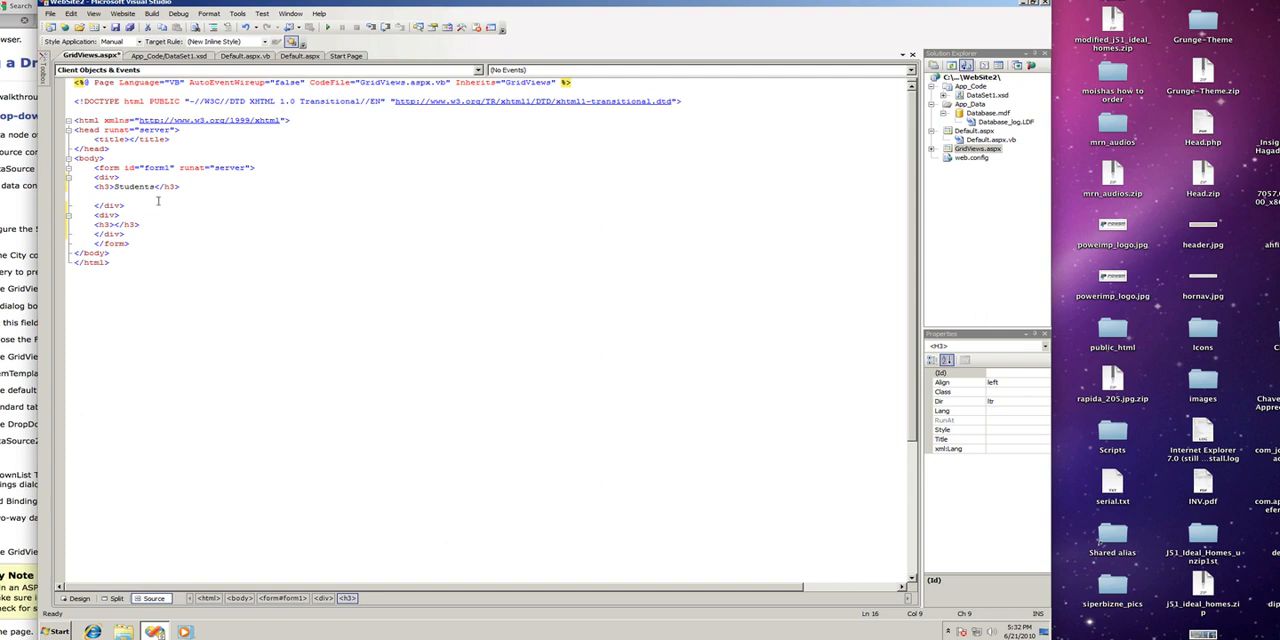
type("teachers")
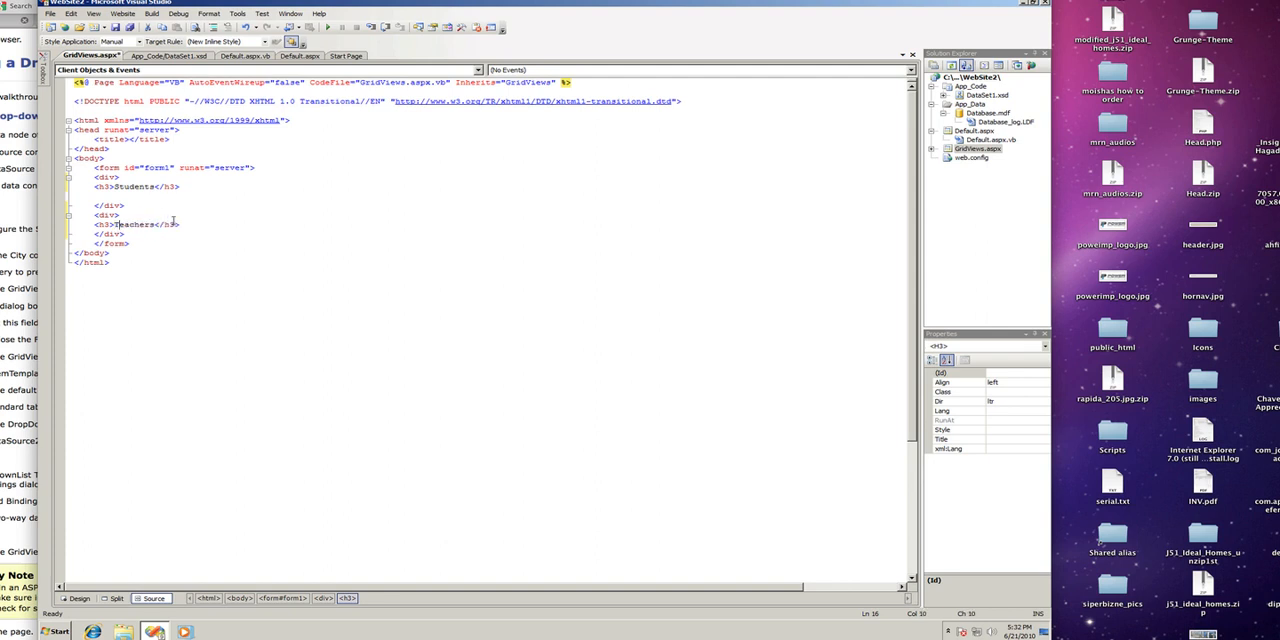
left_click(78, 598)
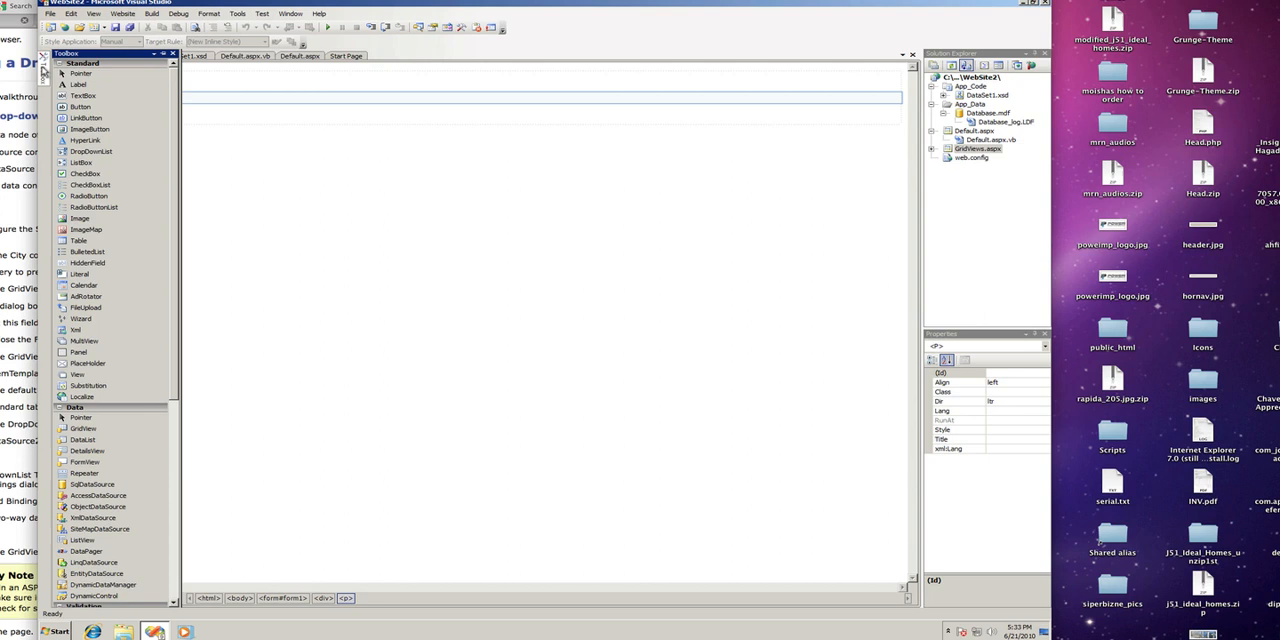
Place a GridView under Students and start a new object data source for it.
left_click(84, 440)
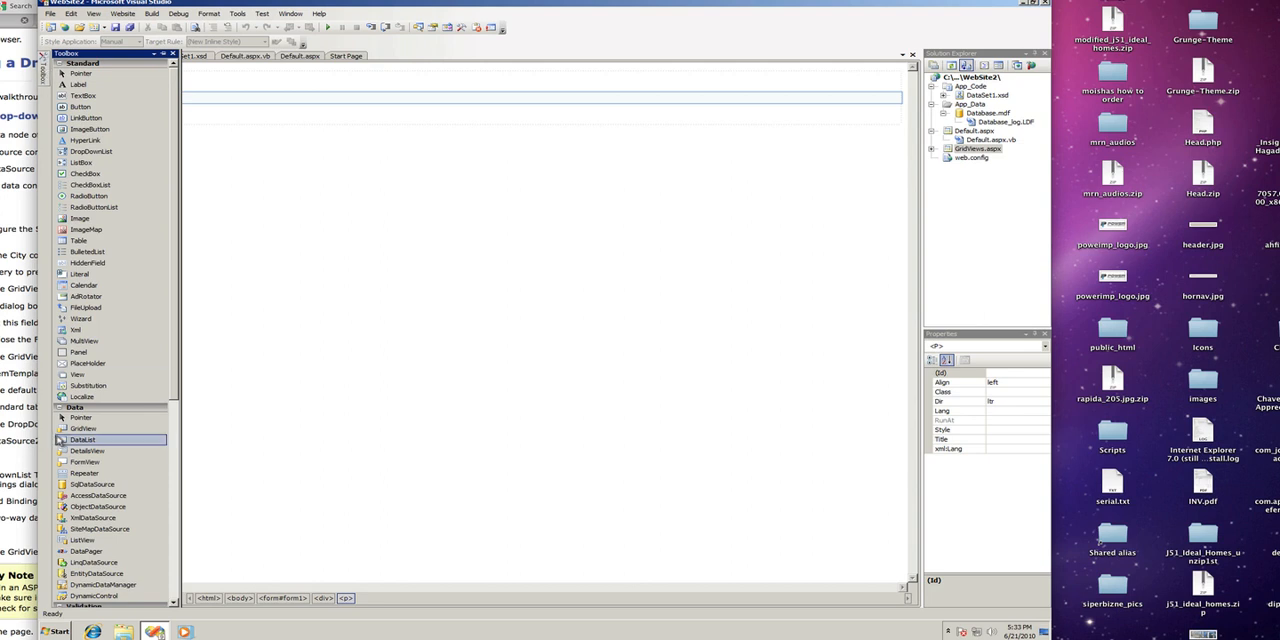
left_click(84, 428)
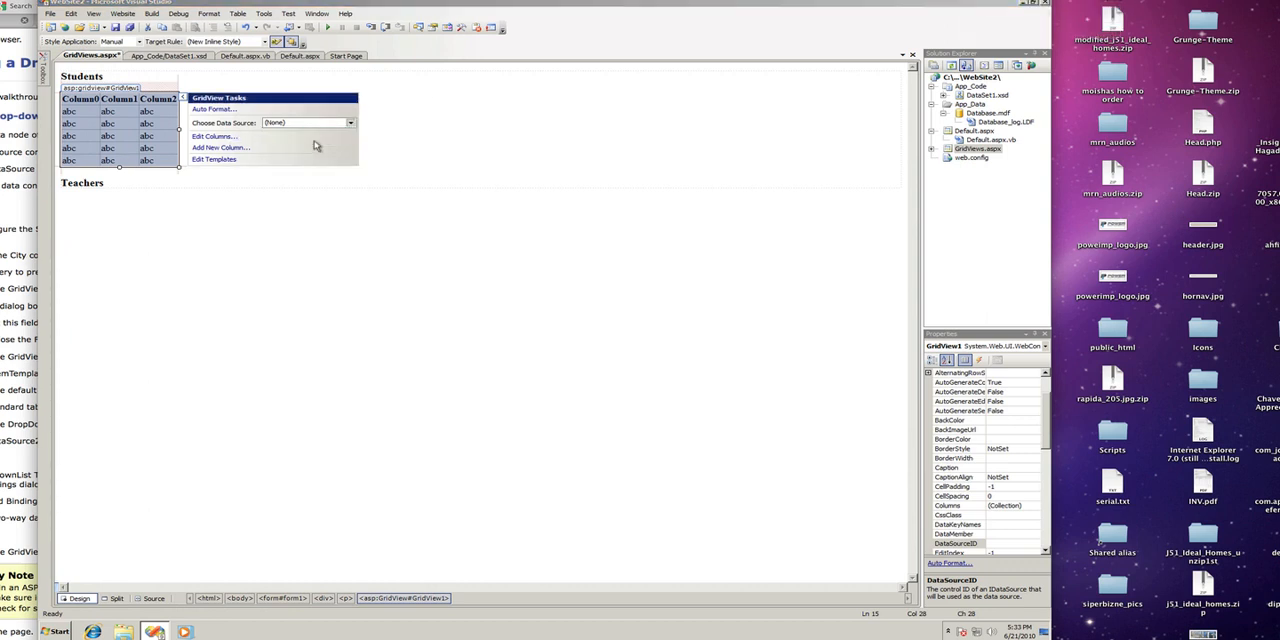
left_click(348, 122)
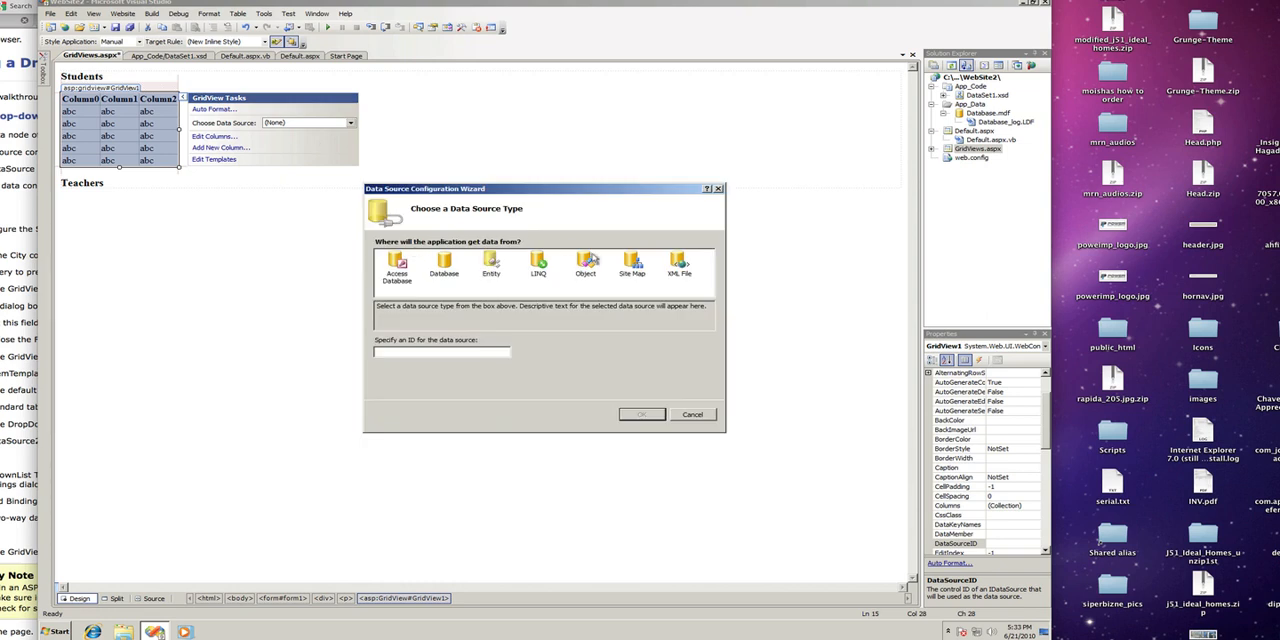
left_click(584, 268)
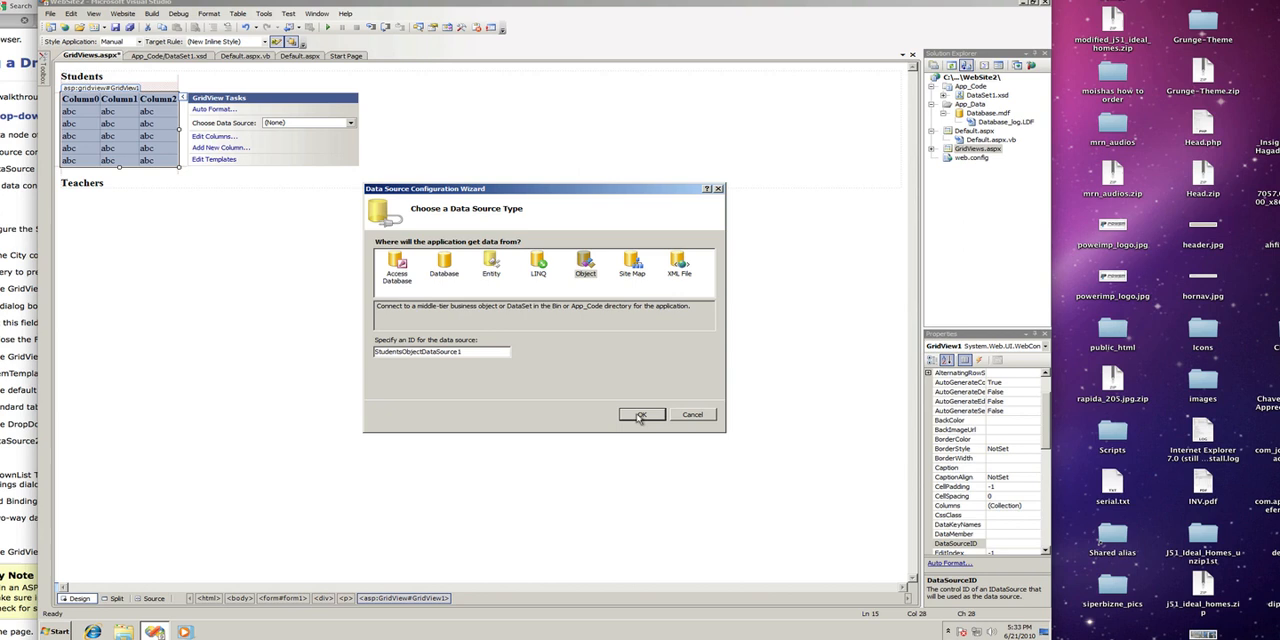
Finish StudentsObjectDataSource using StudentsTableAdapter as the business object.
left_click(640, 414)
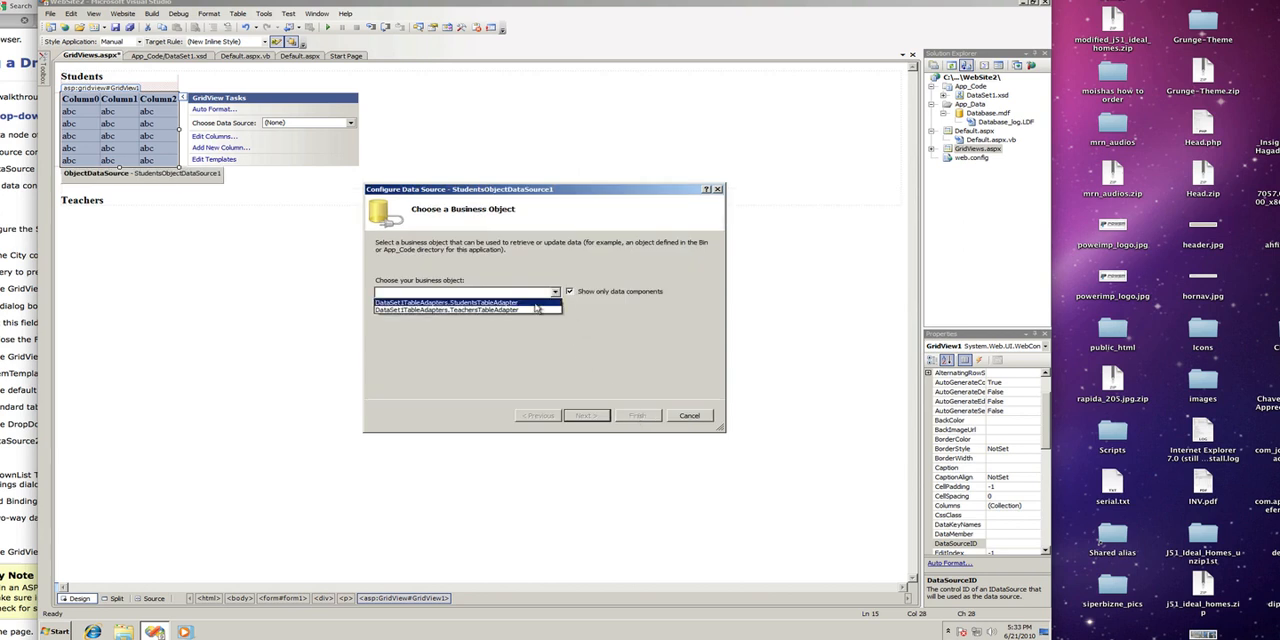
left_click(584, 416)
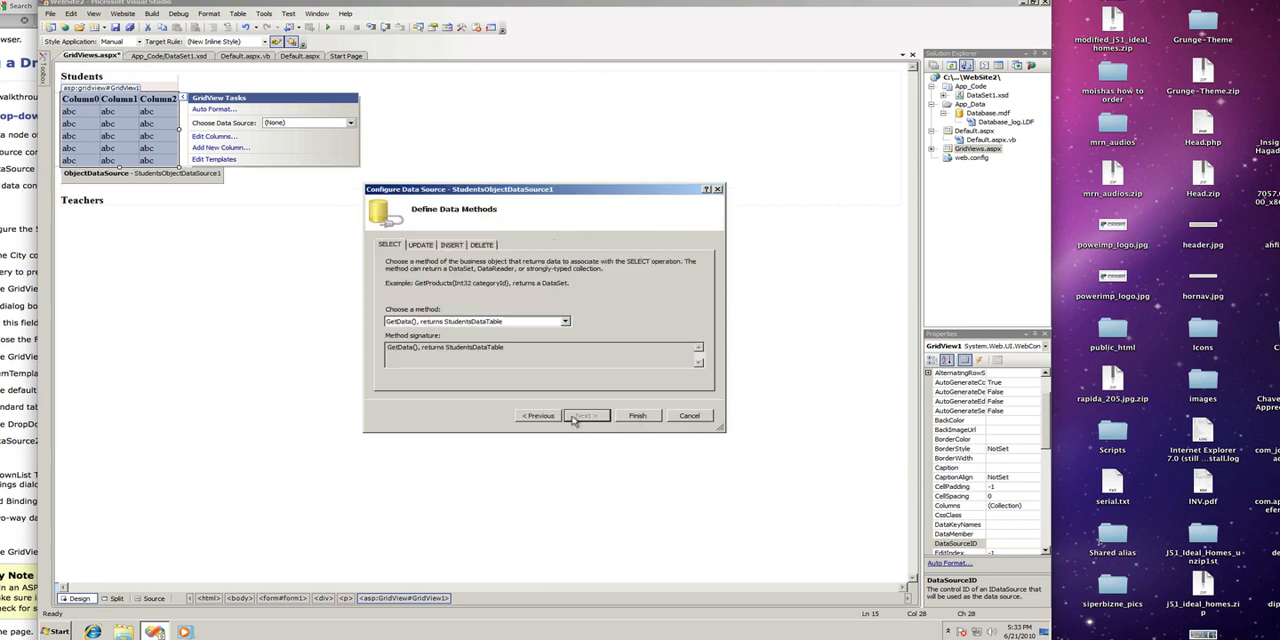
left_click(636, 416)
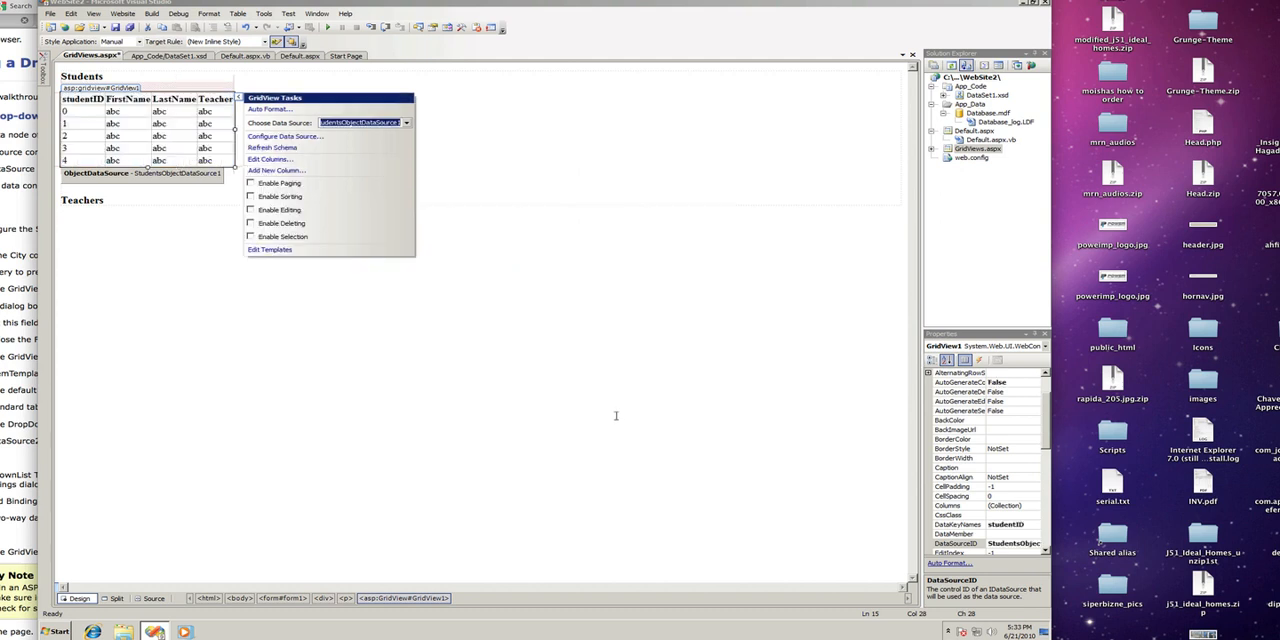
mouse_move(176, 136)
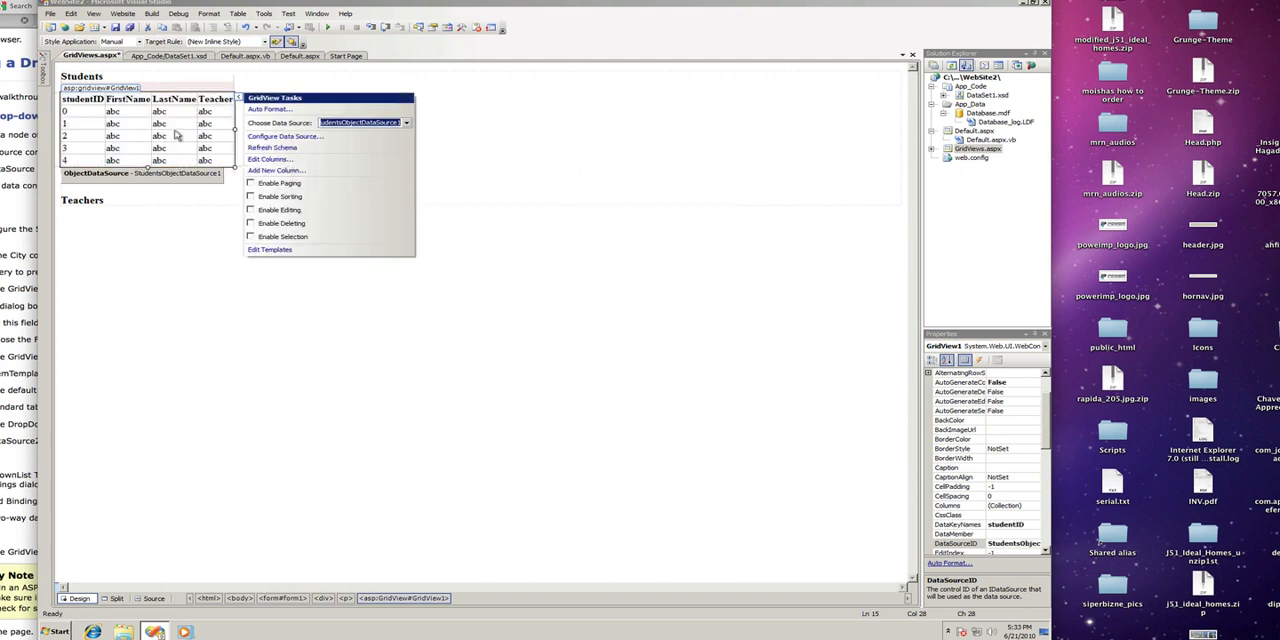
left_click(136, 200)
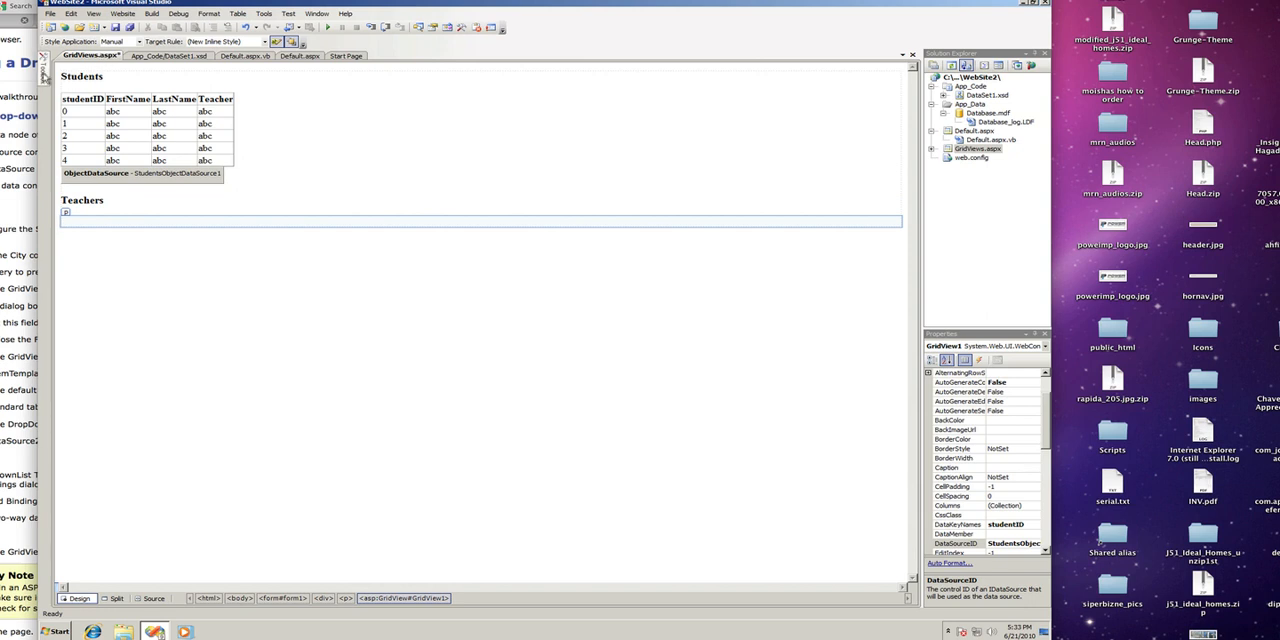
Add a GridView under Teachers bound to TeachersObjectDataSource using TeachersTableAdapter.
left_click(44, 76)
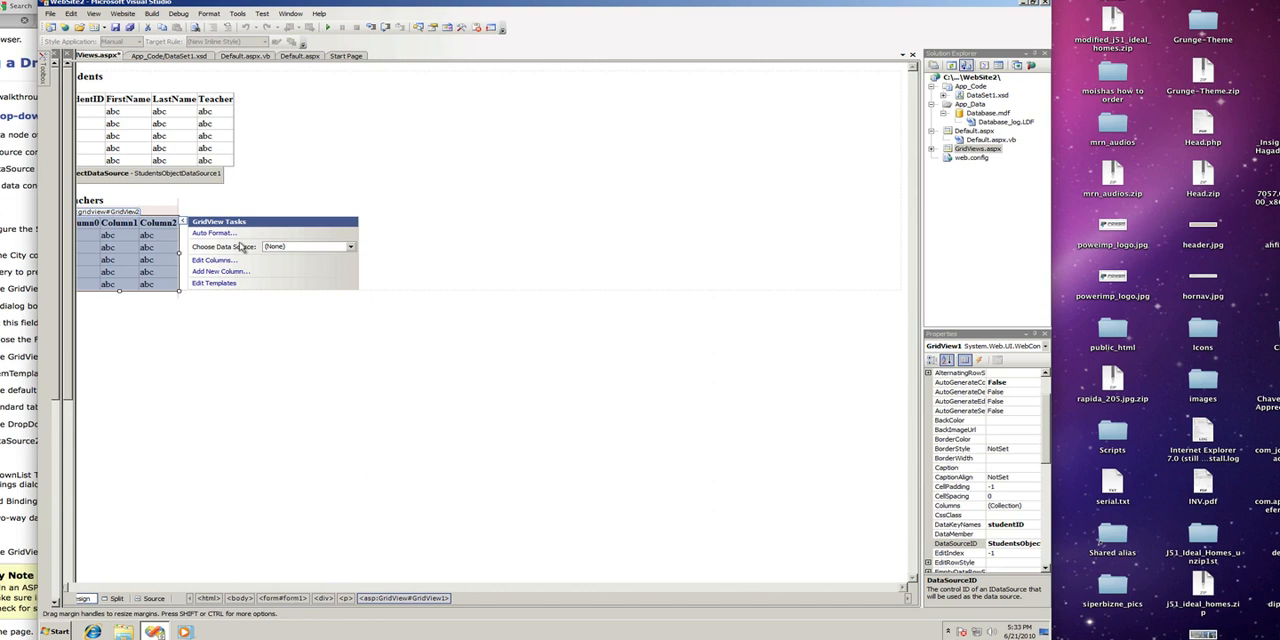
left_click(350, 246)
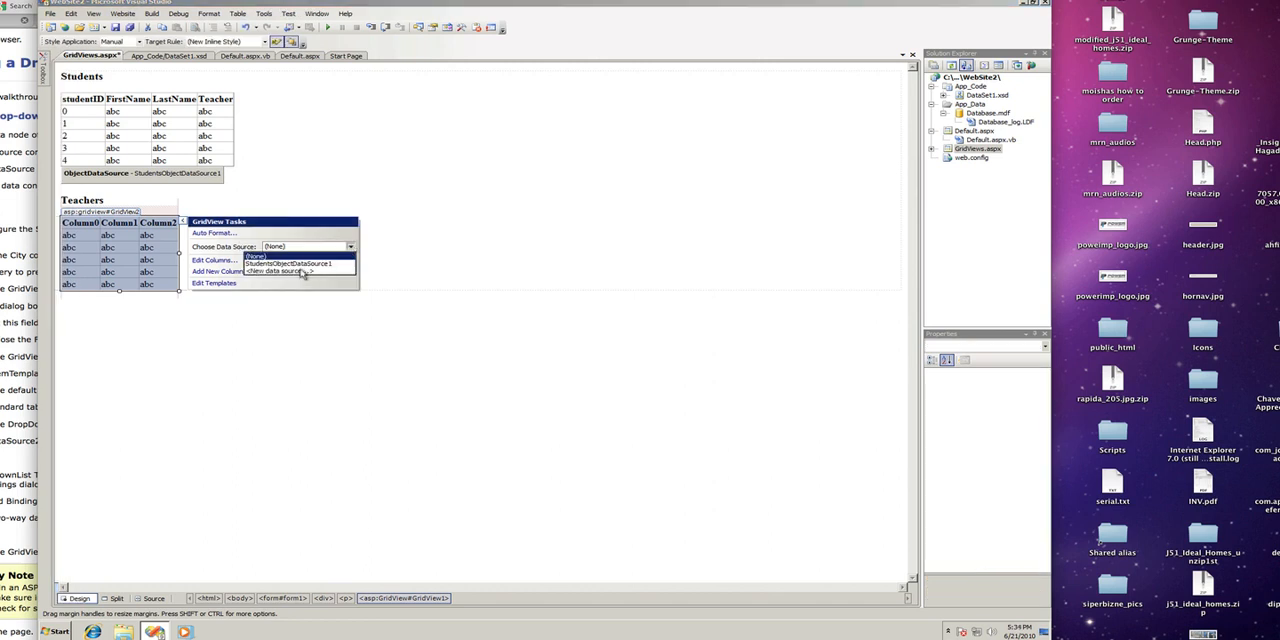
left_click(284, 272)
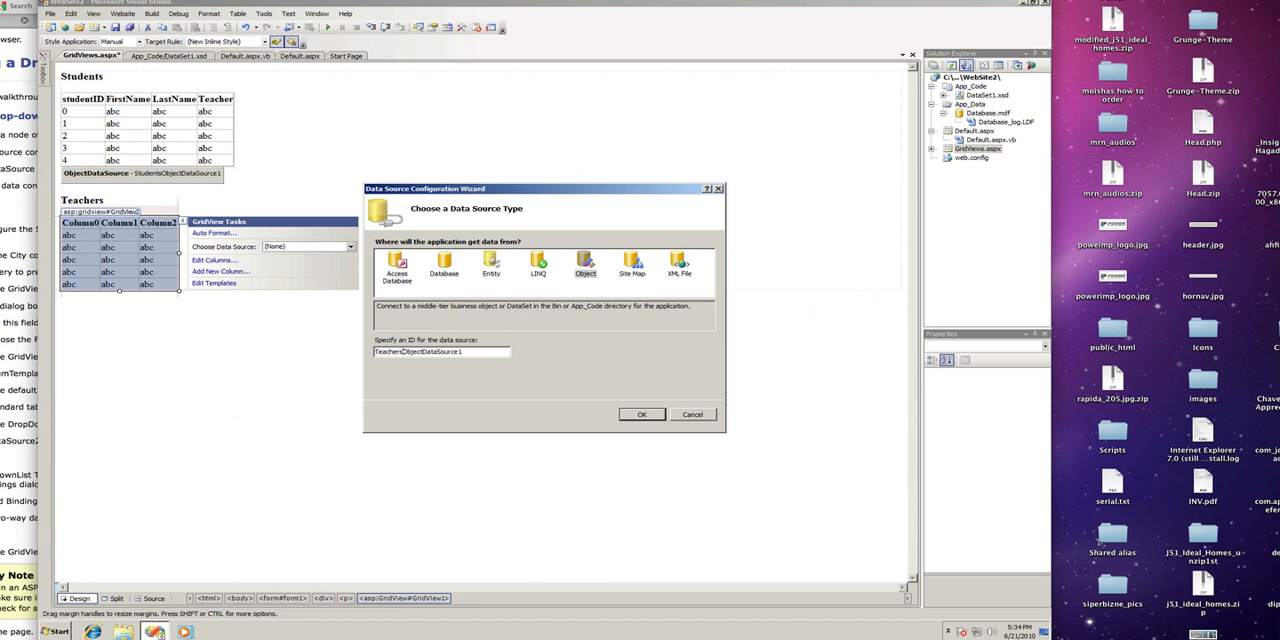
left_click(640, 414)
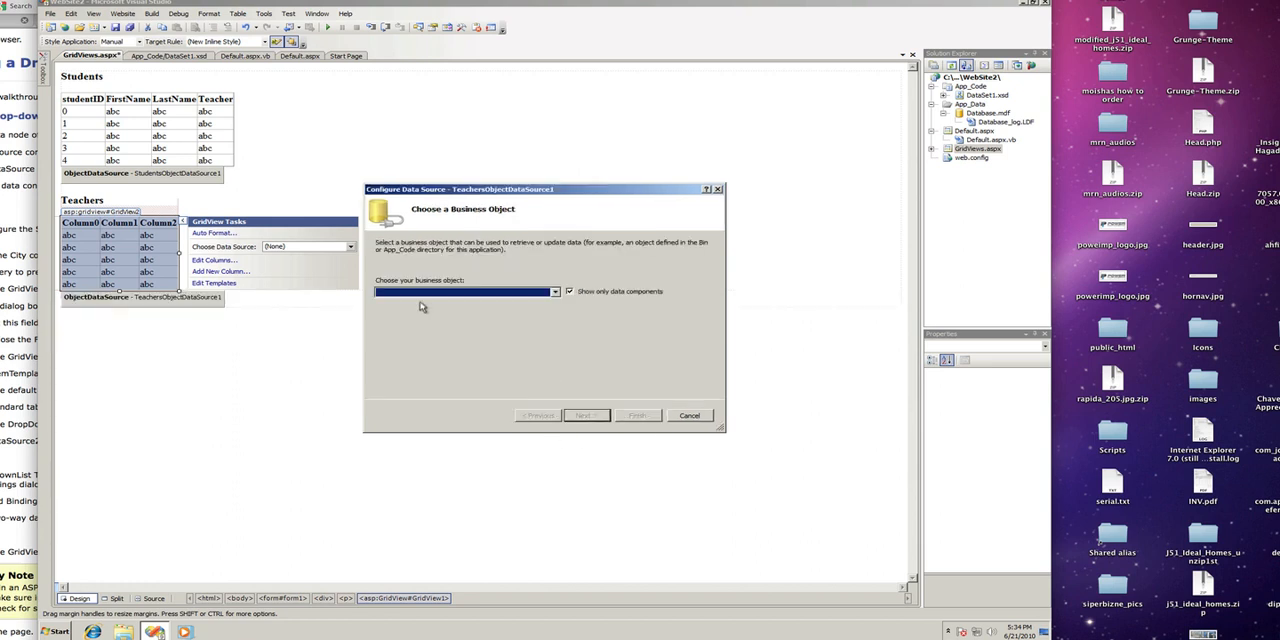
left_click(556, 292)
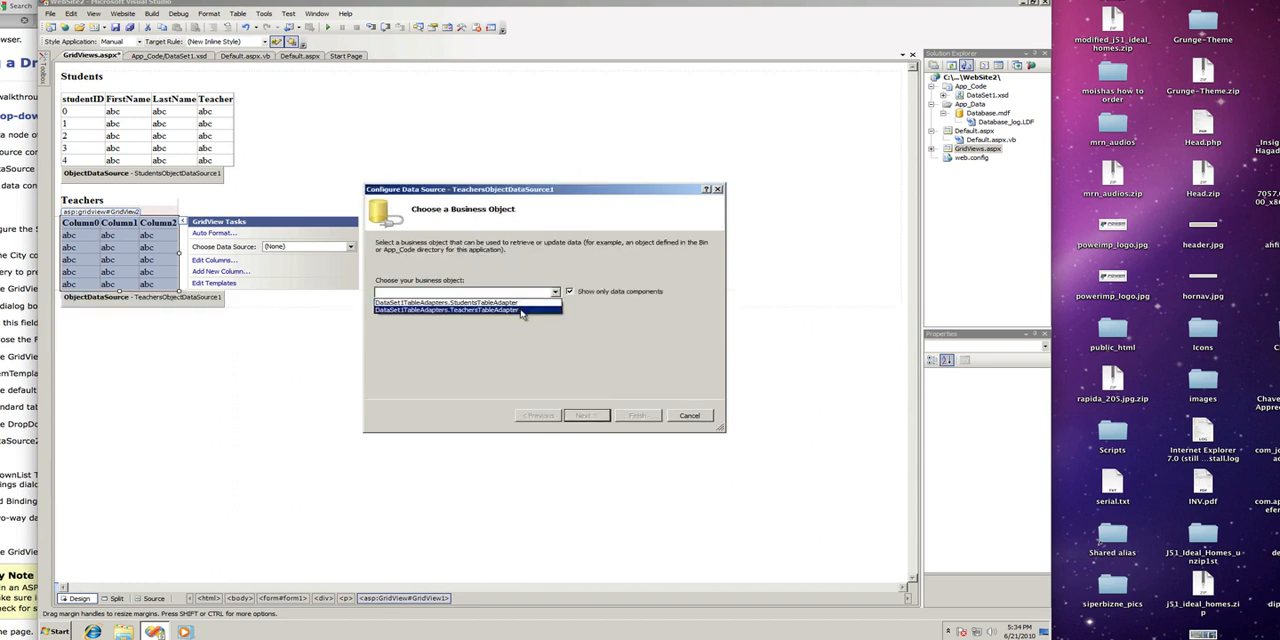
left_click(584, 416)
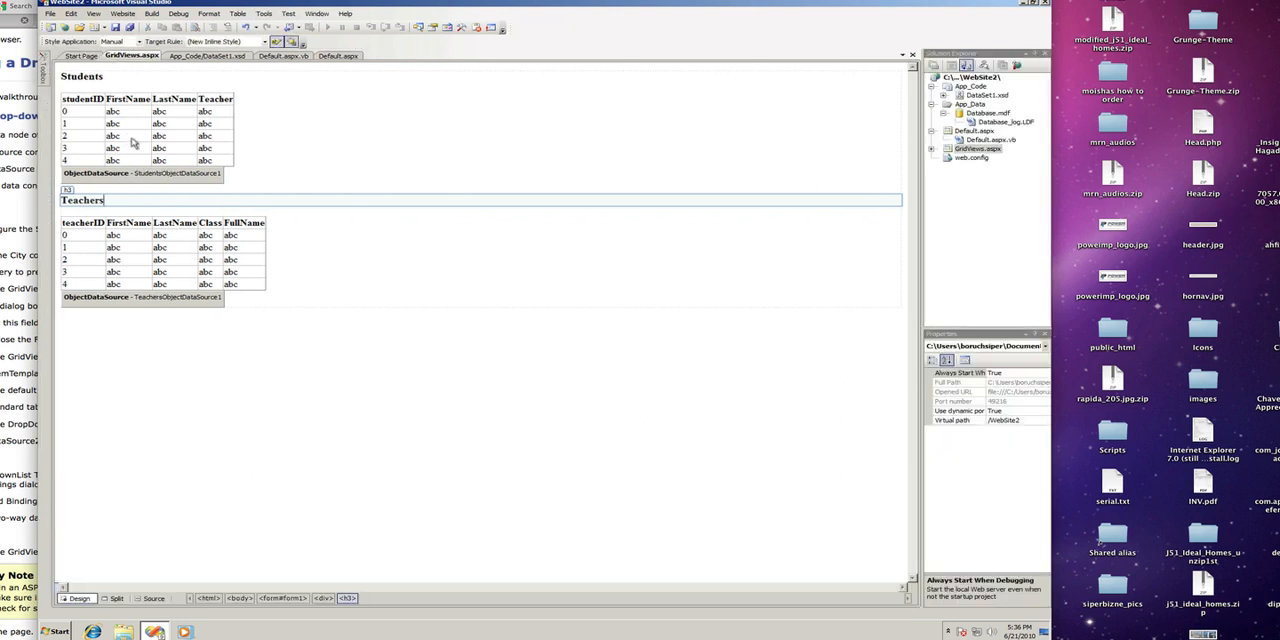
Enable editing and deleting on the Students grid via its smart tag.
left_click(144, 136)
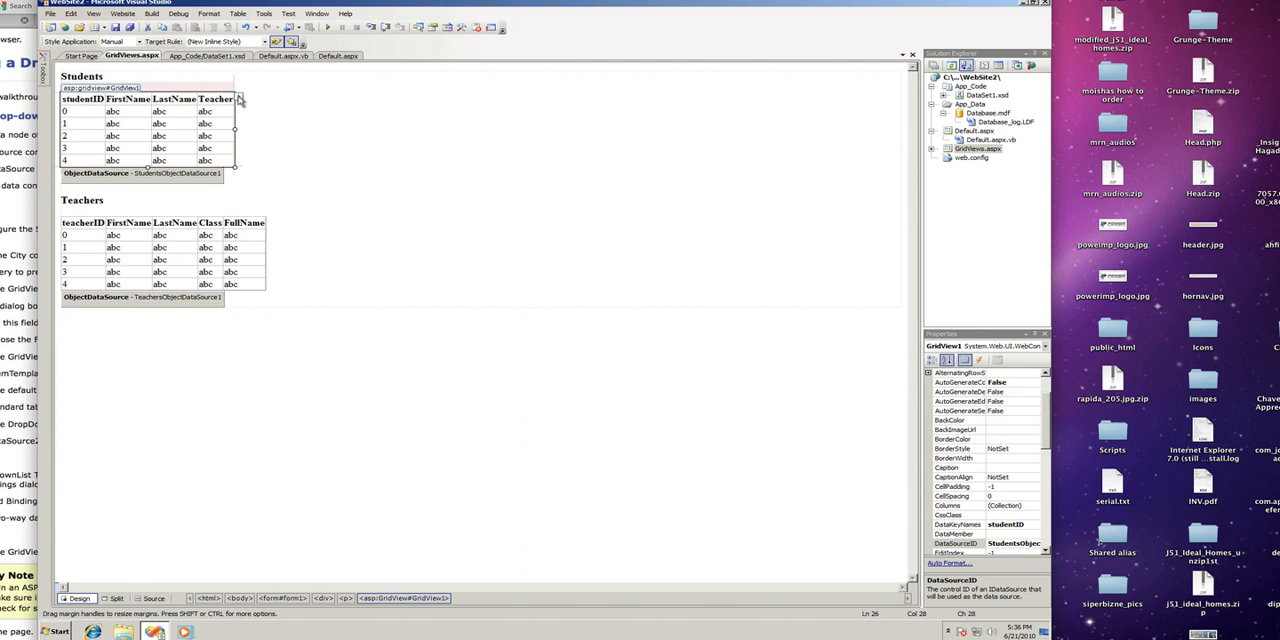
left_click(240, 100)
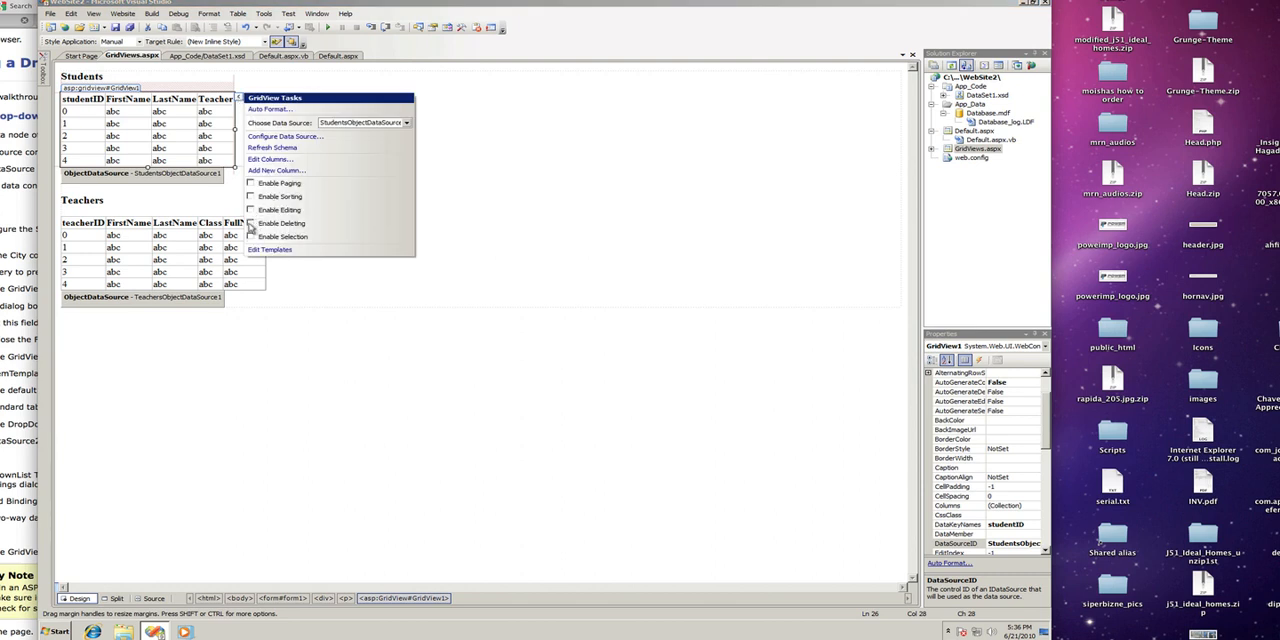
left_click(268, 210)
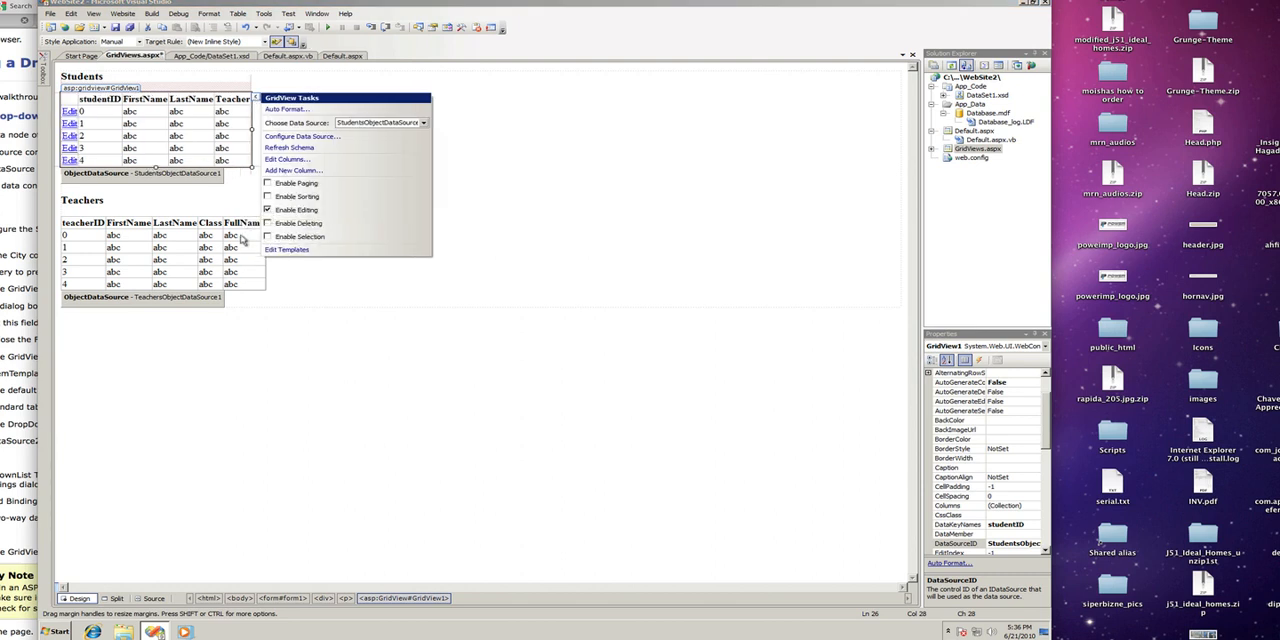
left_click(294, 224)
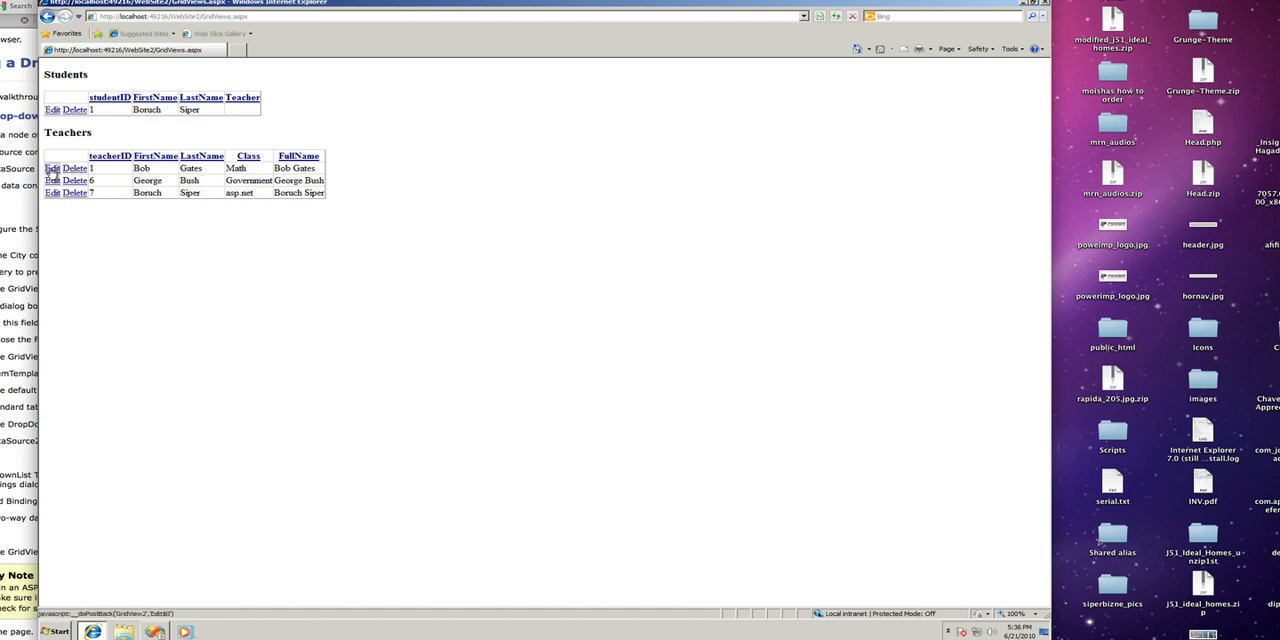
Put the first Teachers row into edit mode in the running page.
left_click(52, 168)
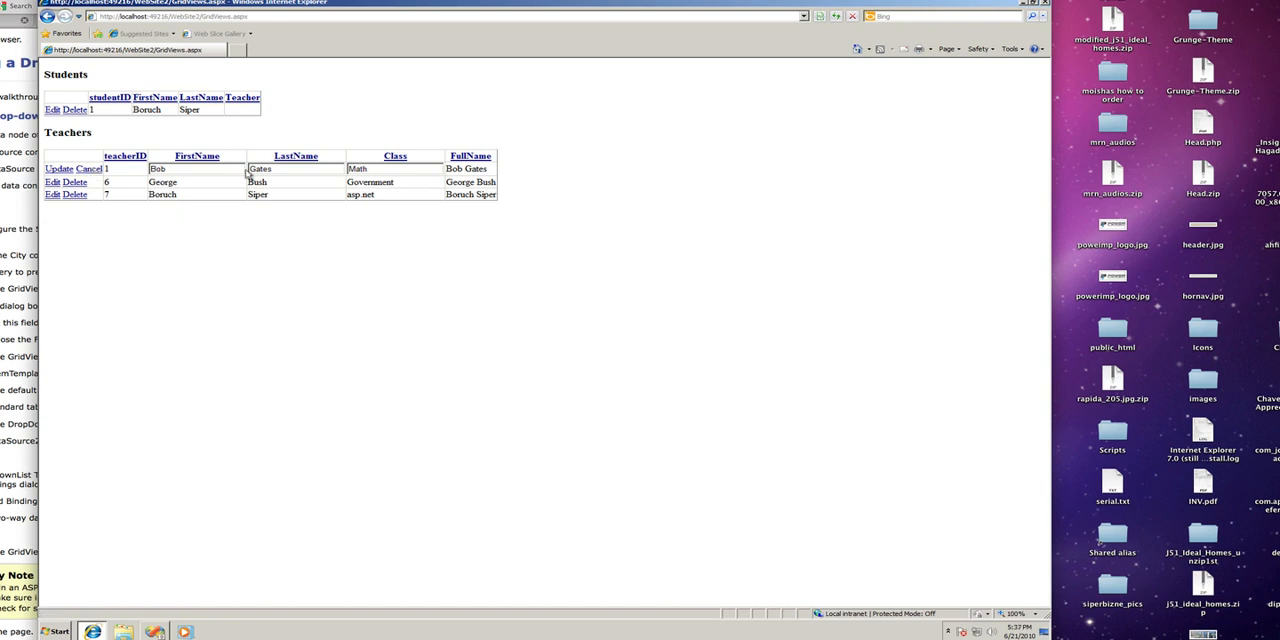
mouse_move(208, 180)
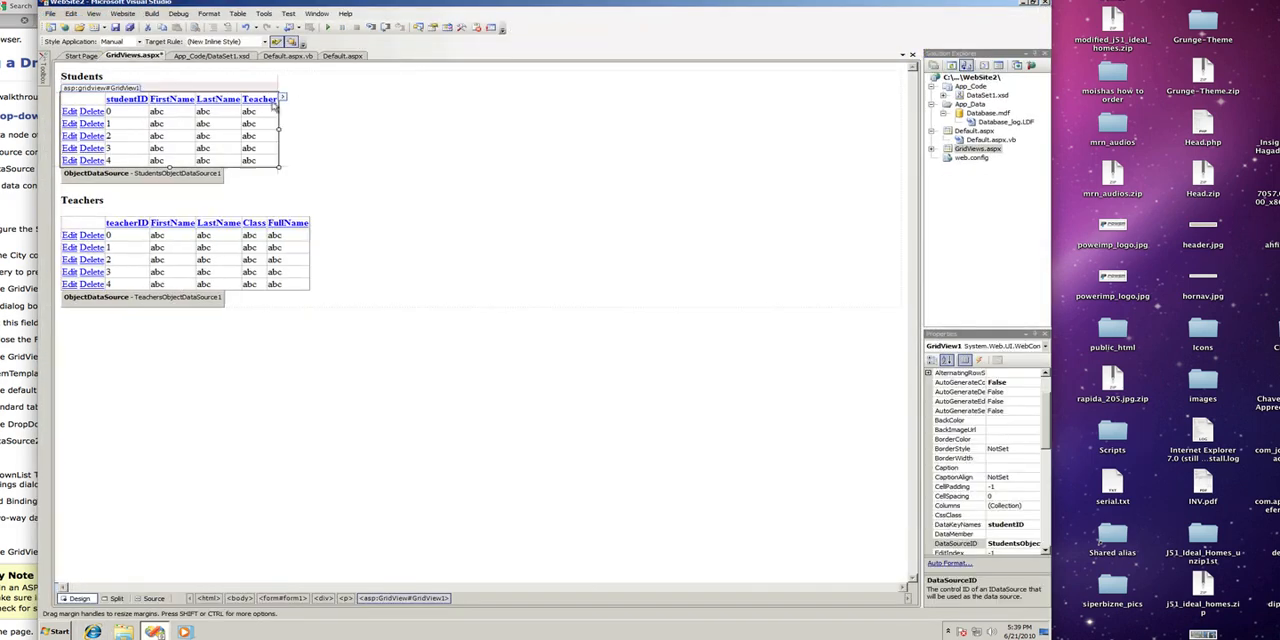
Convert the Students grid's Teacher column into a TemplateField in Edit Columns.
left_click(284, 98)
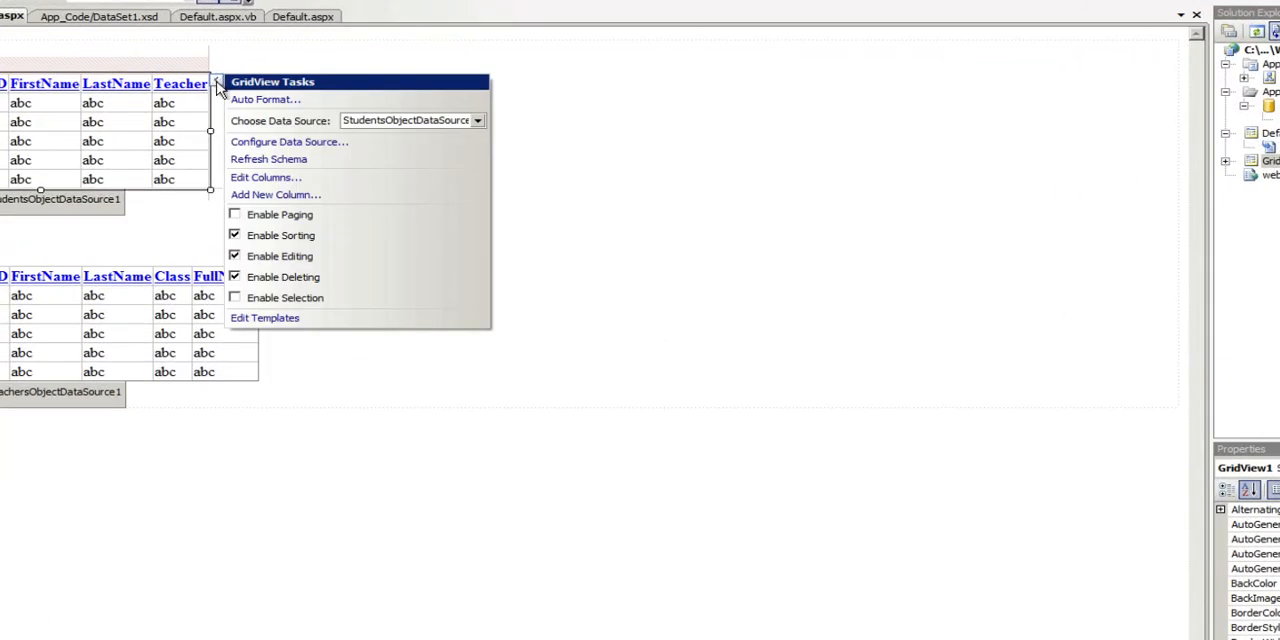
mouse_move(264, 178)
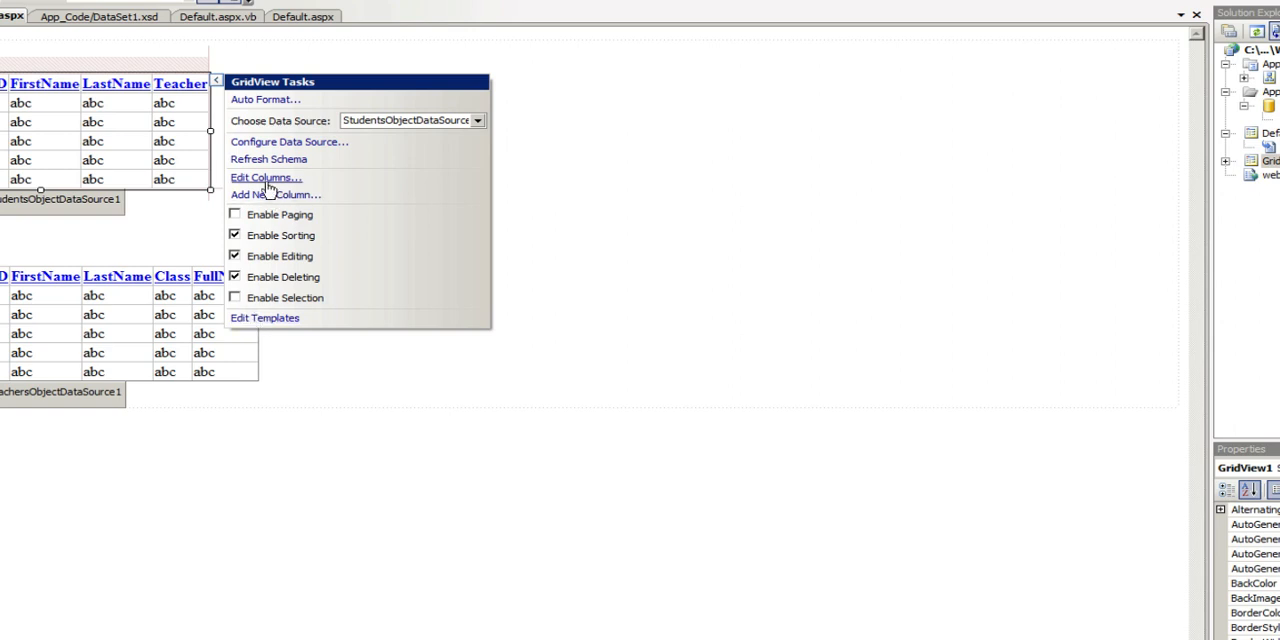
left_click(264, 176)
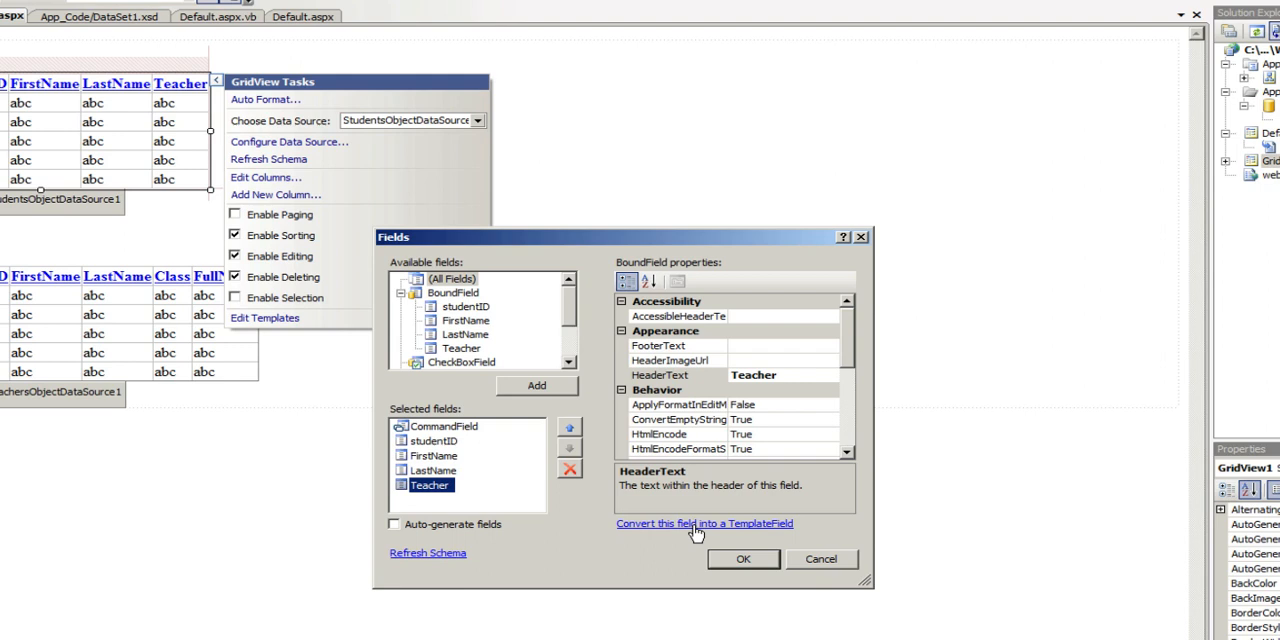
mouse_move(696, 530)
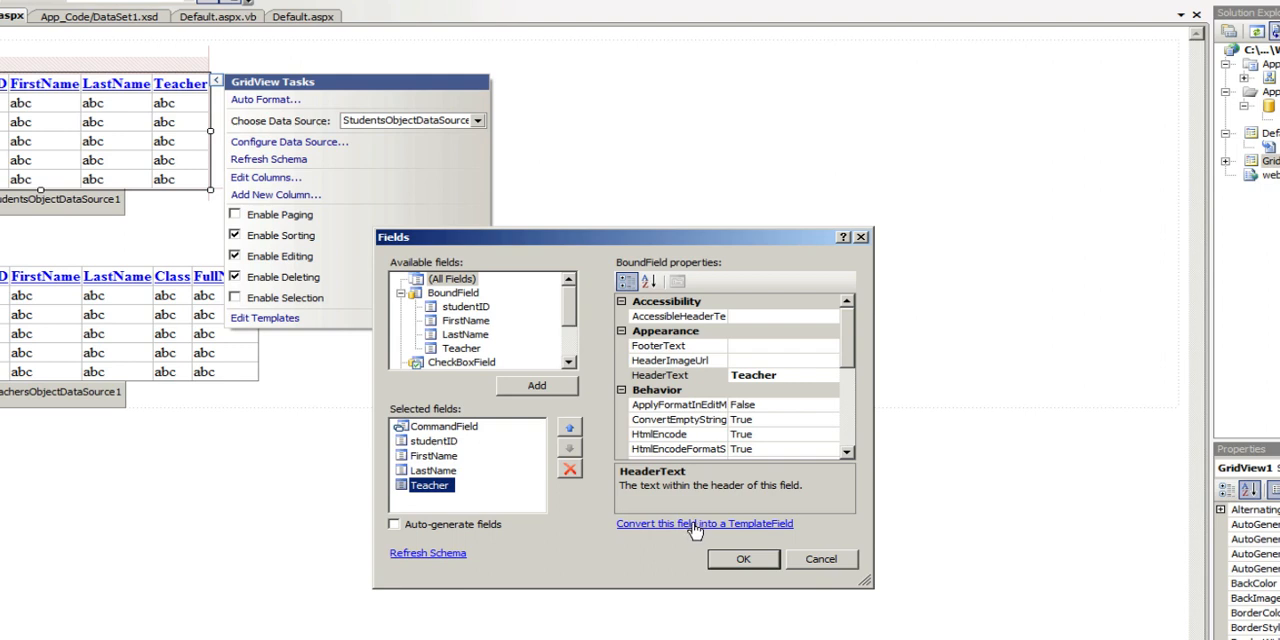
left_click(704, 524)
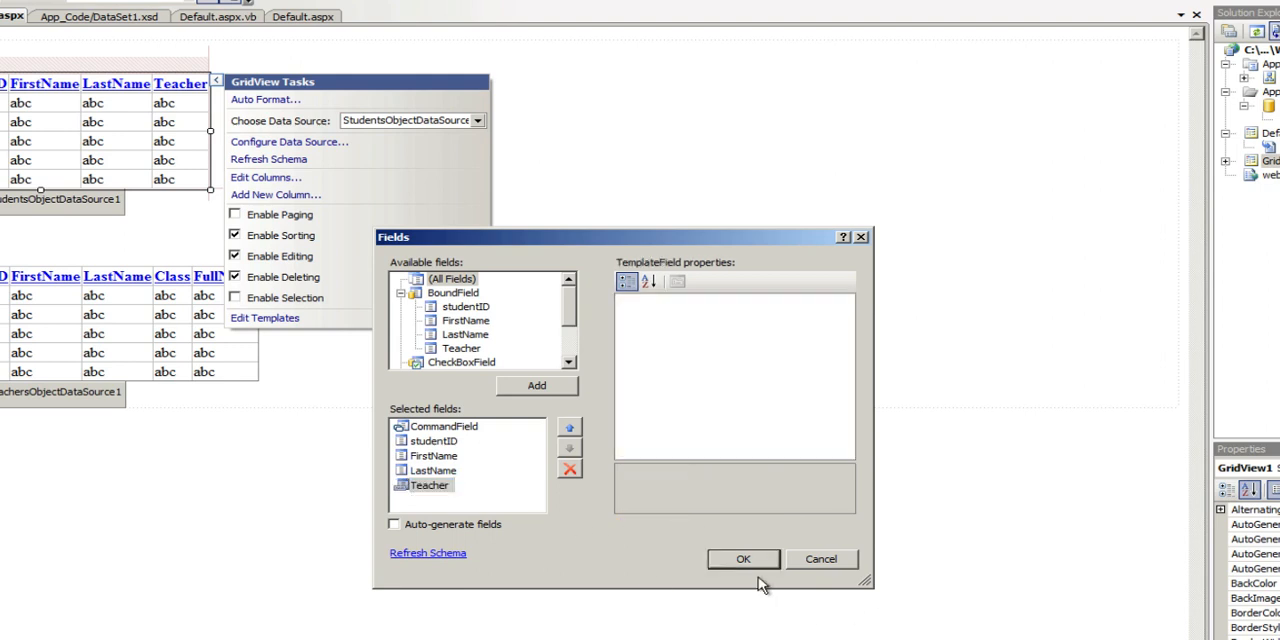
left_click(744, 560)
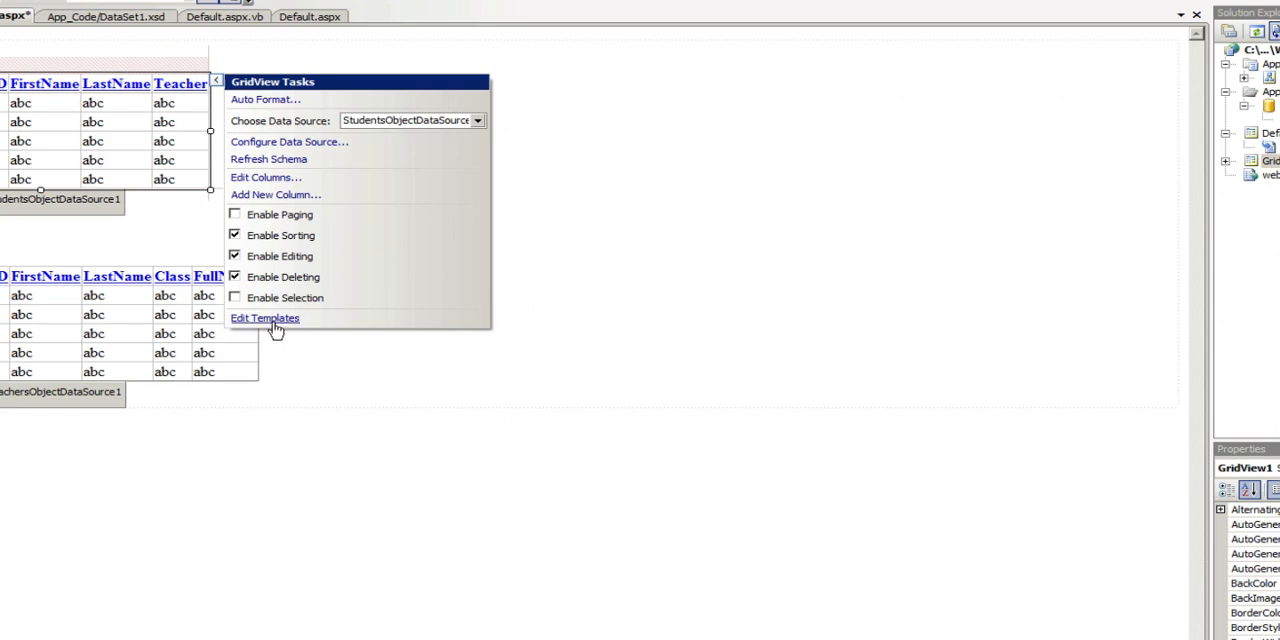
In the Teacher column's EditItemTemplate, remove TextBox1 and add a DropDownList.
left_click(264, 318)
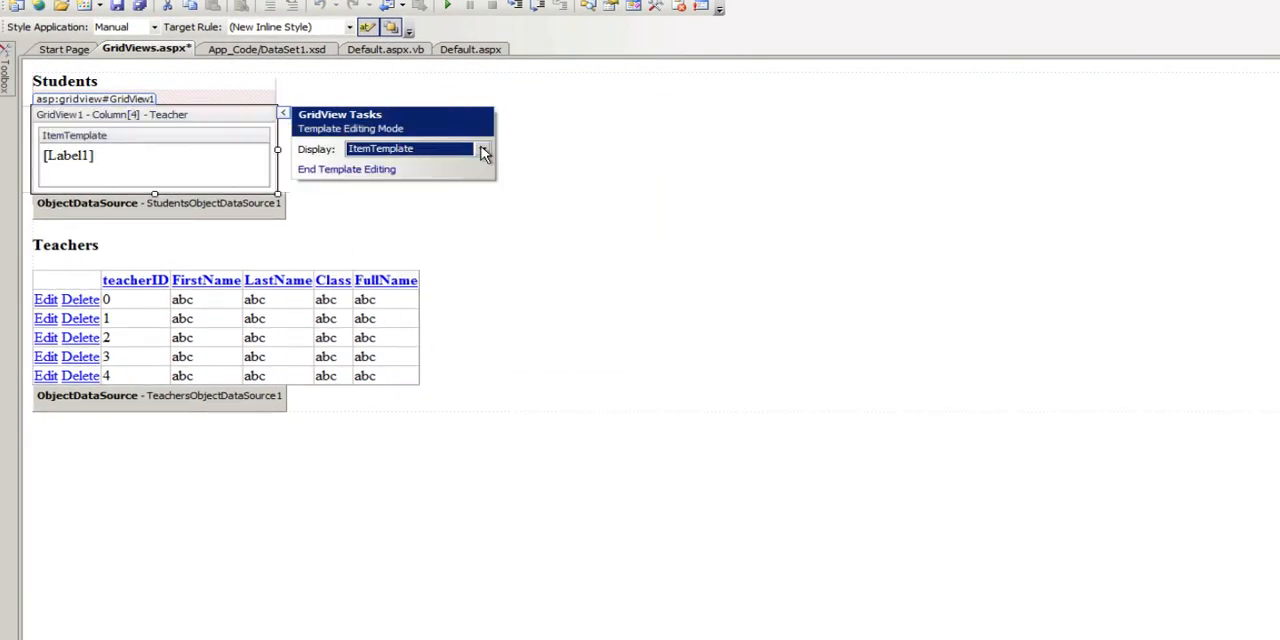
left_click(482, 148)
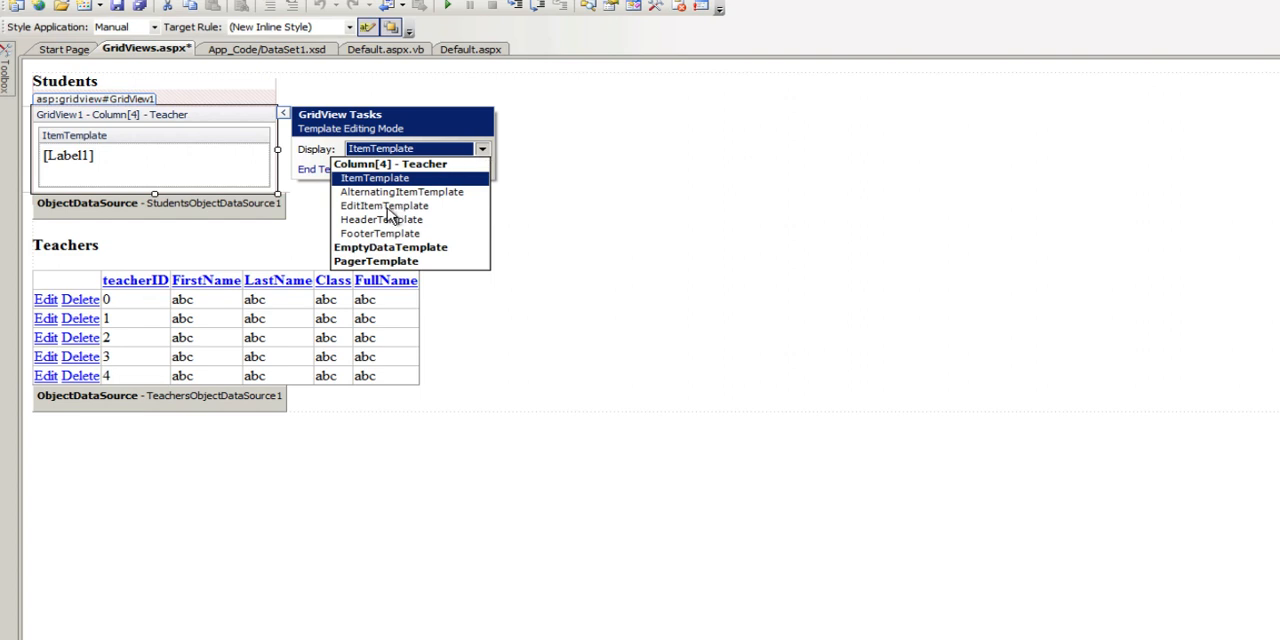
left_click(384, 204)
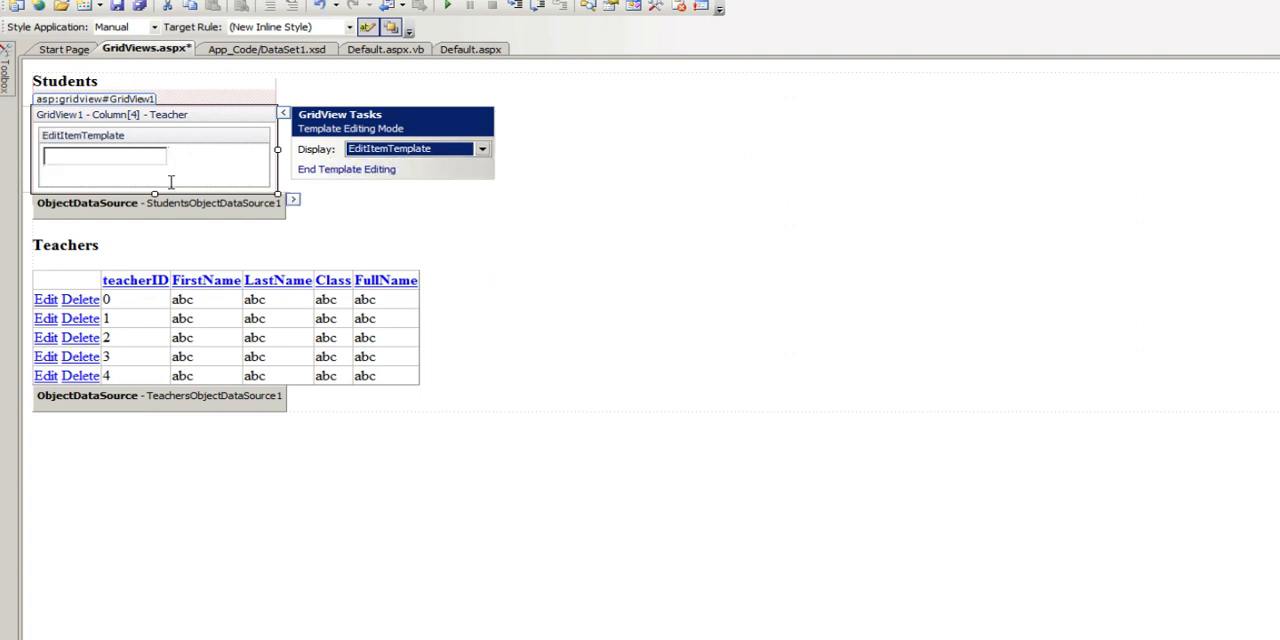
left_click(104, 156)
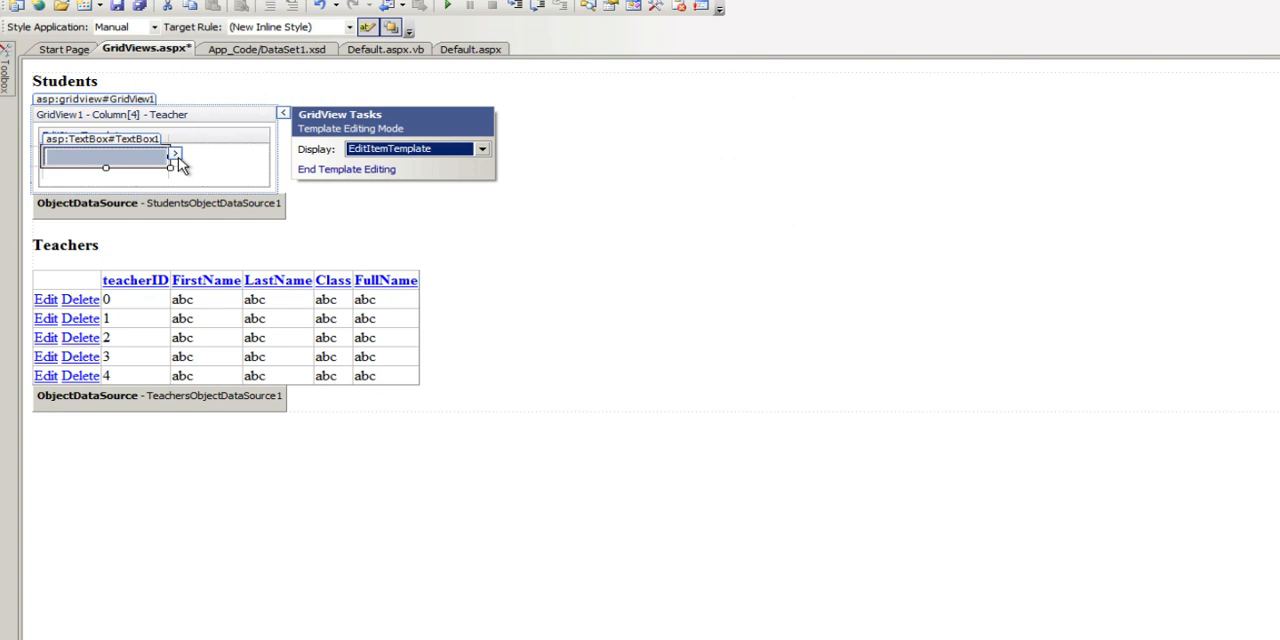
right_click(104, 156)
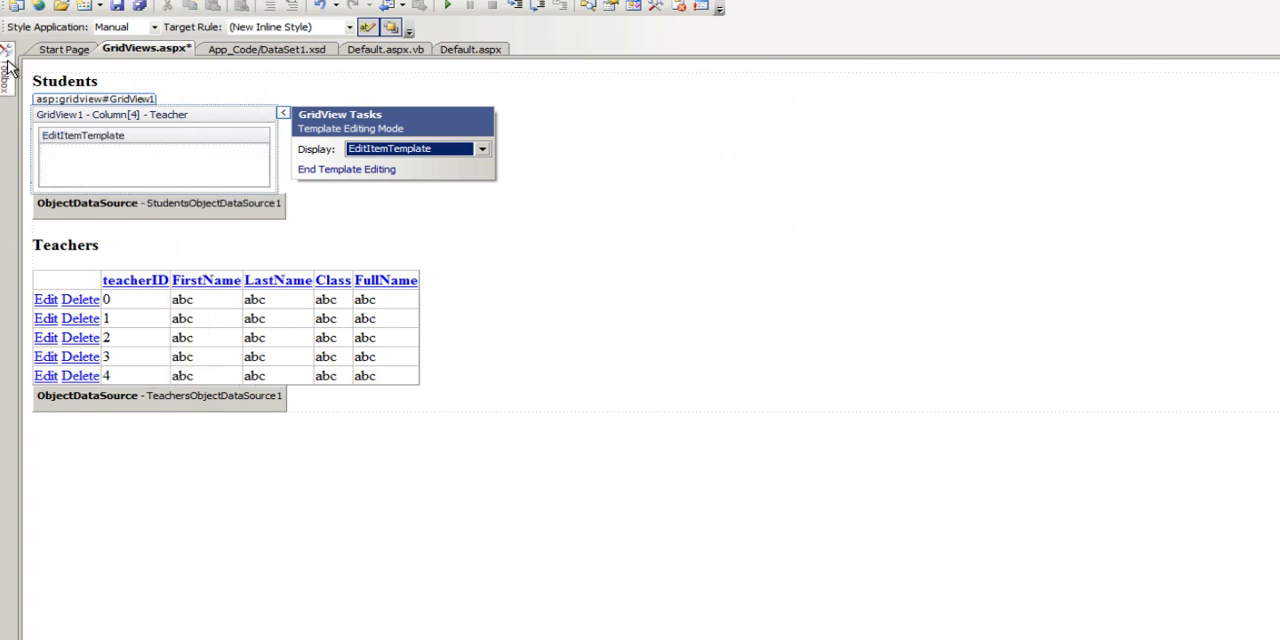
left_click(8, 76)
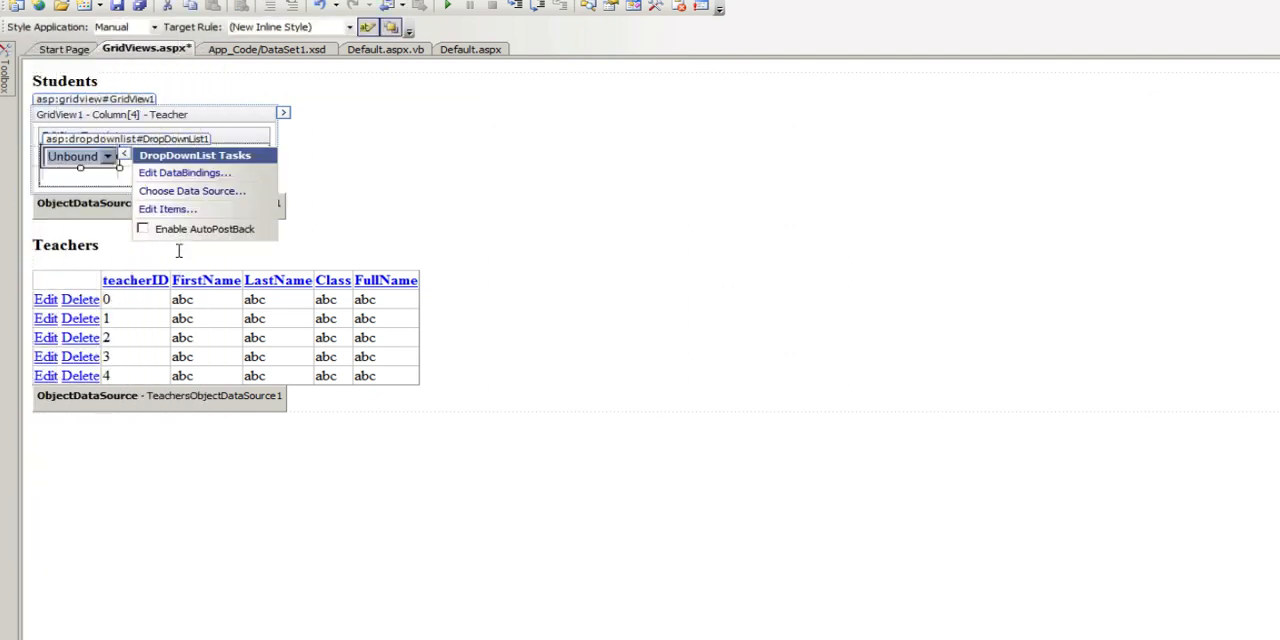
mouse_move(204, 192)
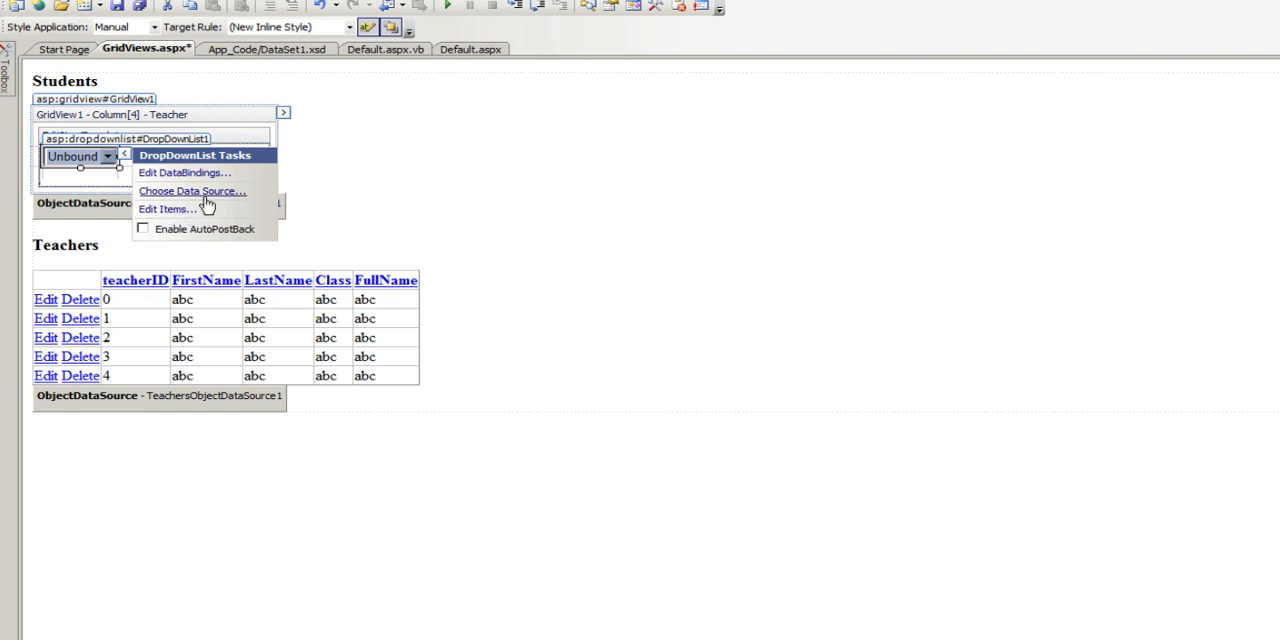
Bind the dropdown to TeachersObjectDataSource1 showing FullName for text and value.
left_click(192, 192)
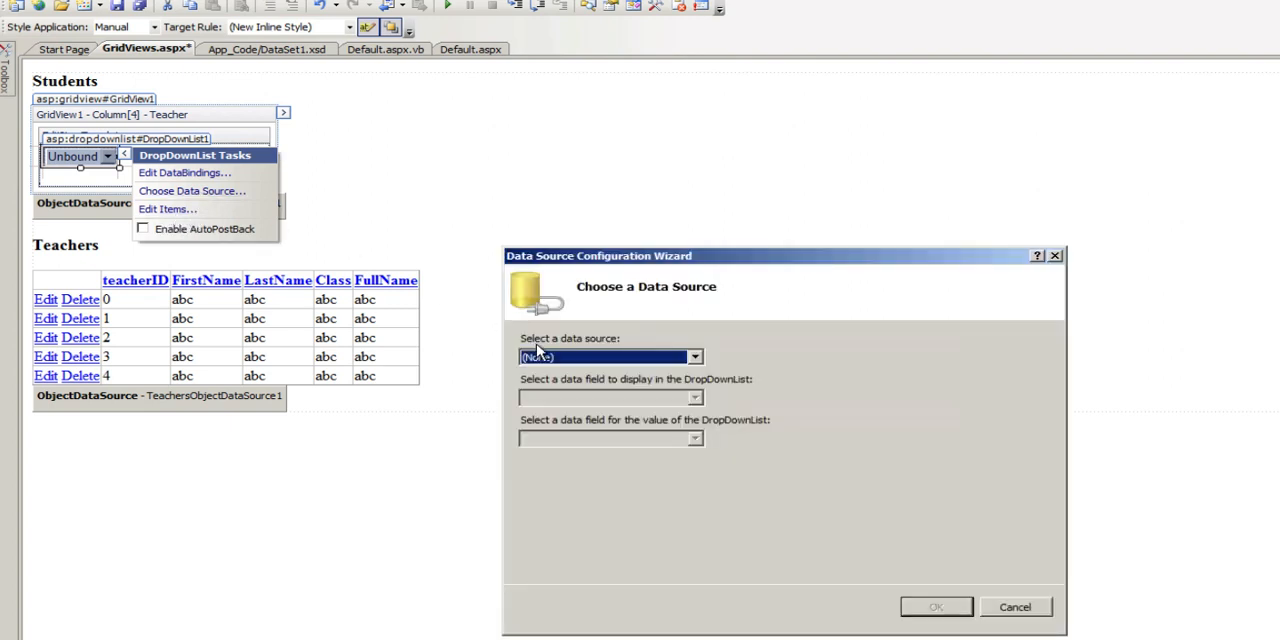
left_click(696, 356)
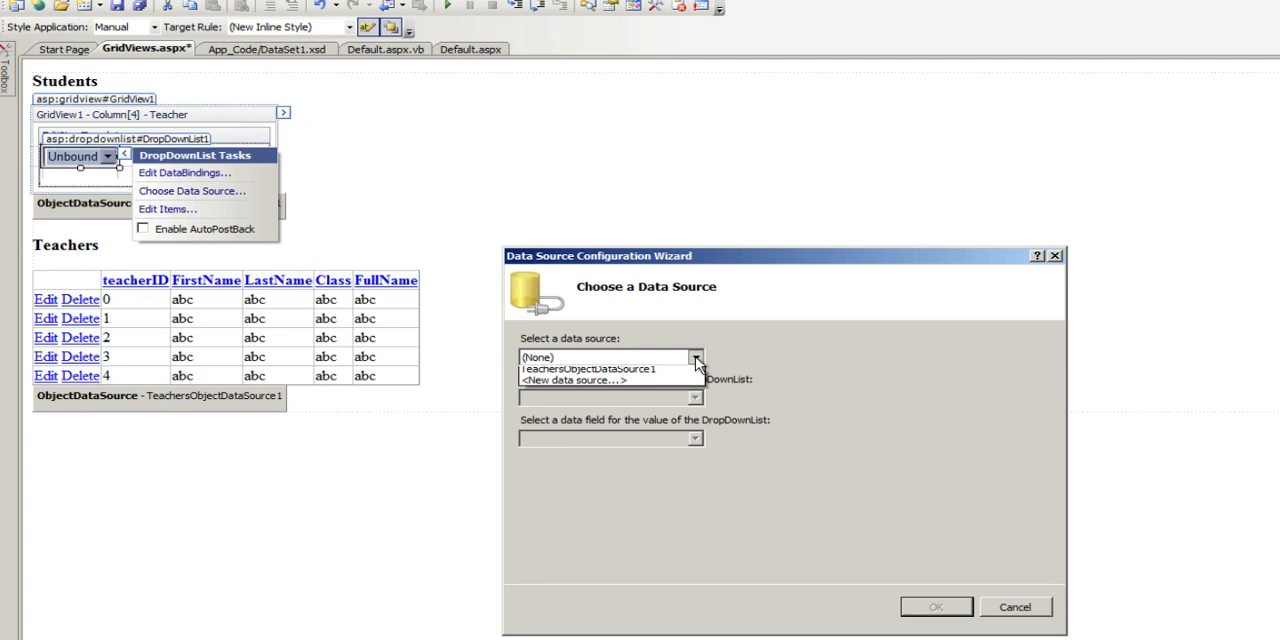
left_click(584, 368)
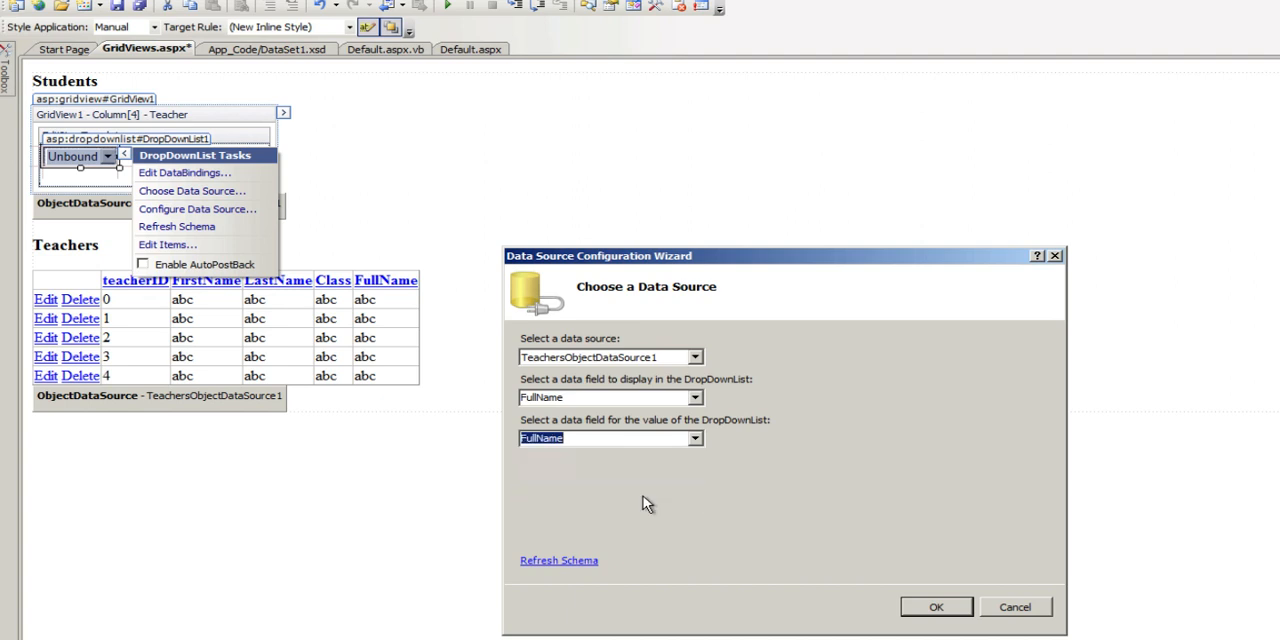
left_click(936, 608)
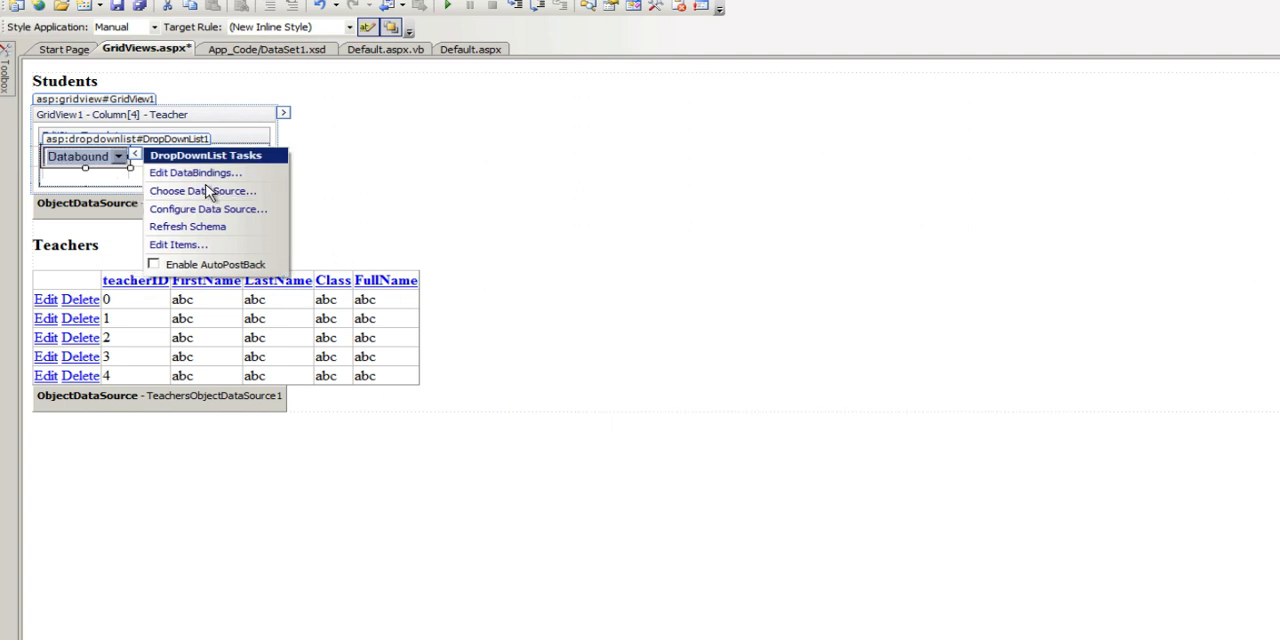
Bind the dropdown's SelectedValue to the Teacher field in Edit DataBindings.
left_click(194, 172)
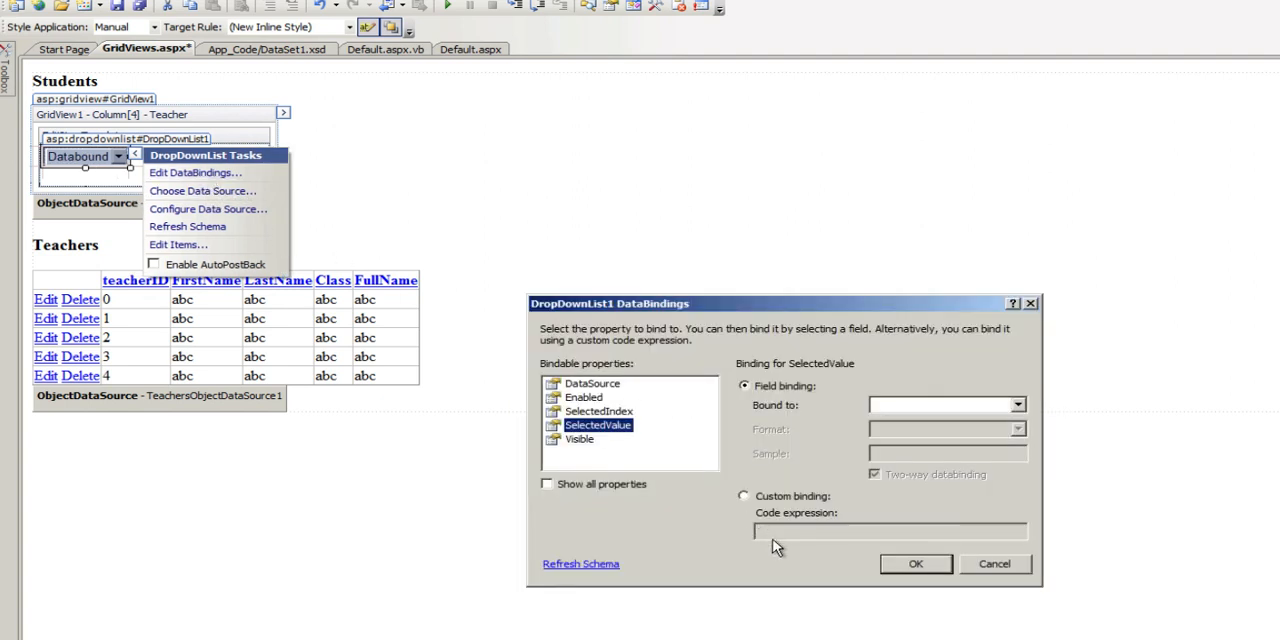
mouse_move(994, 416)
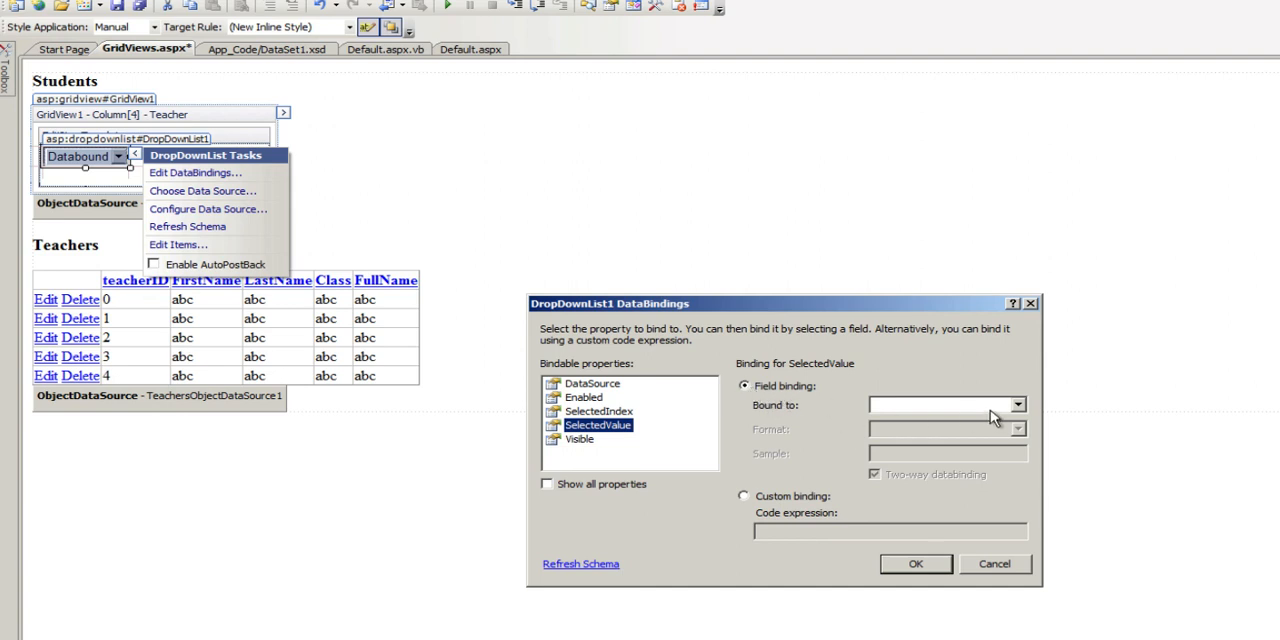
left_click(1016, 404)
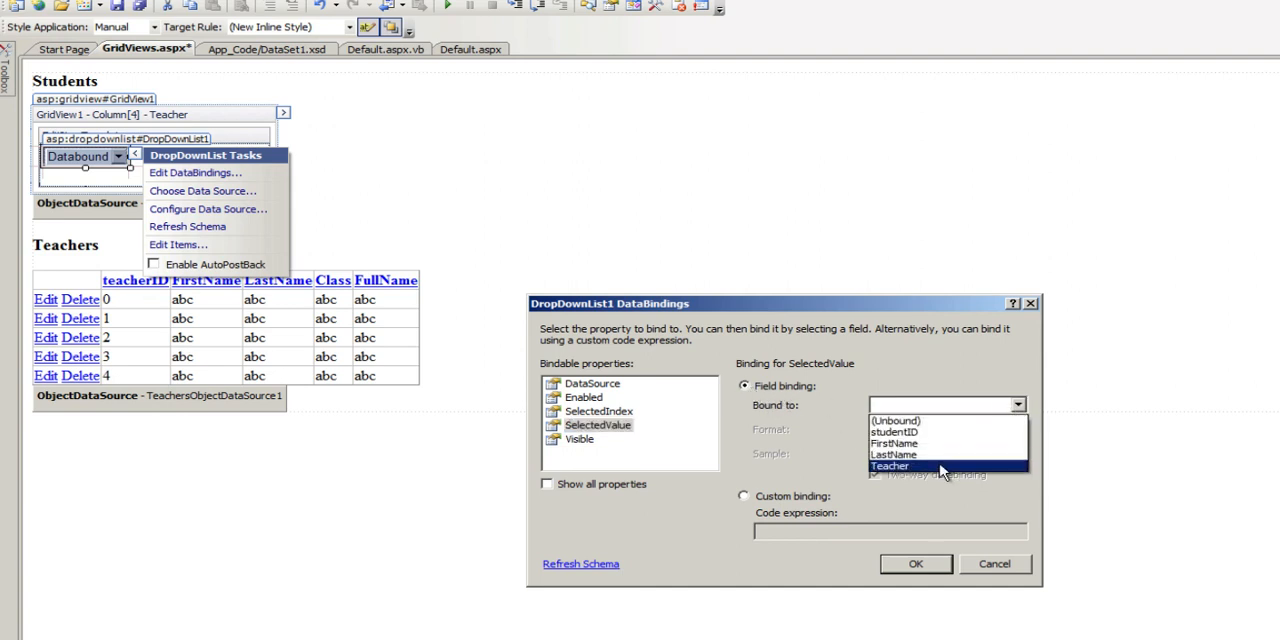
left_click(888, 466)
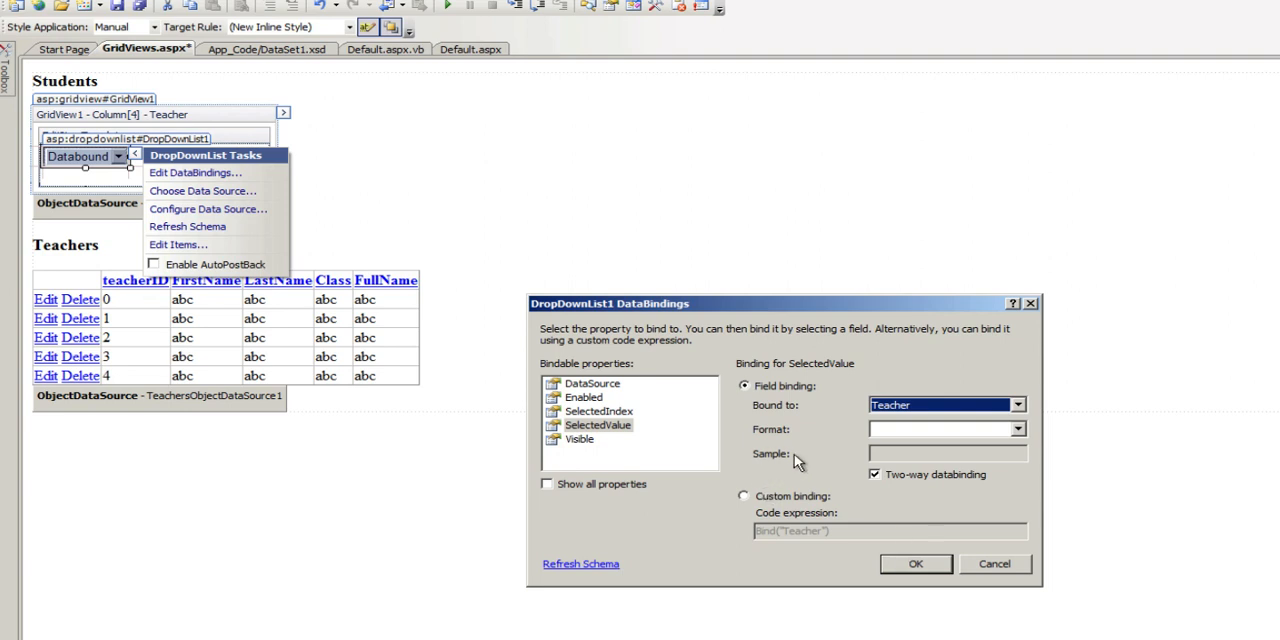
mouse_move(636, 484)
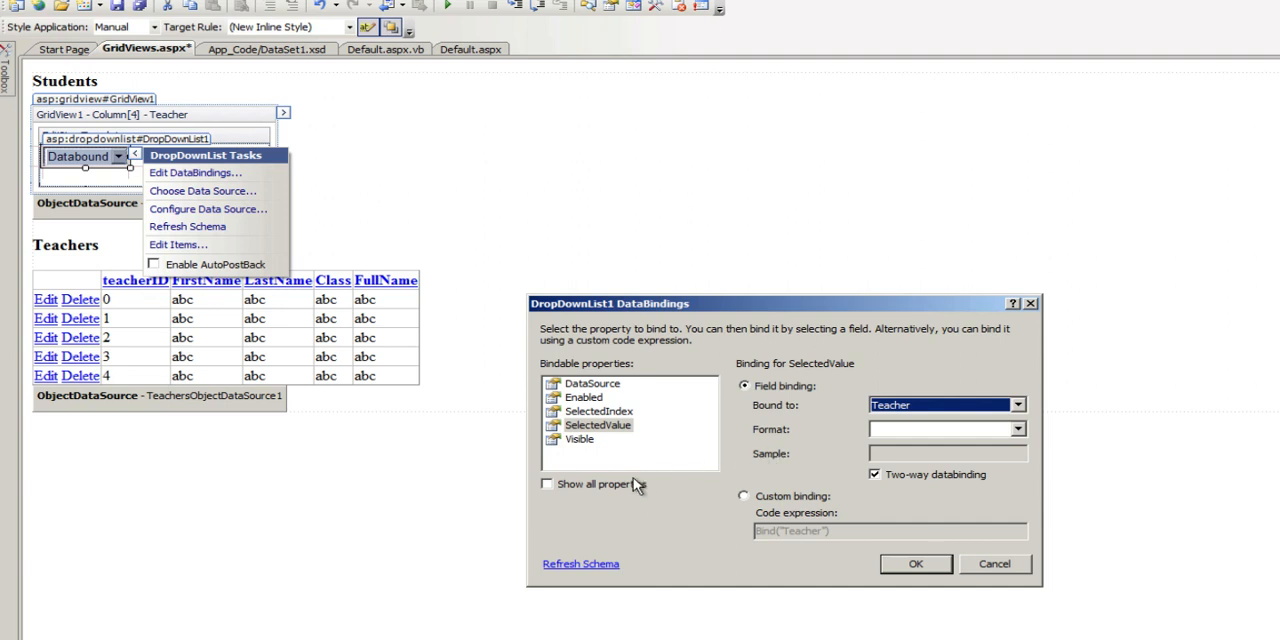
left_click(912, 564)
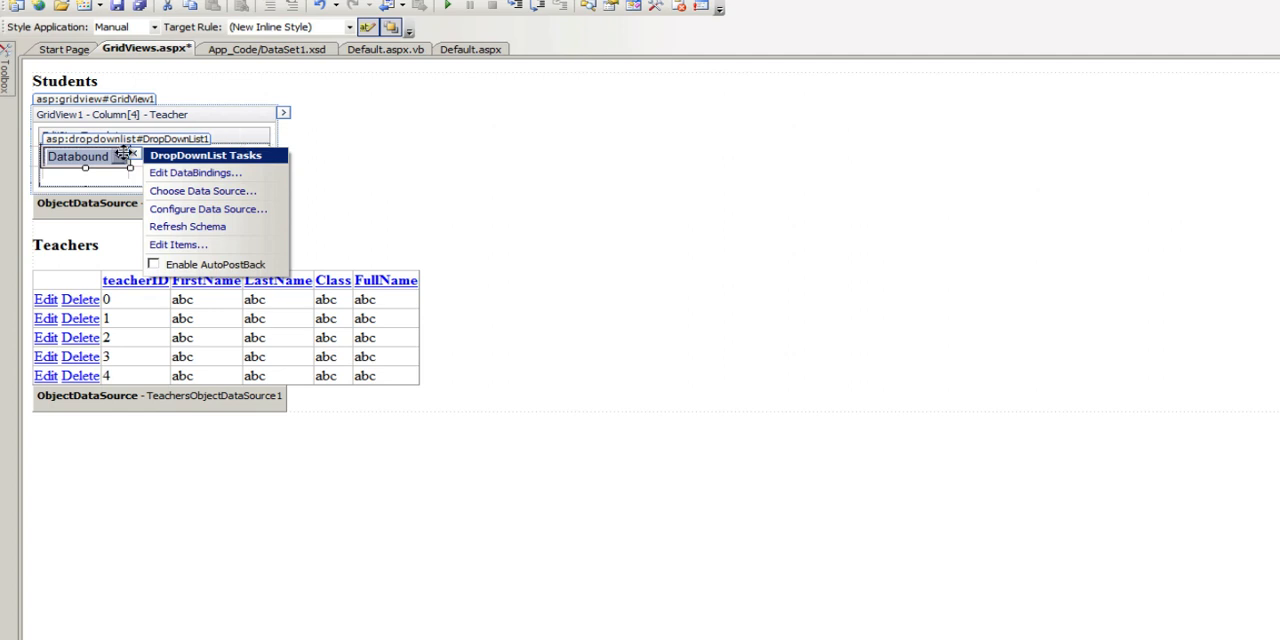
left_click(284, 114)
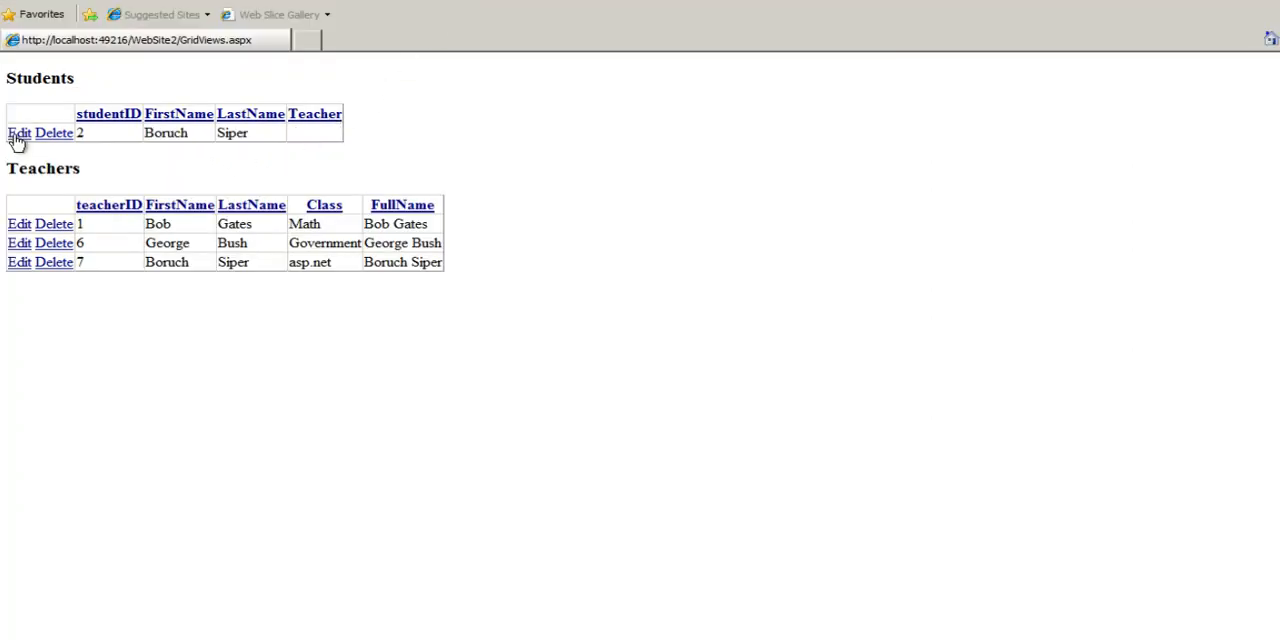
left_click(18, 132)
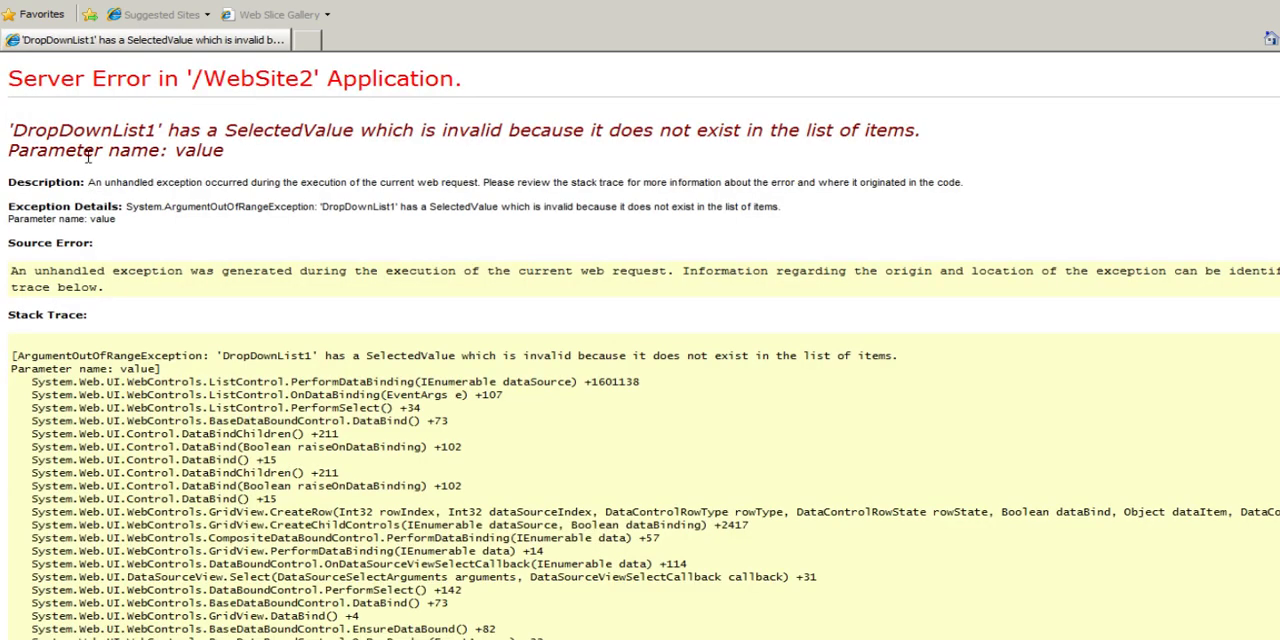
mouse_move(444, 136)
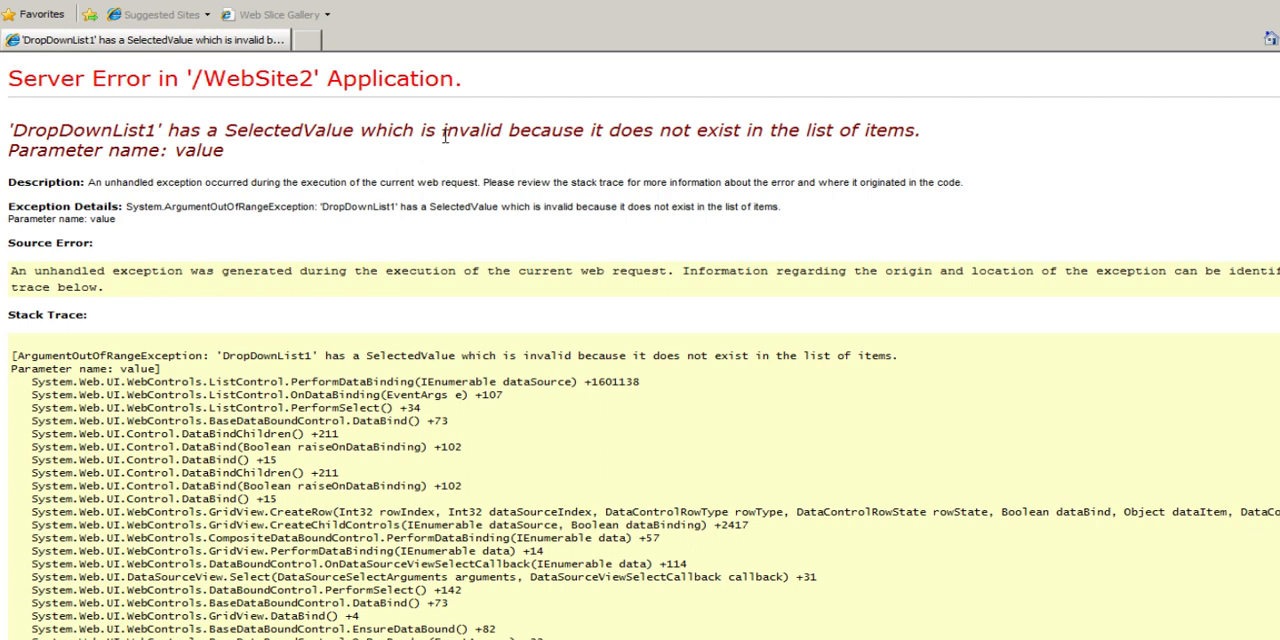
mouse_move(676, 136)
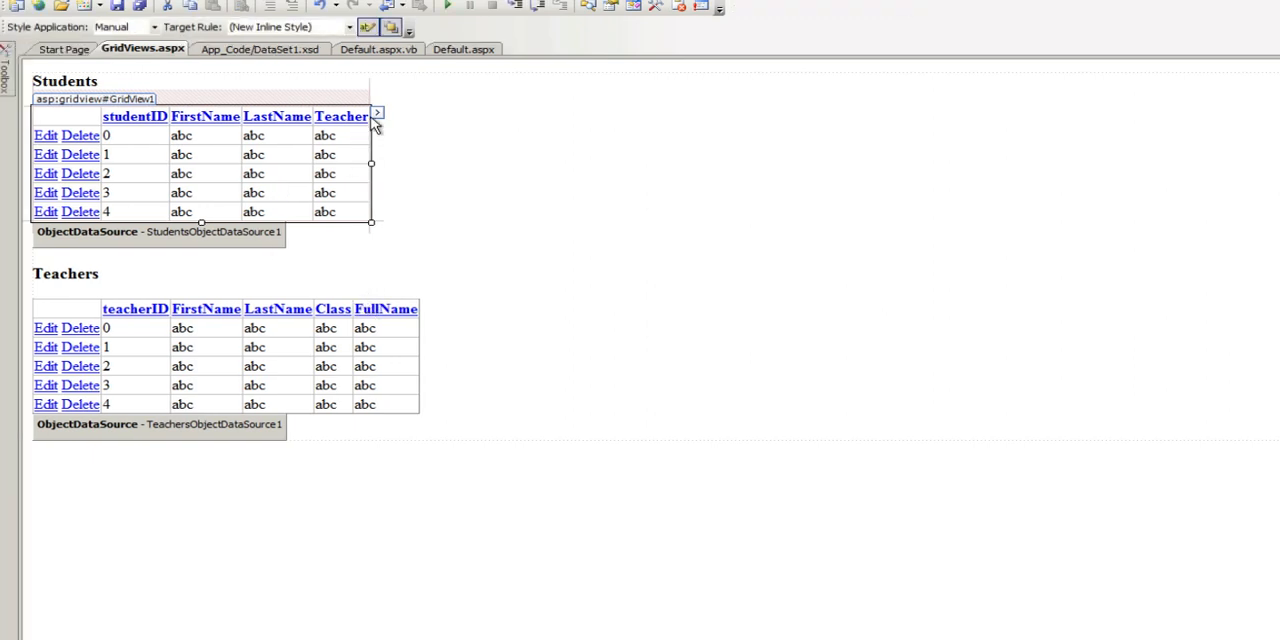
Enter template editing on the Students grid and show the Teacher column's EditItemTemplate.
left_click(376, 114)
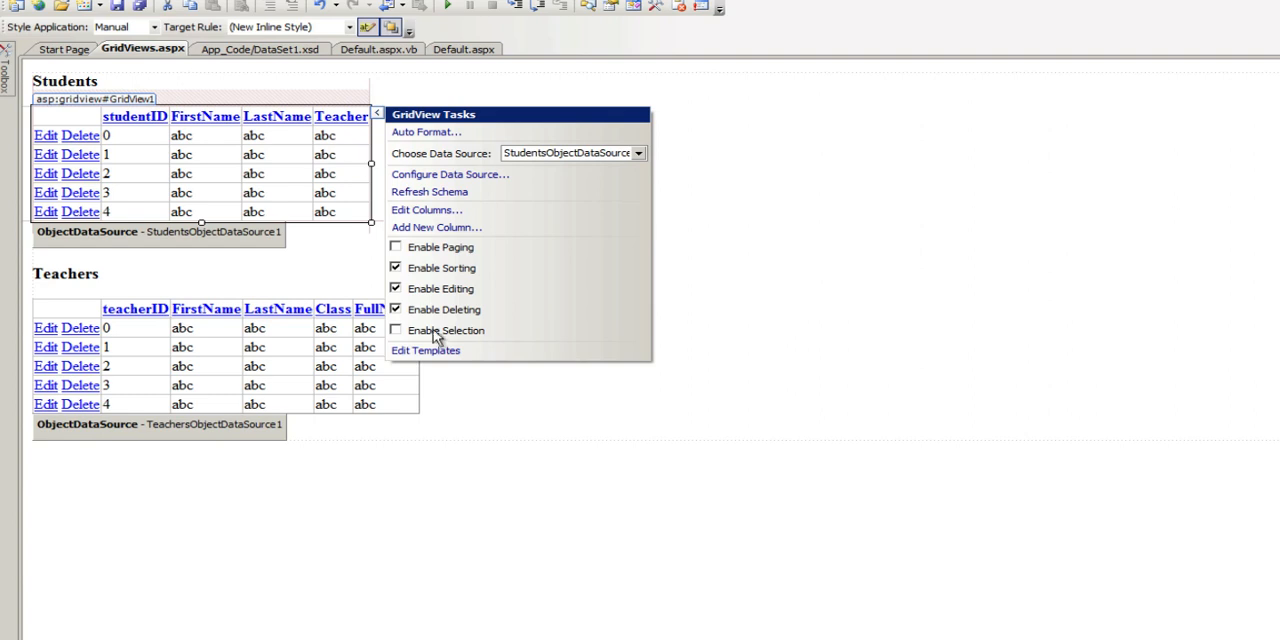
left_click(424, 350)
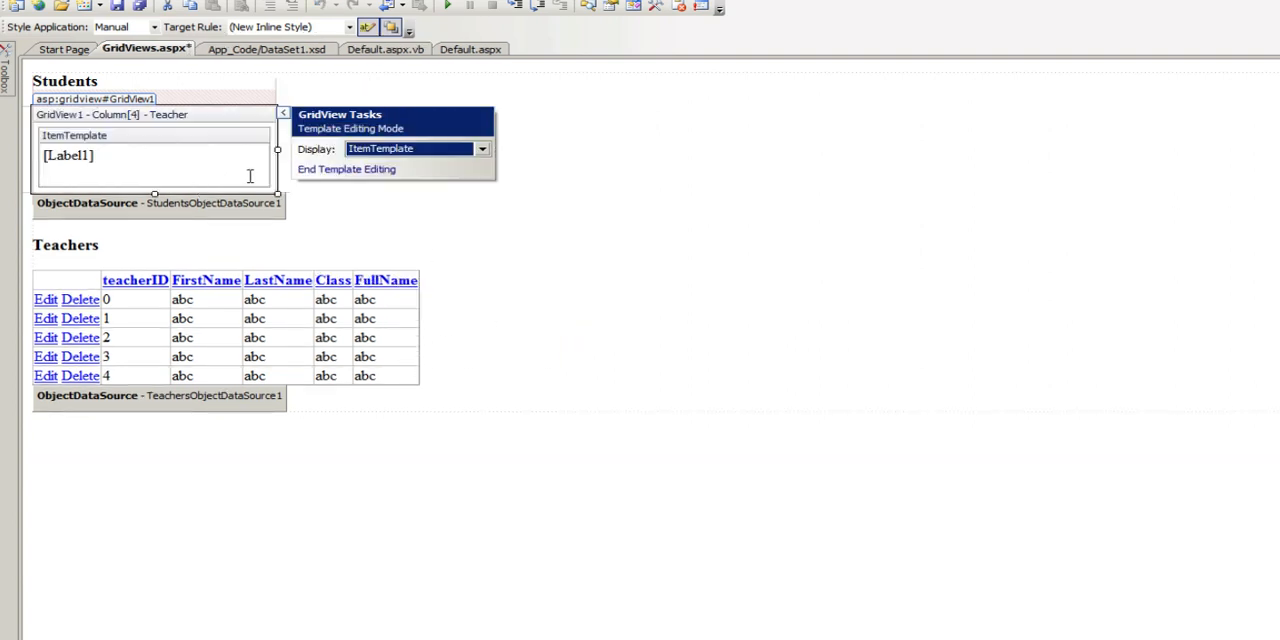
left_click(480, 148)
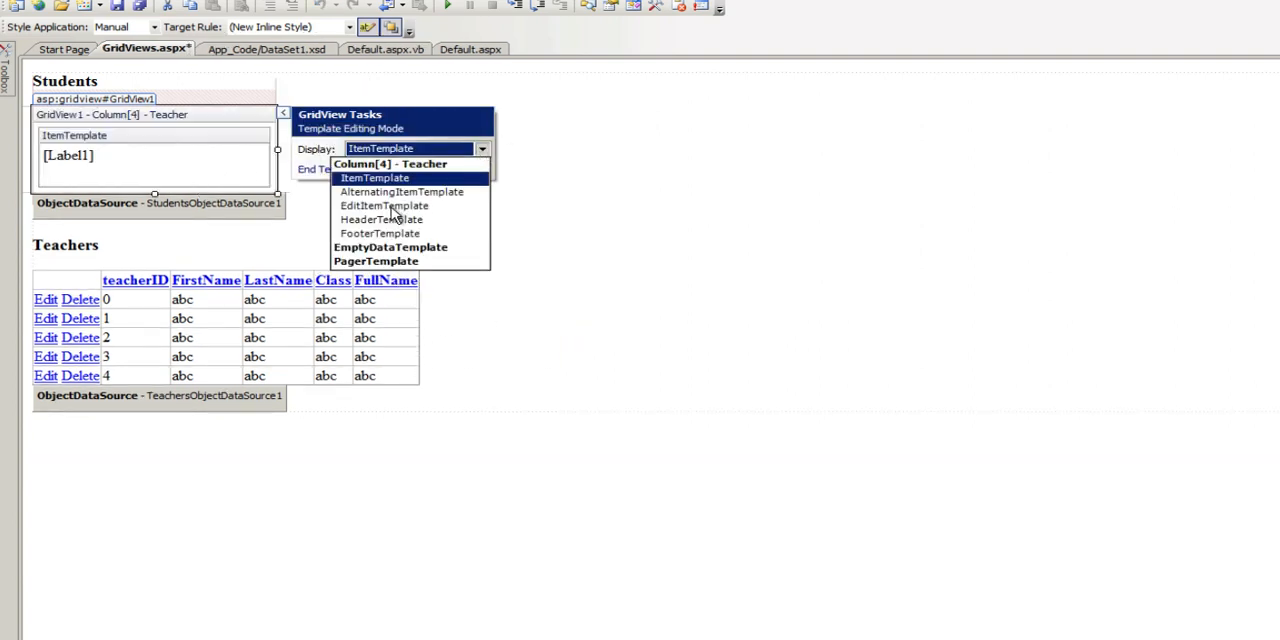
left_click(384, 204)
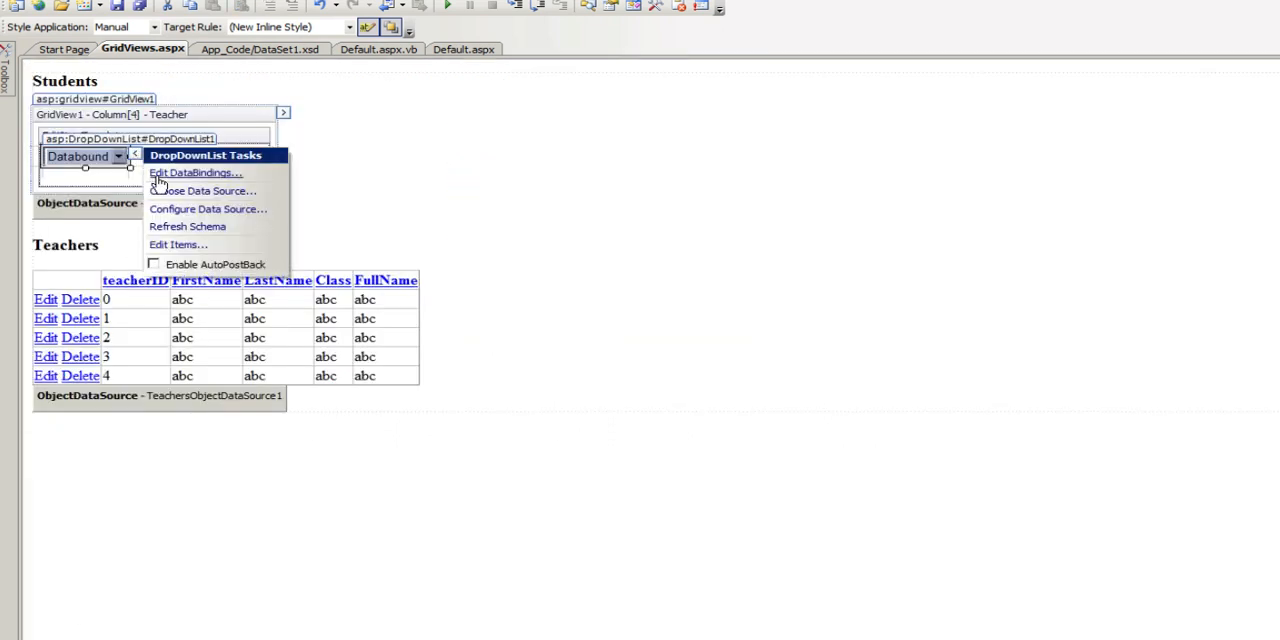
Add an item with Text 'Select' to the teacher drop-down list's item collection.
left_click(178, 244)
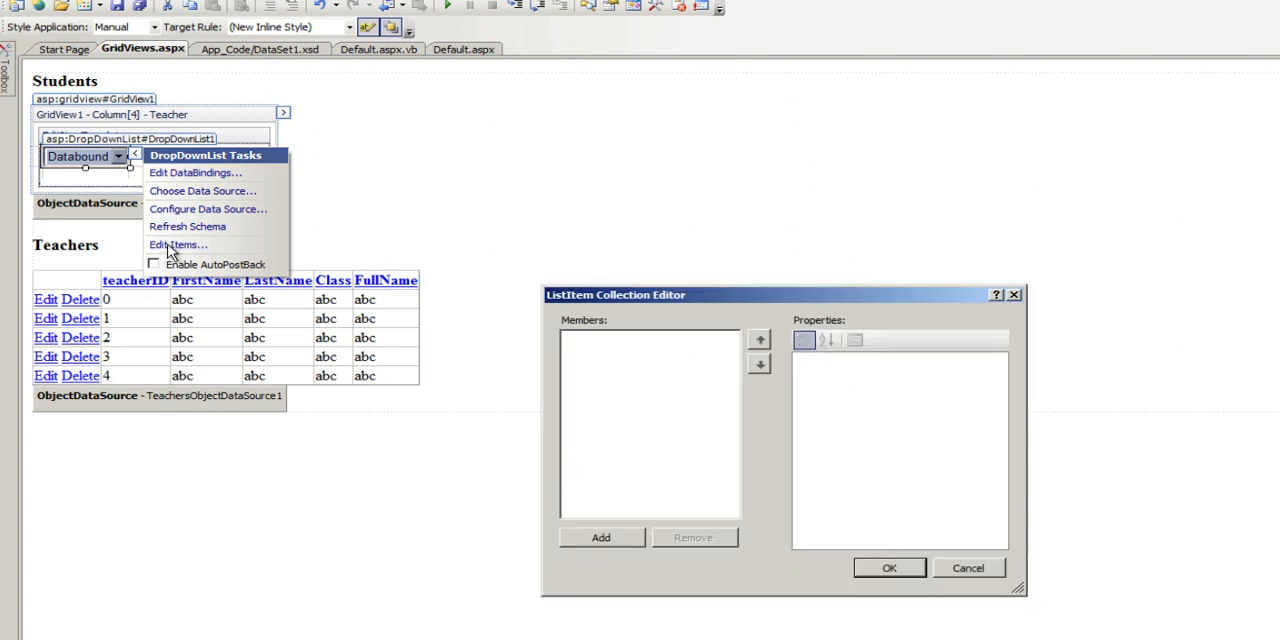
left_click(600, 536)
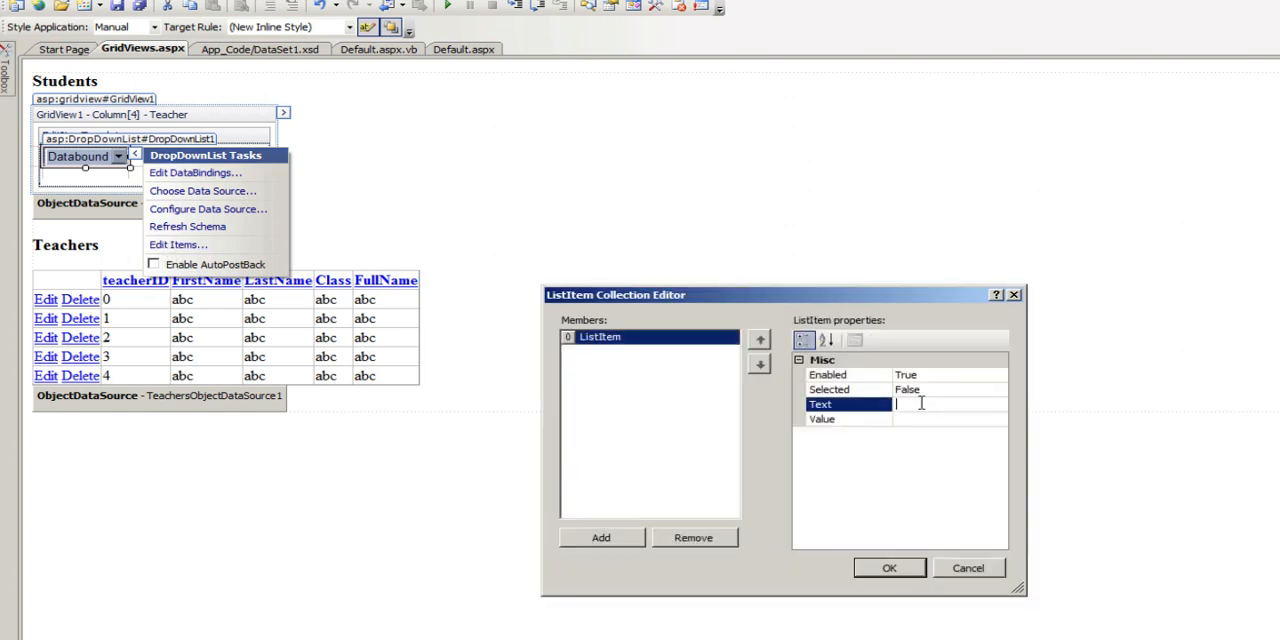
type("S")
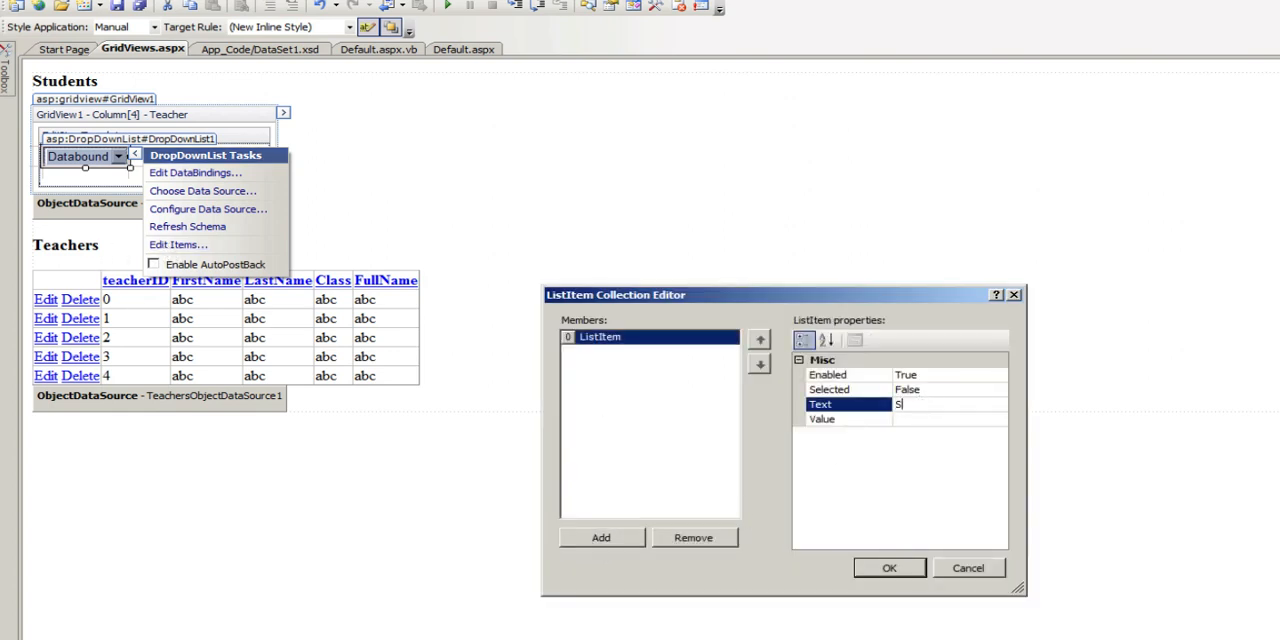
type("elect")
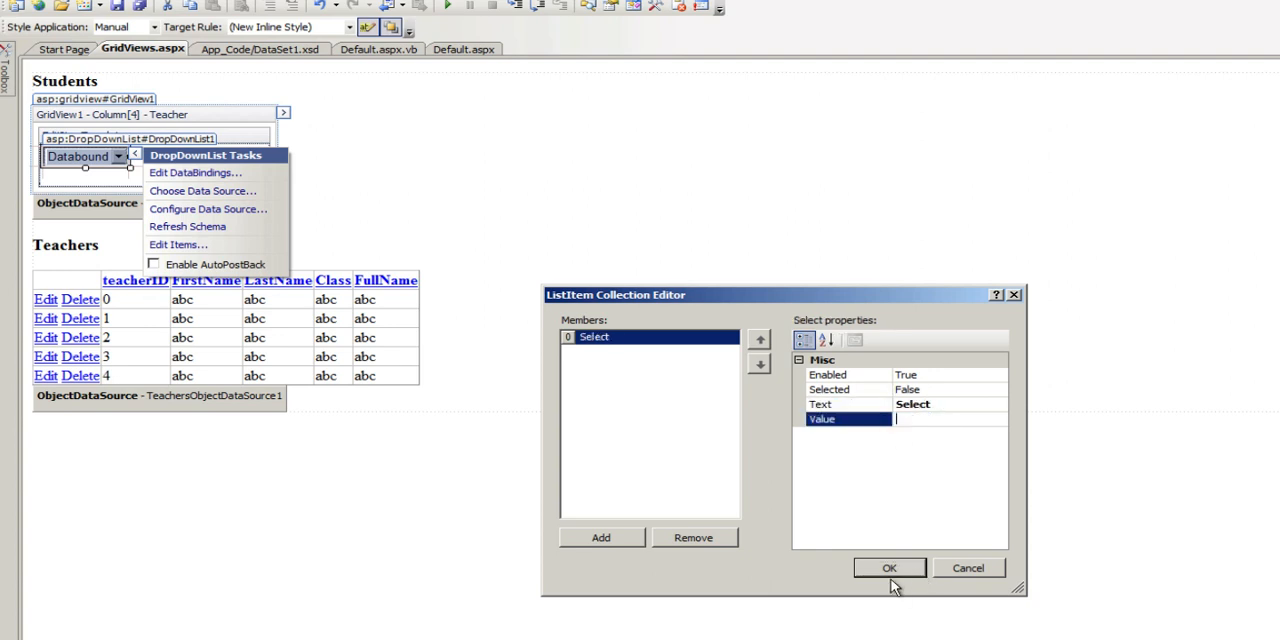
left_click(888, 568)
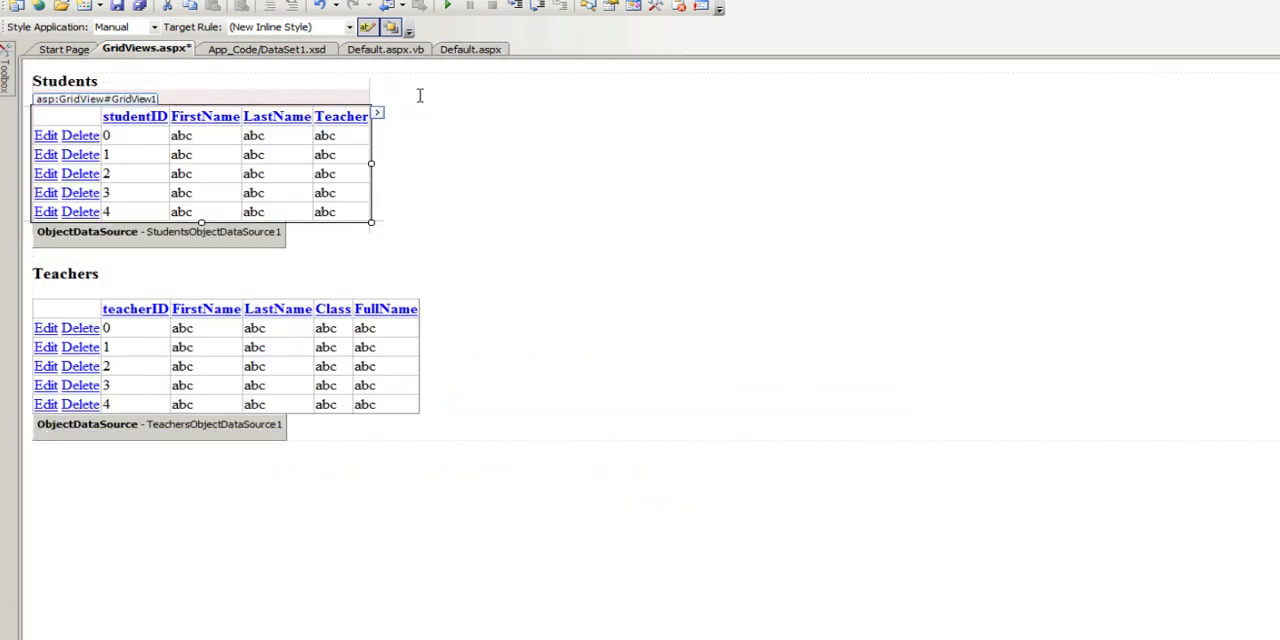
In Source view, rename the drop-down list's ID from DropDownList1 to ddlSelectTeacher.
left_click(376, 112)
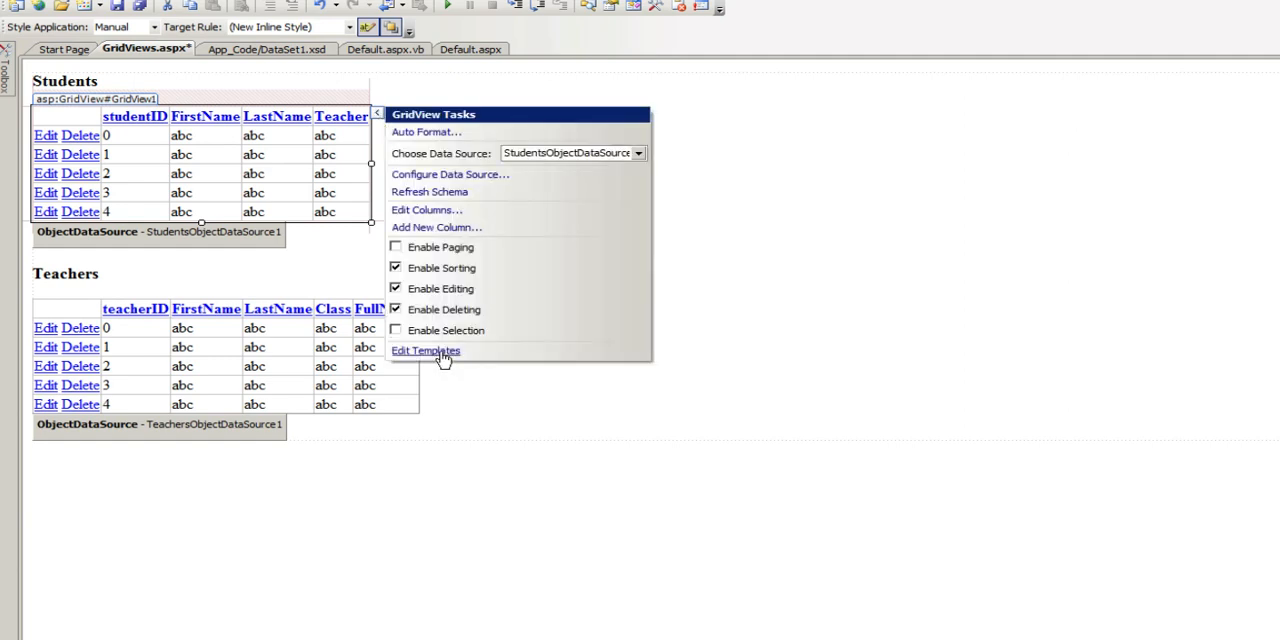
left_click(424, 350)
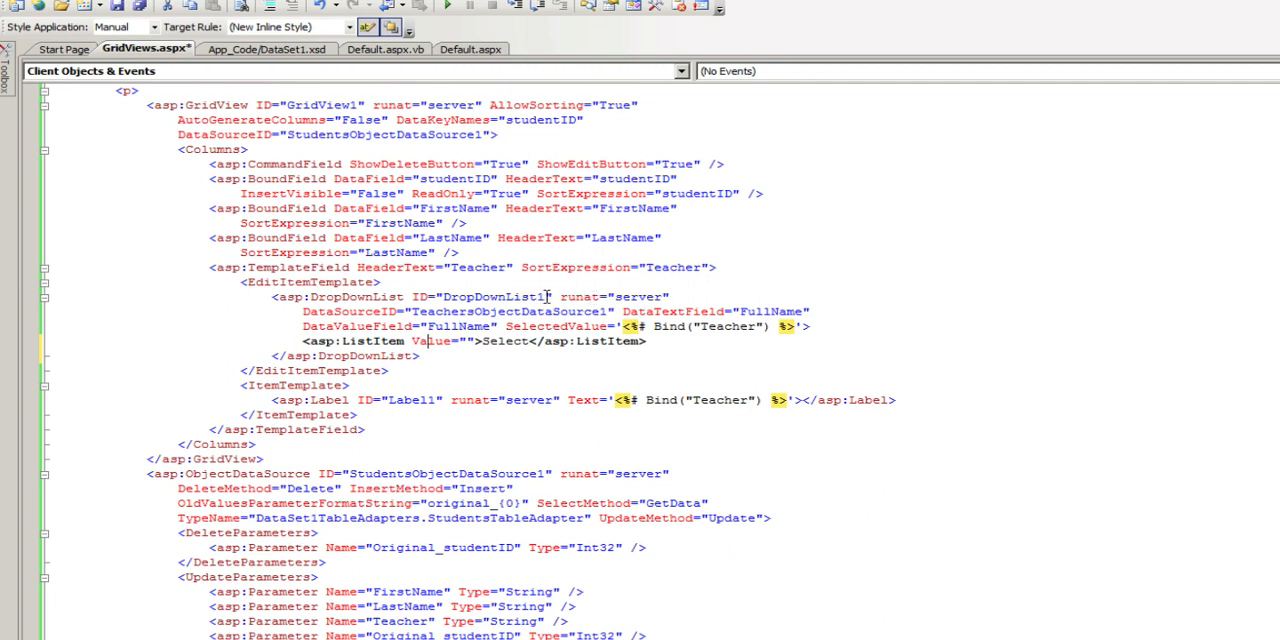
double_click(496, 296)
type("dd")
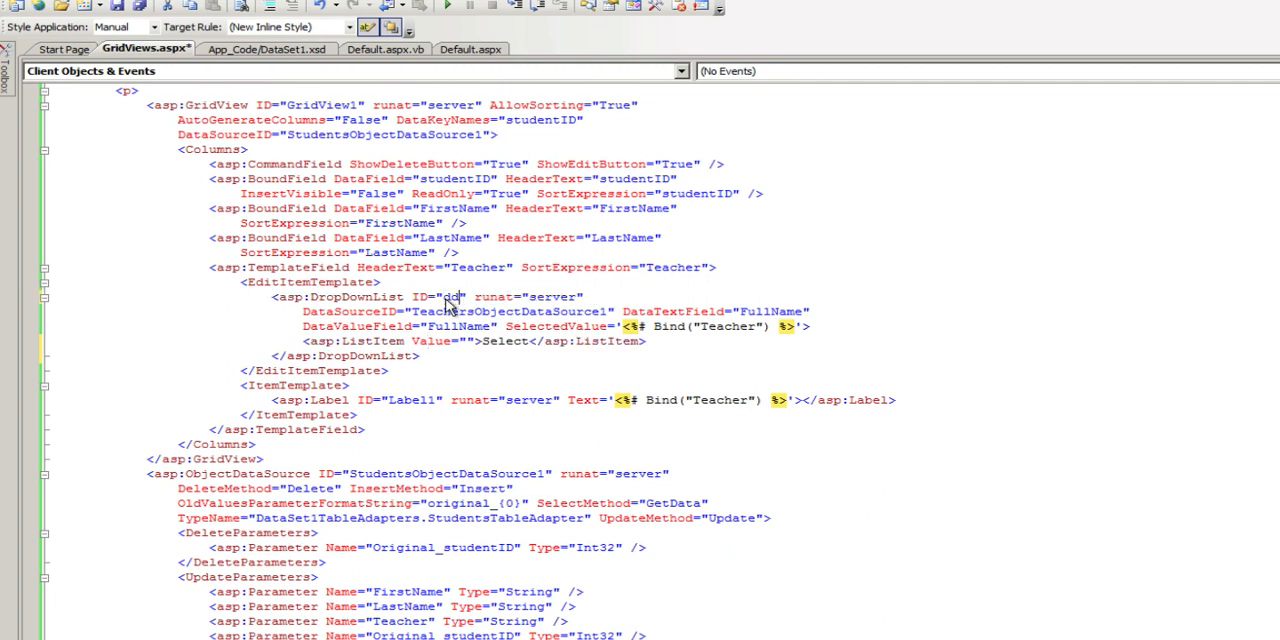
type("l")
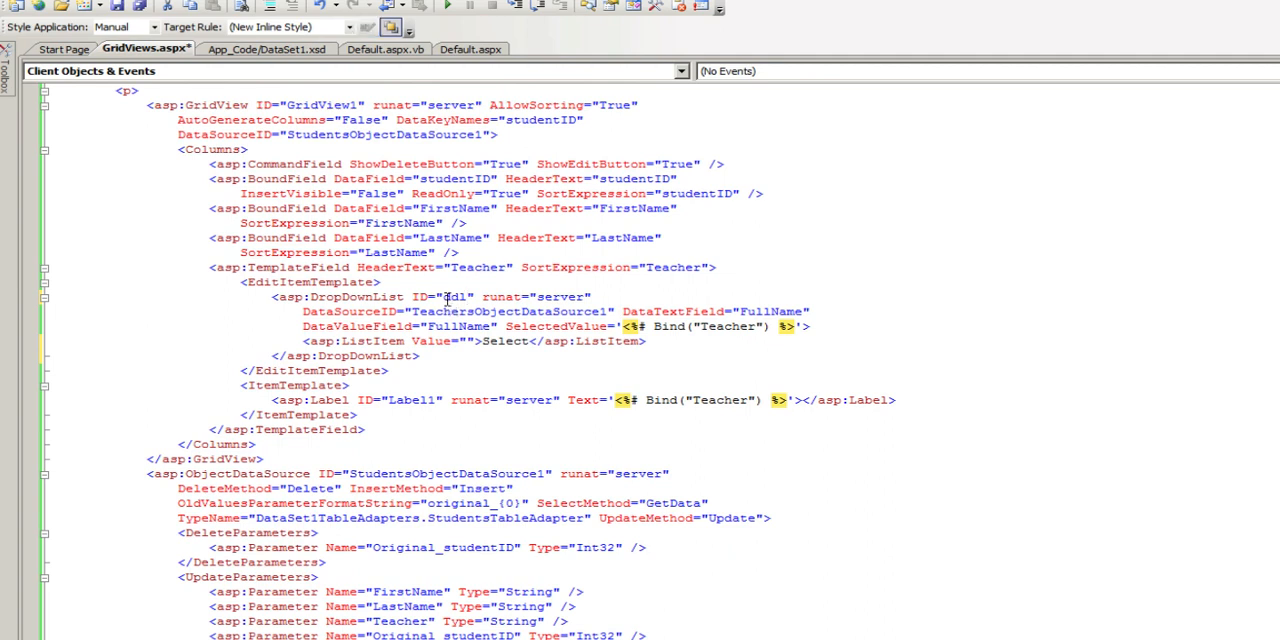
type("Select")
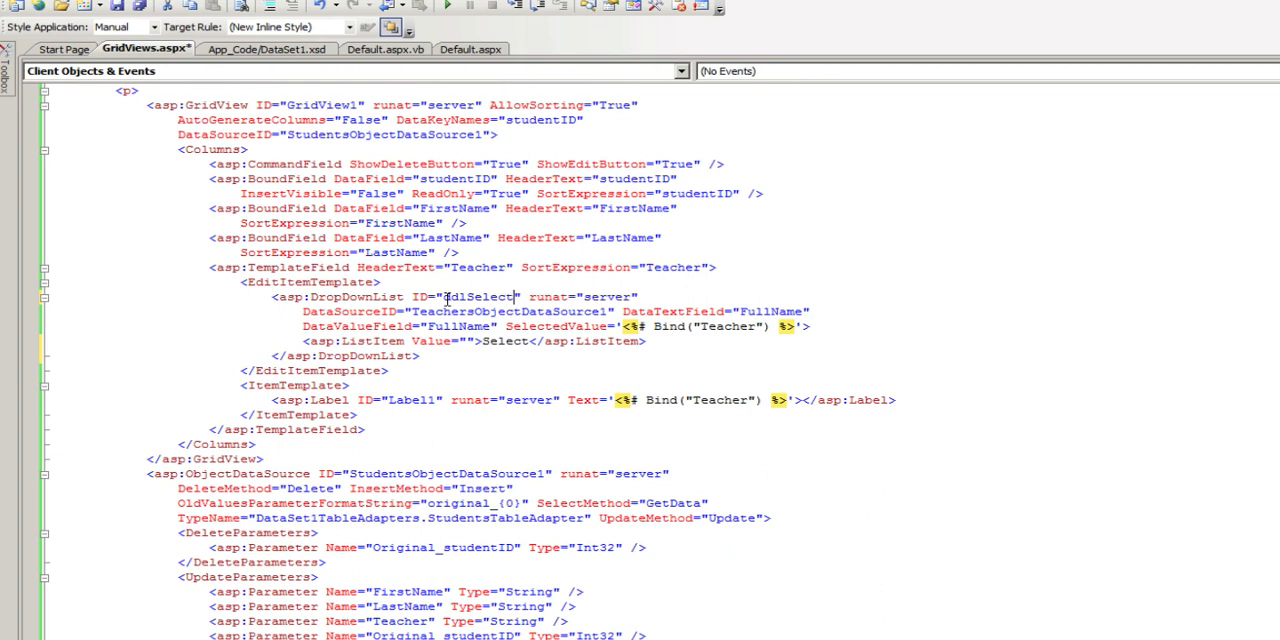
type("T")
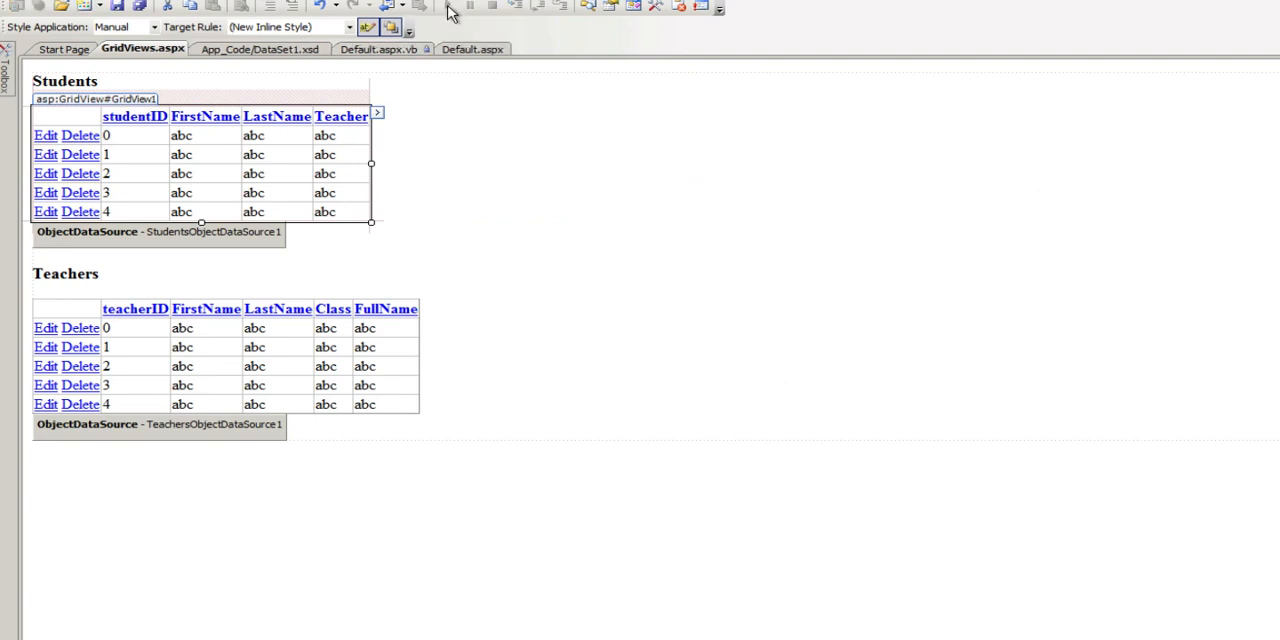
left_click(464, 8)
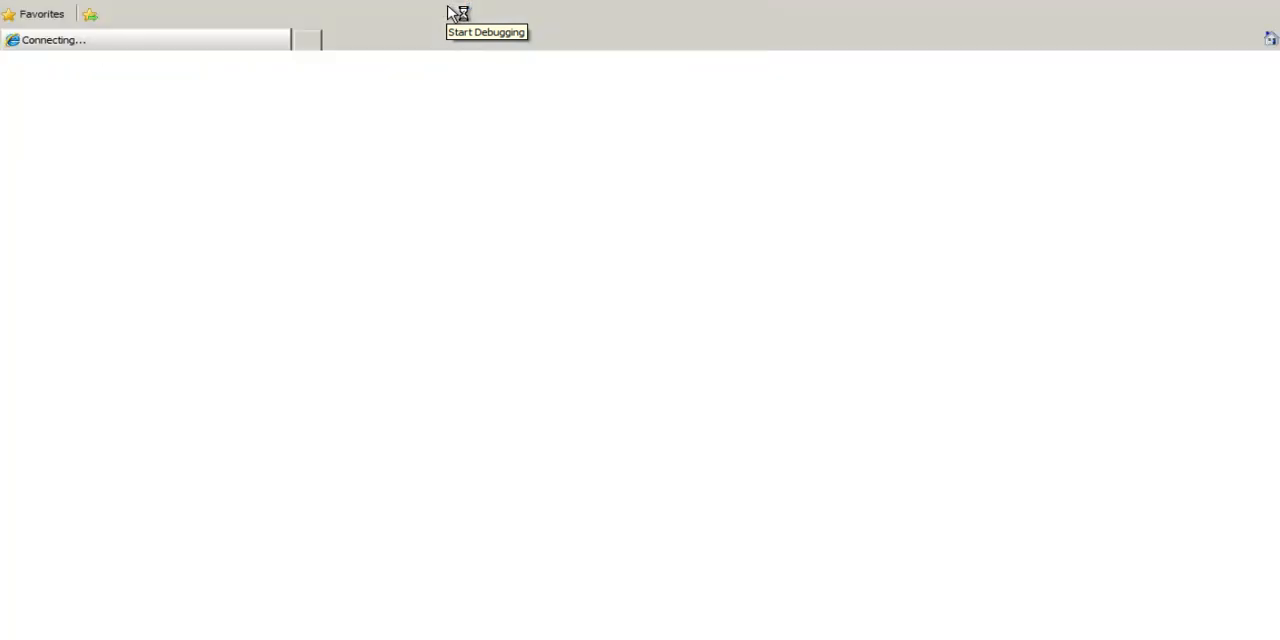
left_click(488, 32)
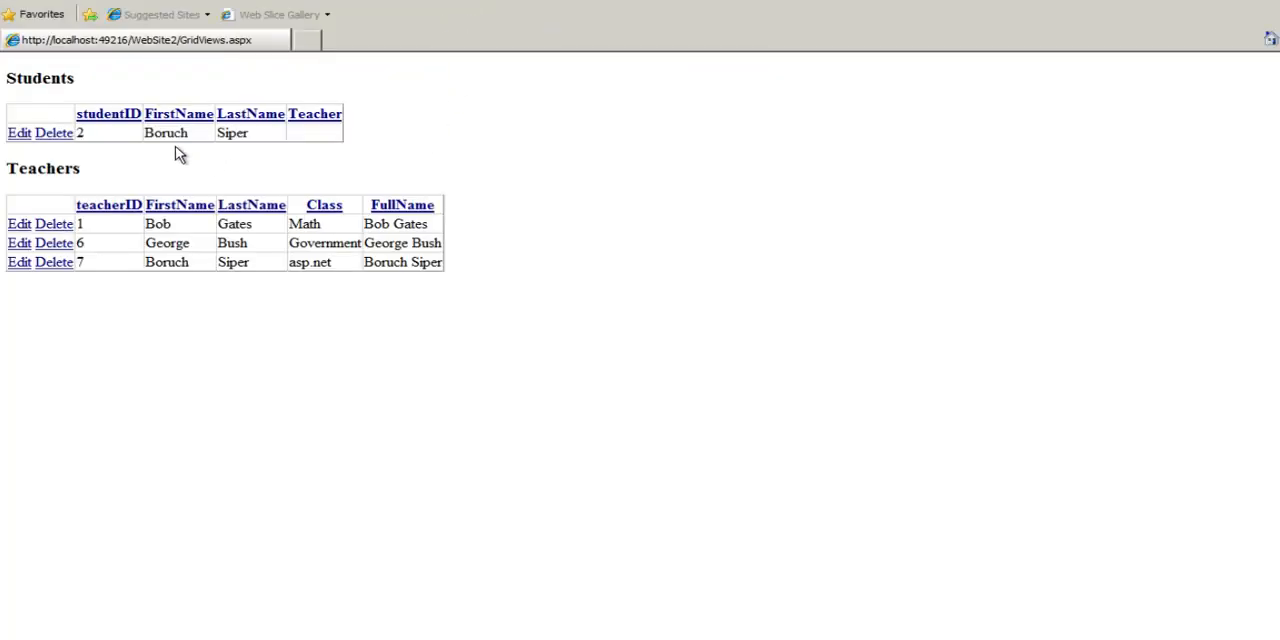
left_click(20, 132)
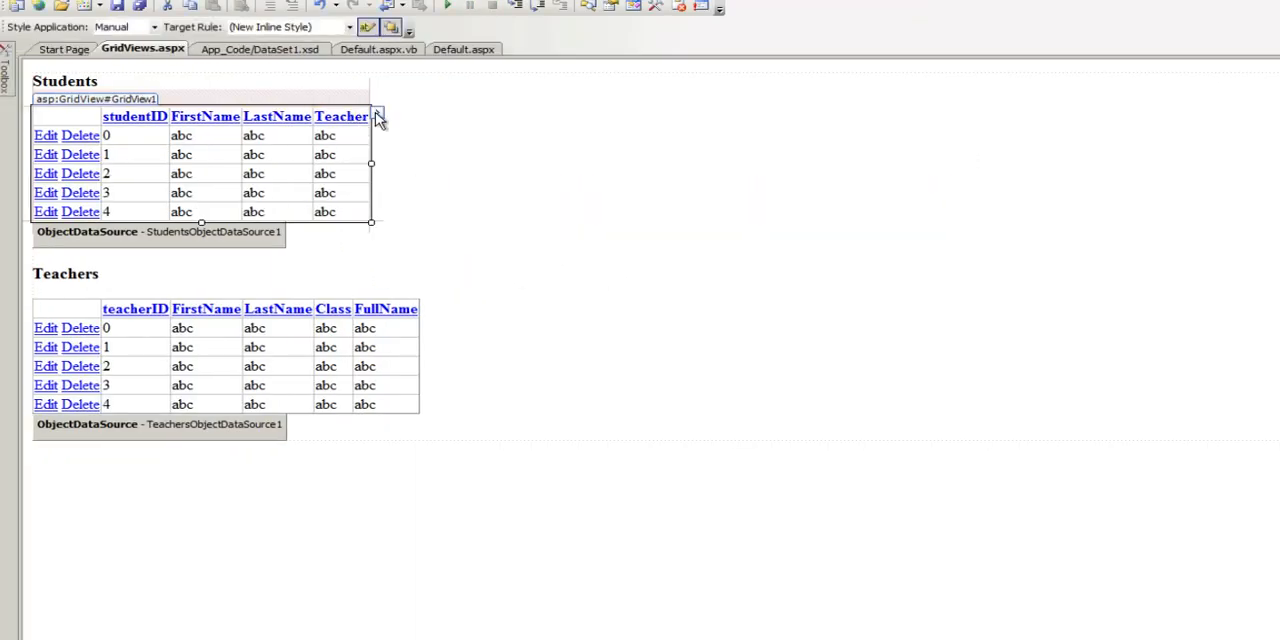
Reopen the Teacher column's EditItemTemplate showing the ddlSelectTeacher drop-down.
left_click(378, 116)
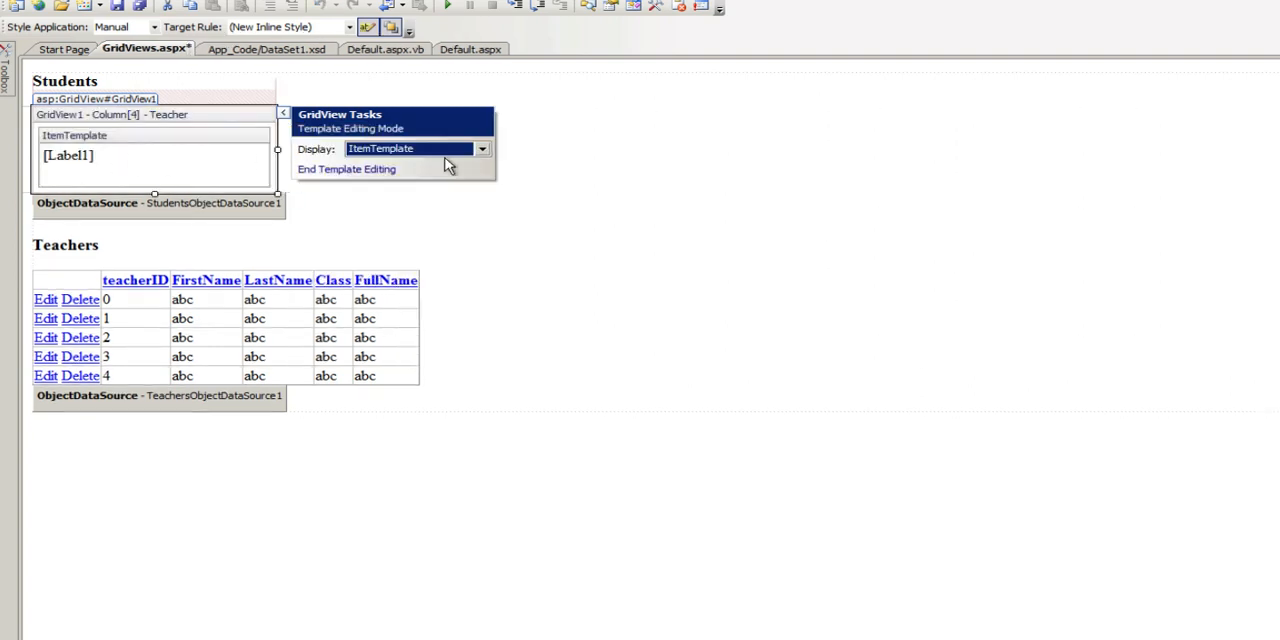
left_click(482, 148)
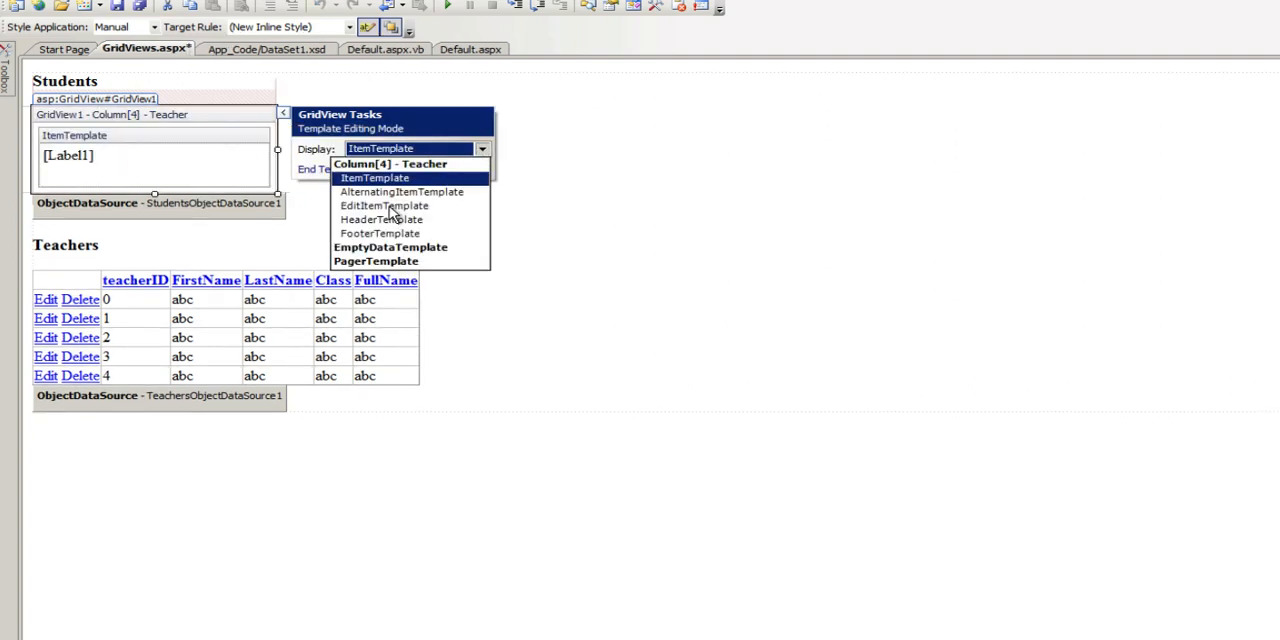
left_click(384, 204)
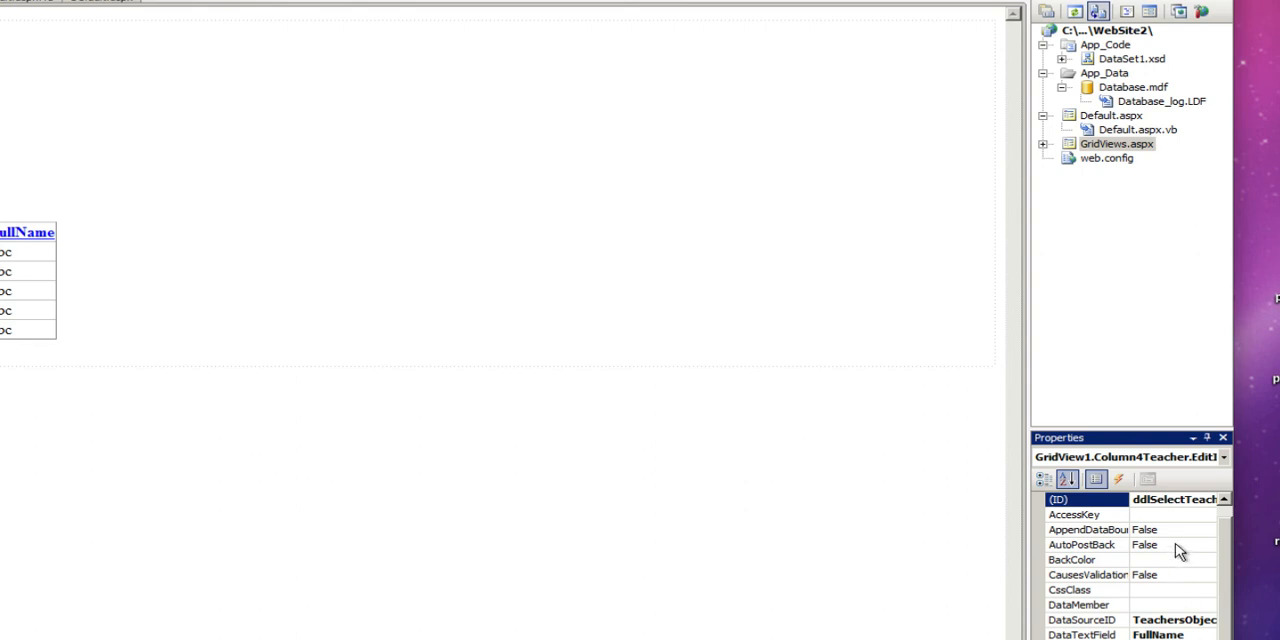
Set ddlSelectTeacher's AppendDataBoundItems property to True.
left_click(1088, 528)
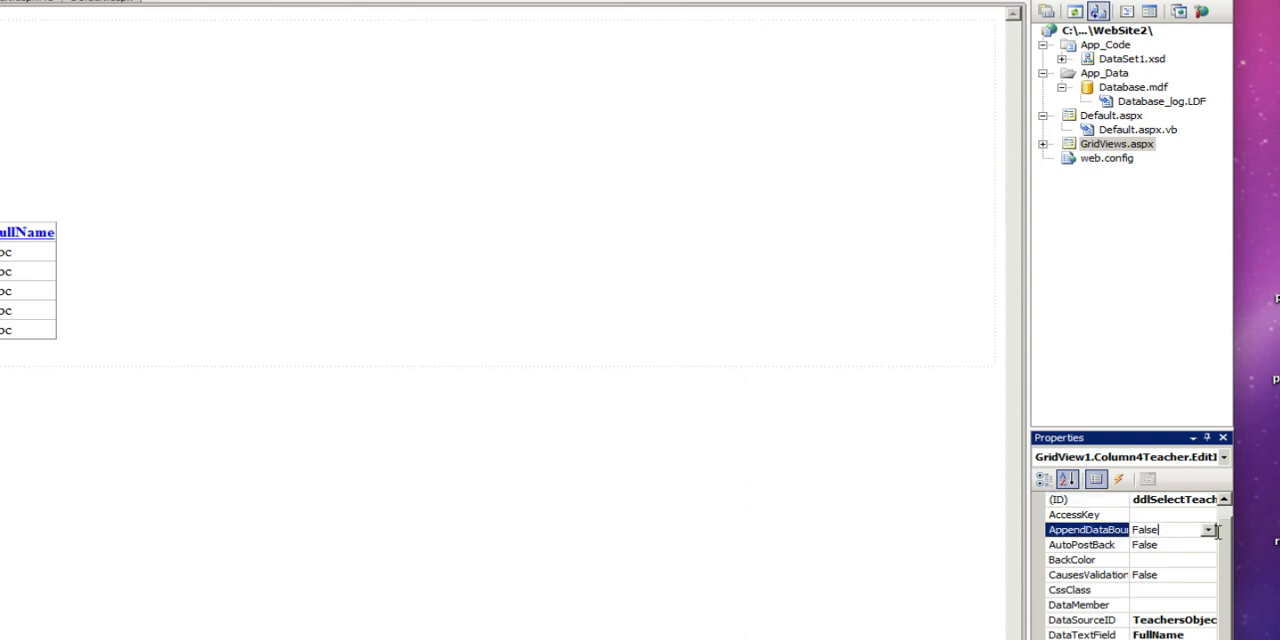
left_click(1208, 528)
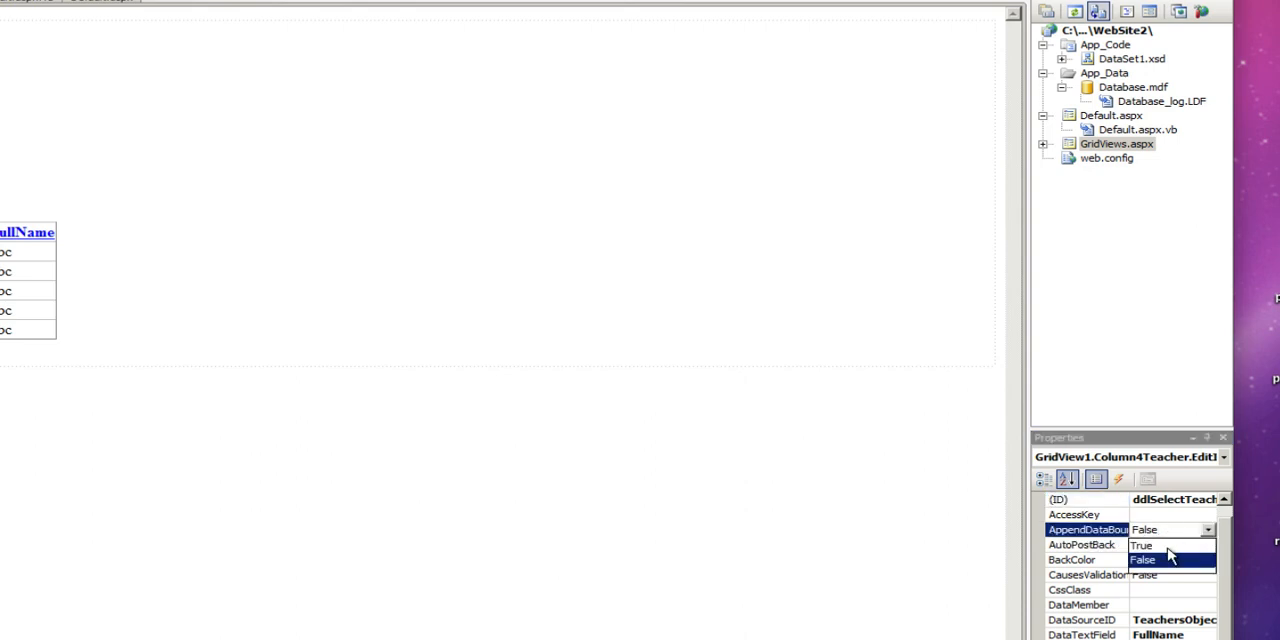
left_click(1142, 544)
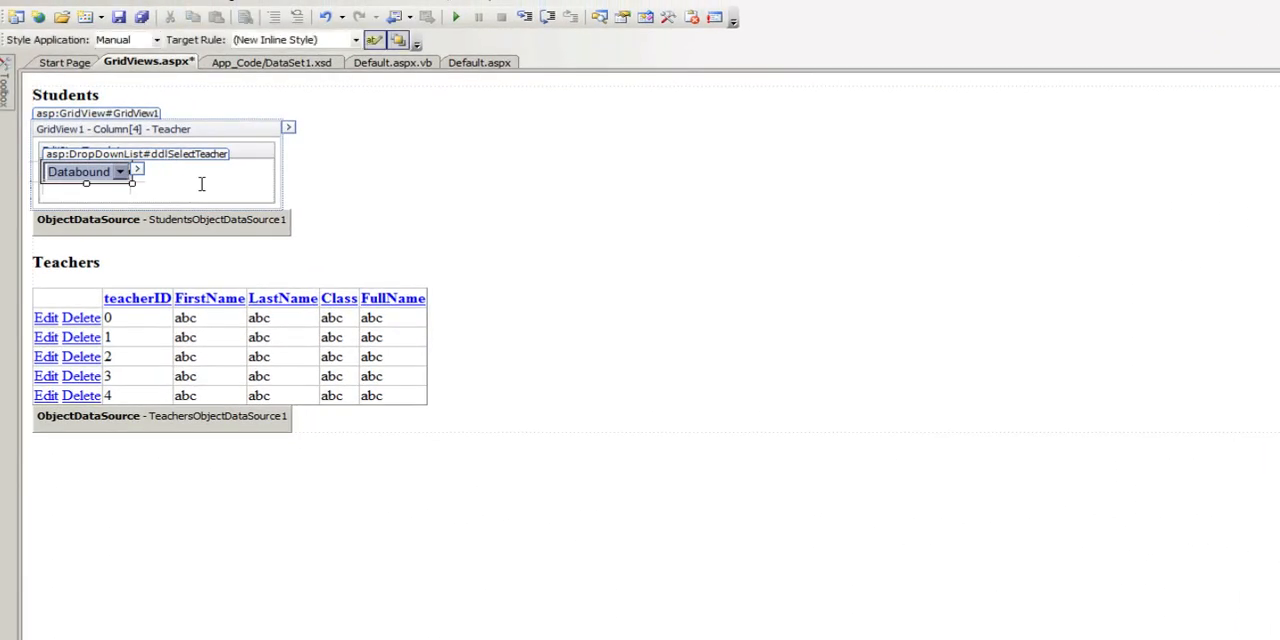
Start debugging to launch GridViews.aspx in Internet Explorer.
left_click(288, 128)
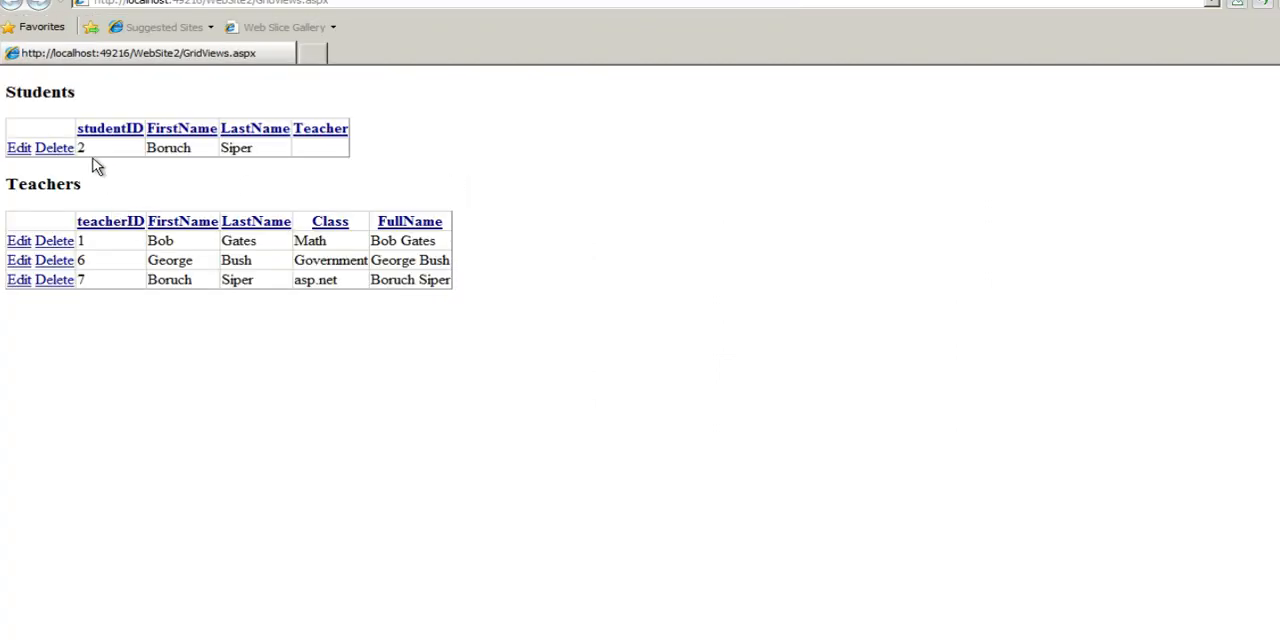
left_click(18, 148)
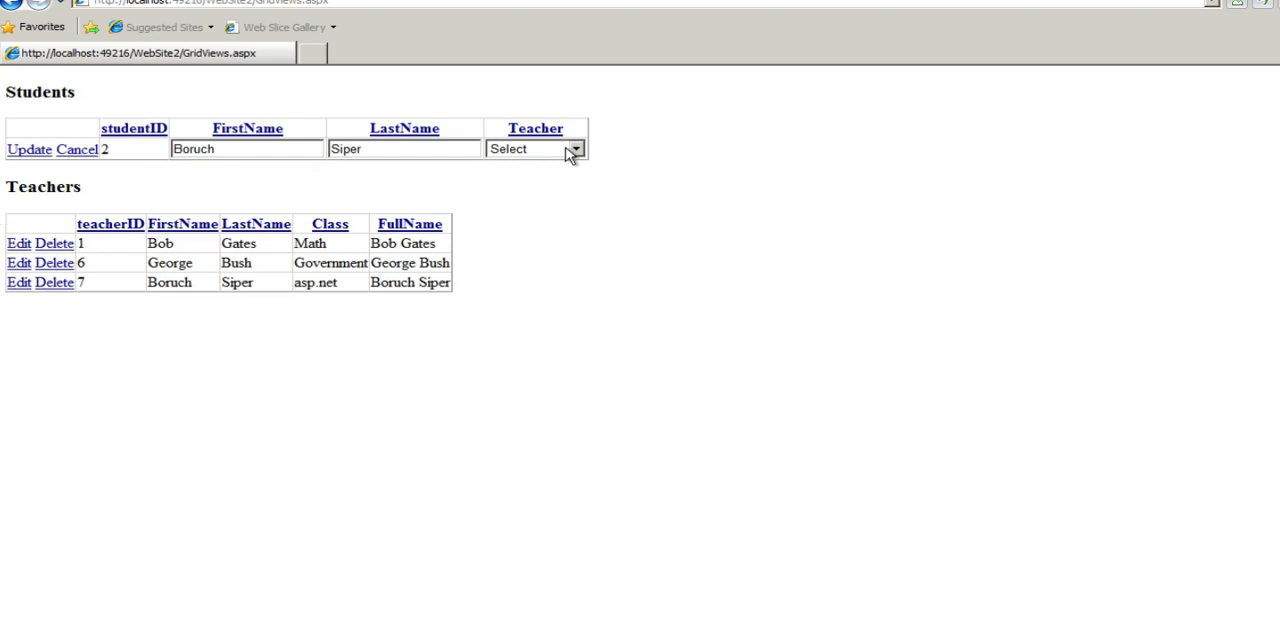
left_click(576, 148)
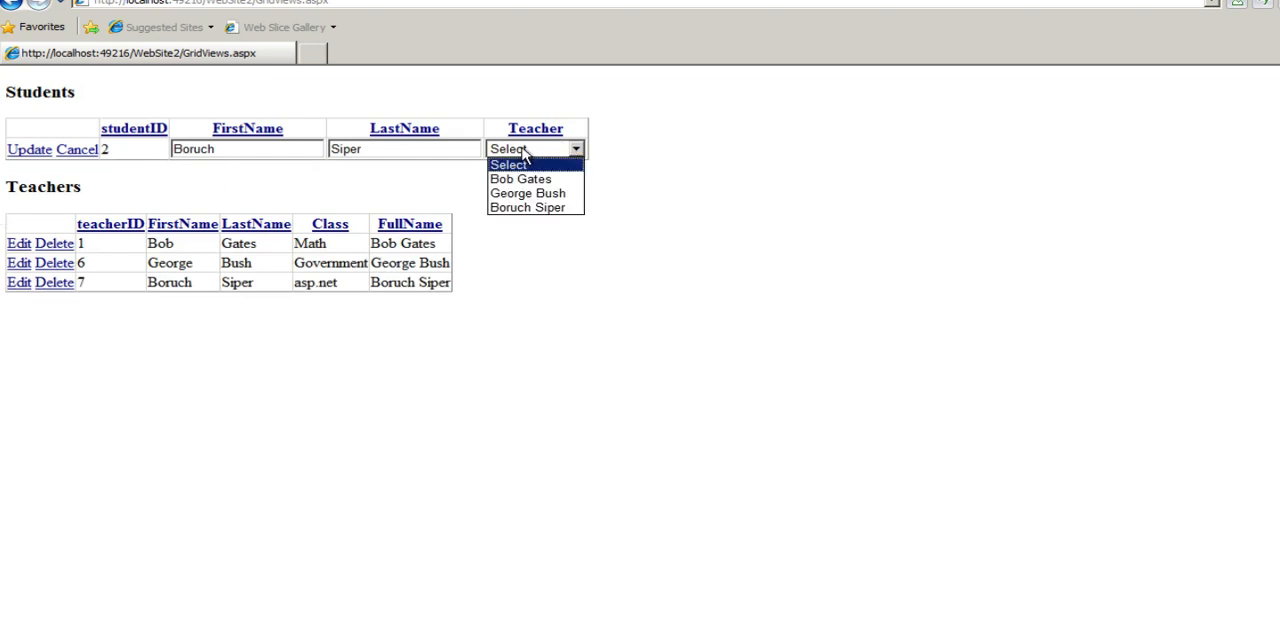
mouse_move(548, 164)
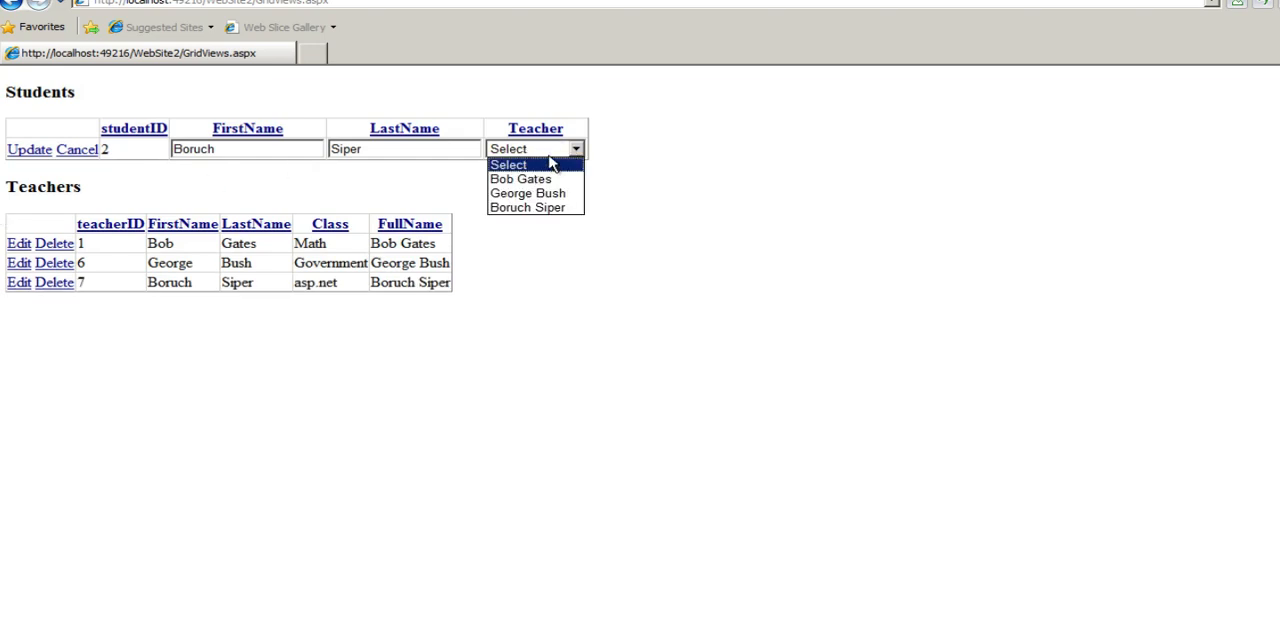
left_click(508, 164)
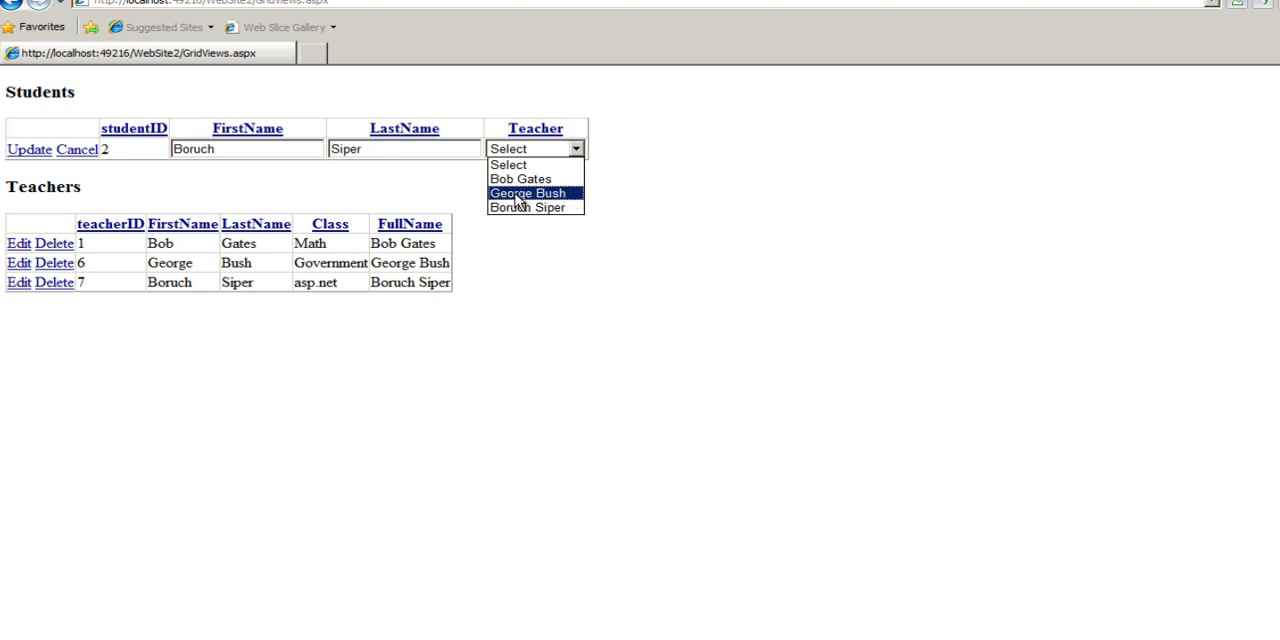
left_click(528, 192)
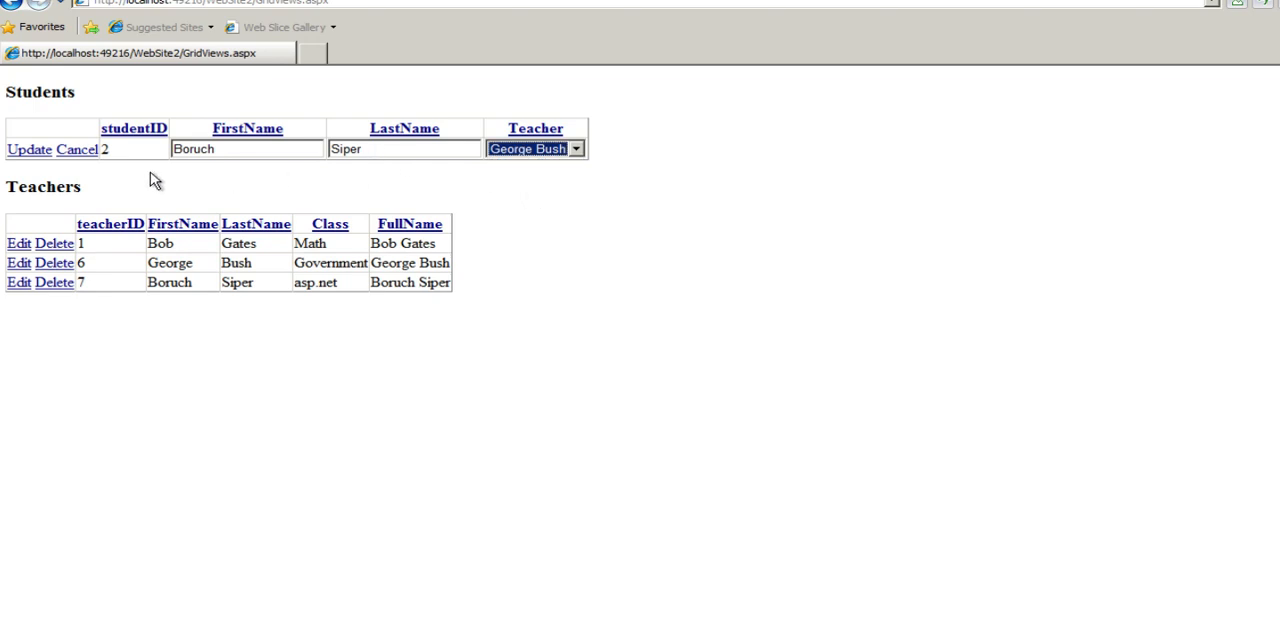
left_click(28, 148)
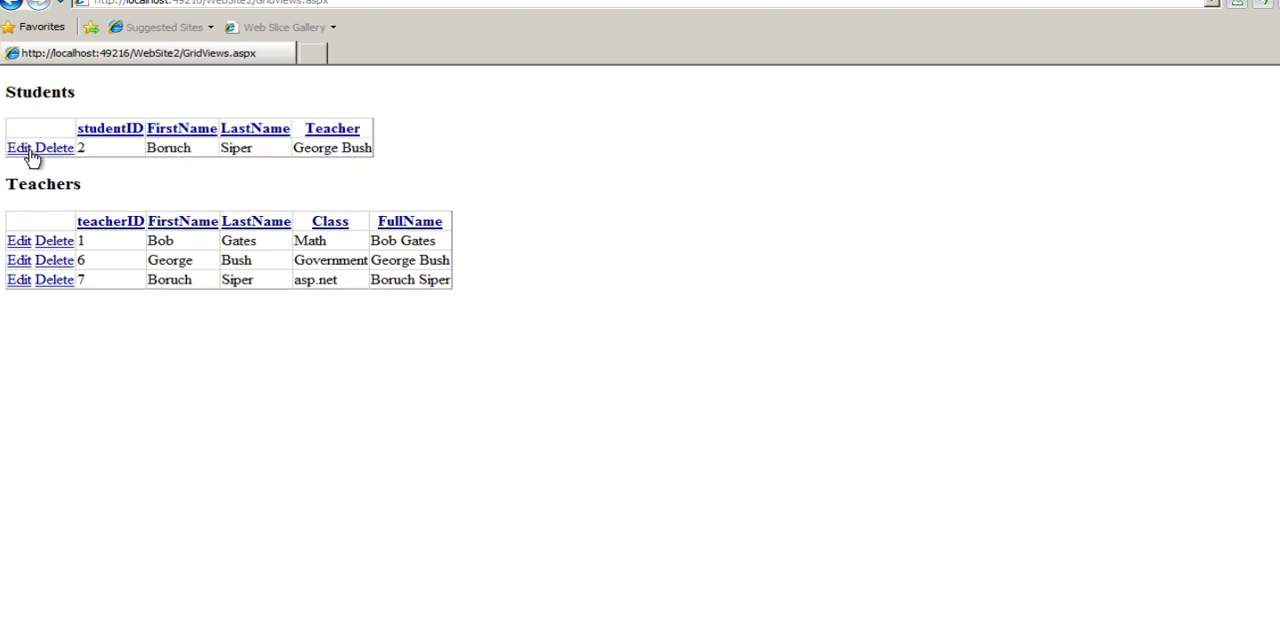
mouse_move(320, 148)
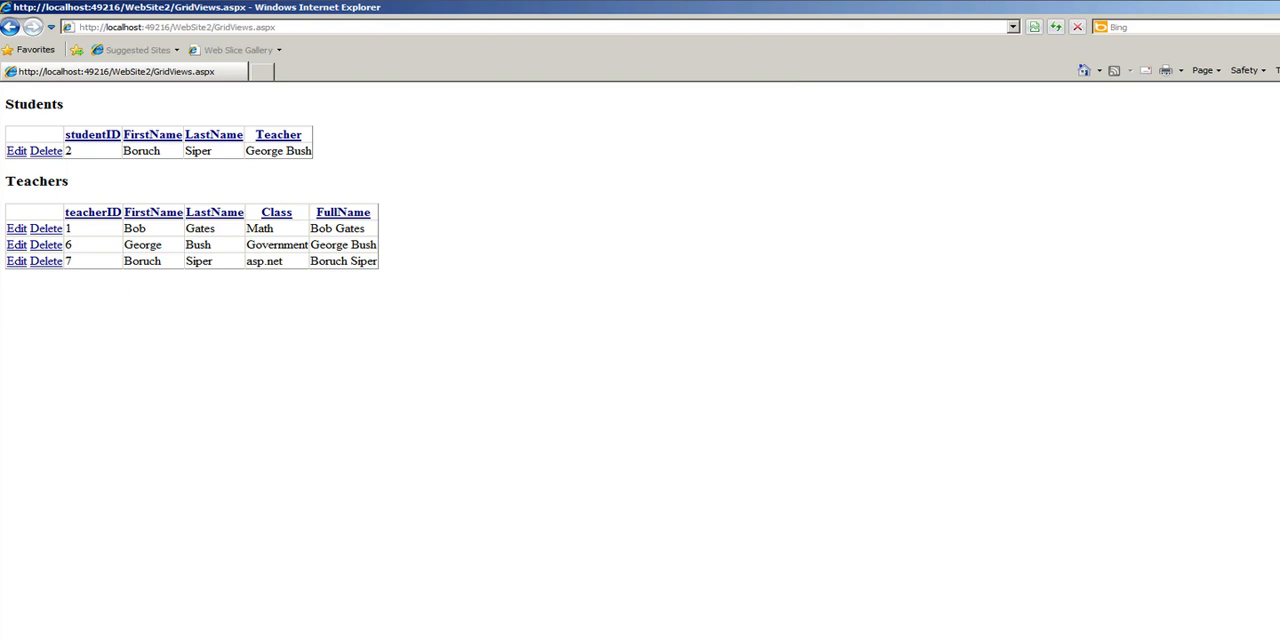
mouse_move(10, 172)
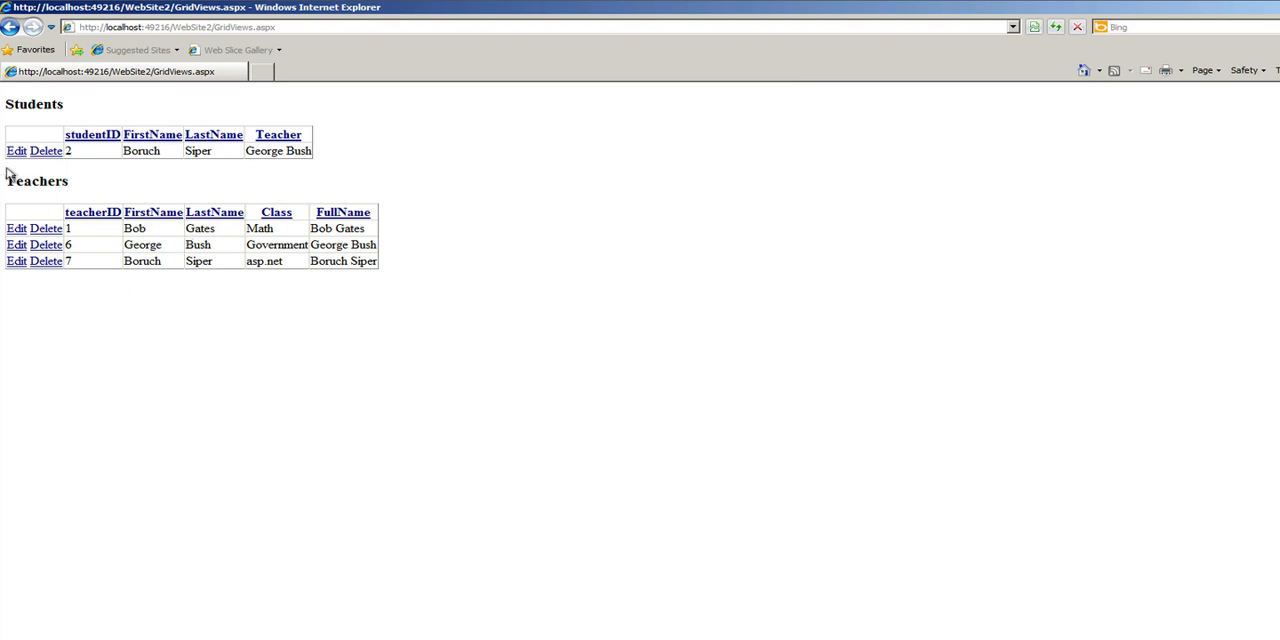